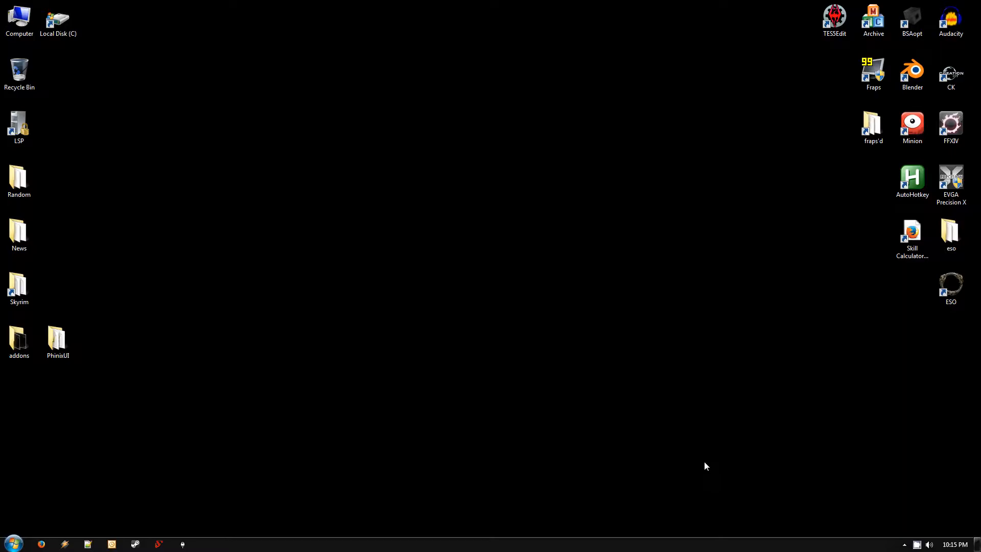
pyautogui.moveTo(125, 483)
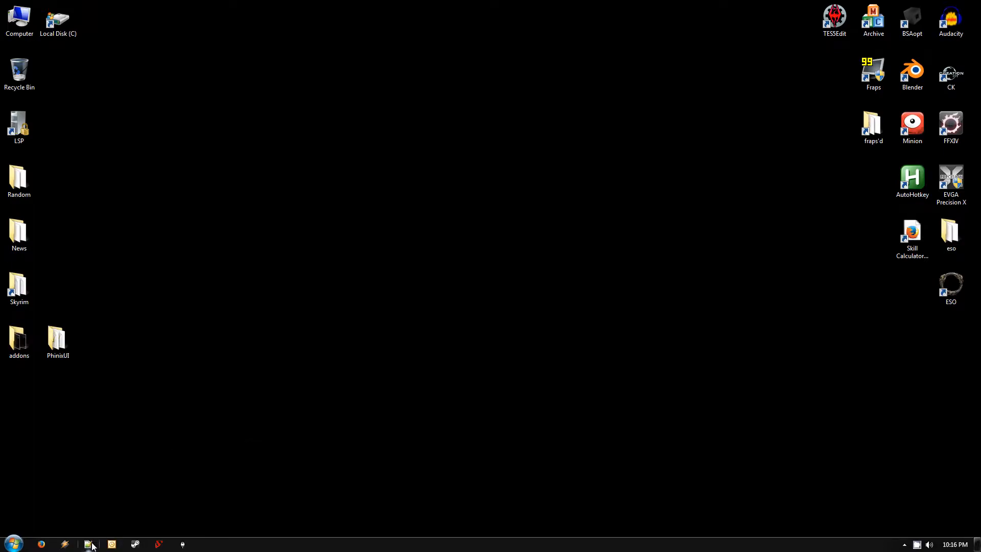
# - Bring up Notepad++ from the taskbar with an empty 'new 1' document
pyautogui.click(88, 544)
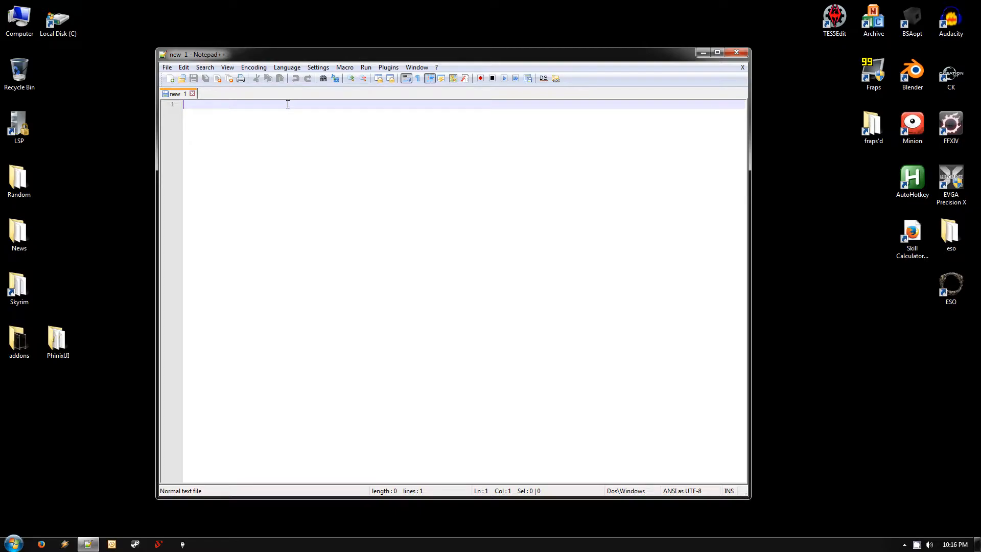
pyautogui.moveTo(254, 161)
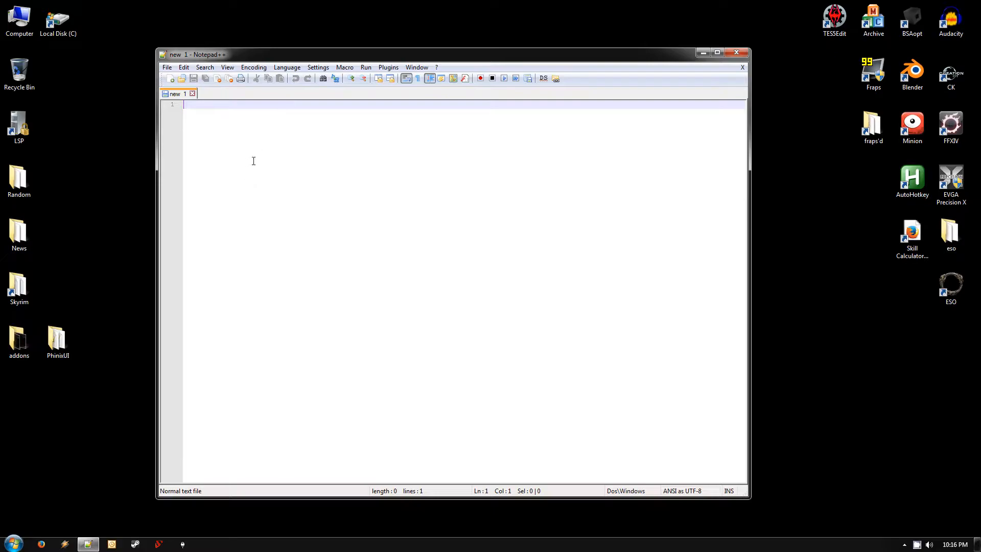
pyautogui.moveTo(250, 140)
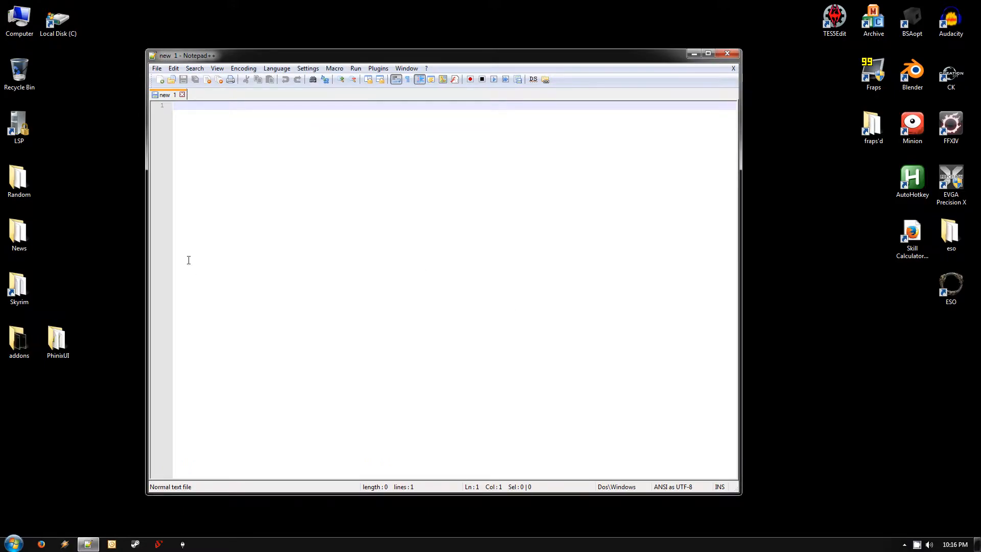
pyautogui.click(57, 343)
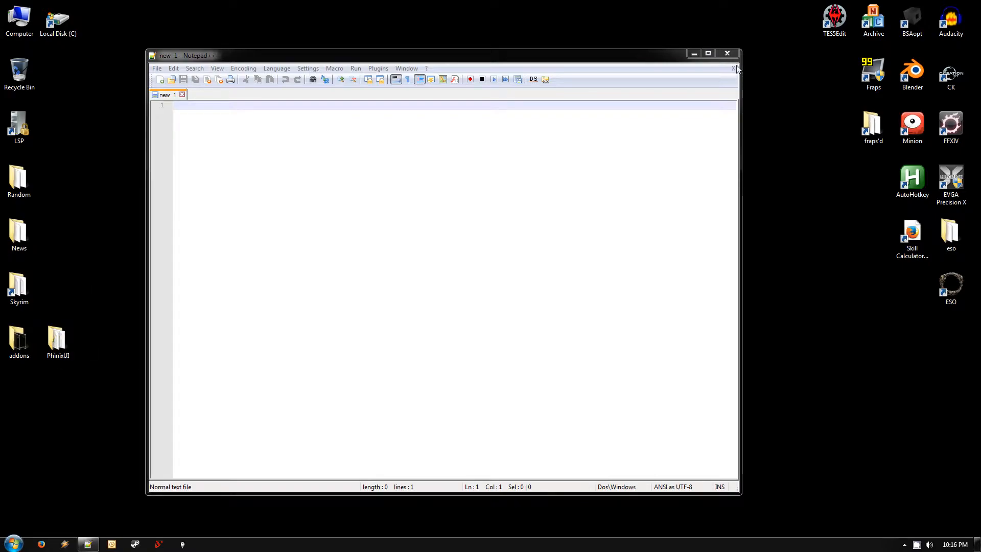
pyautogui.moveTo(727, 53)
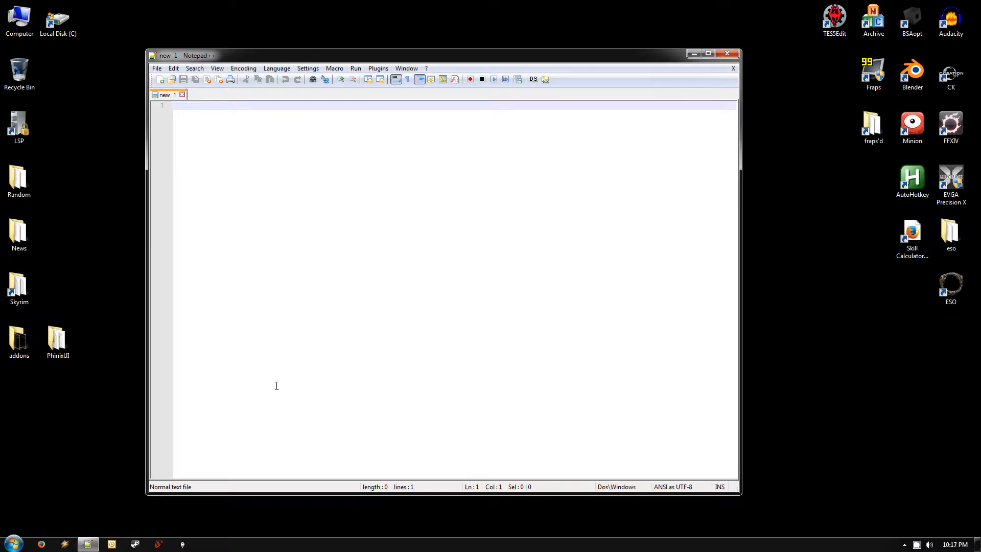
pyautogui.moveTo(303, 381)
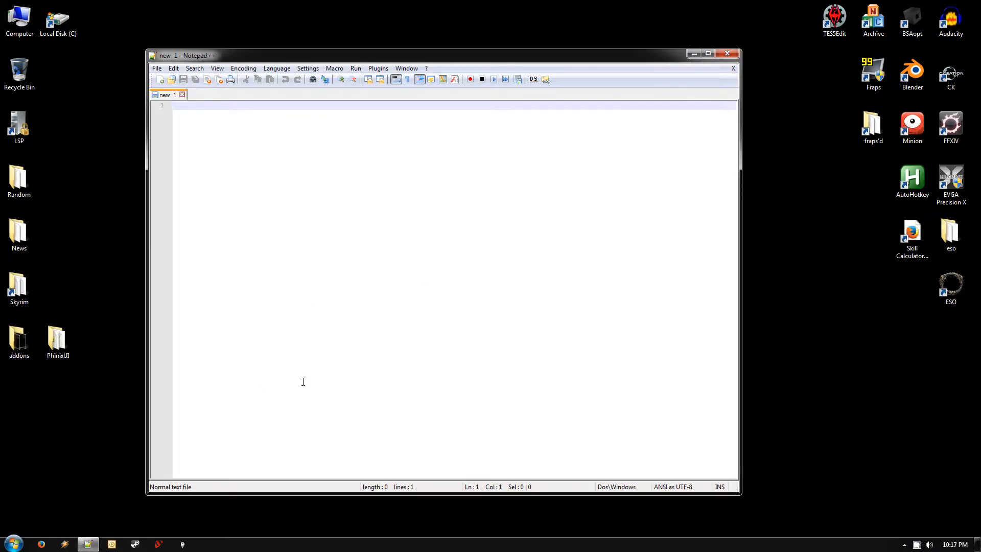
# - Launch Minion from its desktop shortcut, showing Elder Scrolls Online under My Games
pyautogui.doubleClick(911, 125)
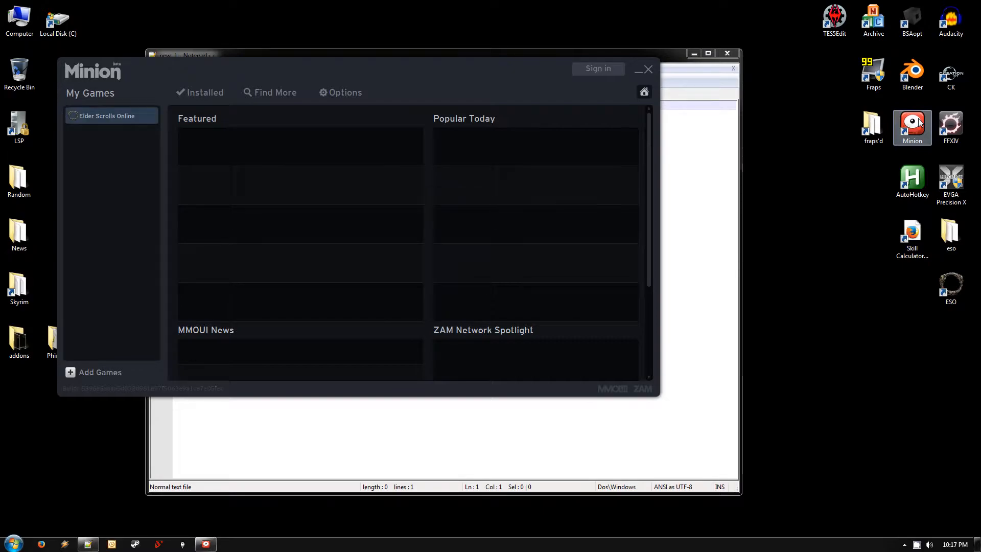
pyautogui.moveTo(388, 301)
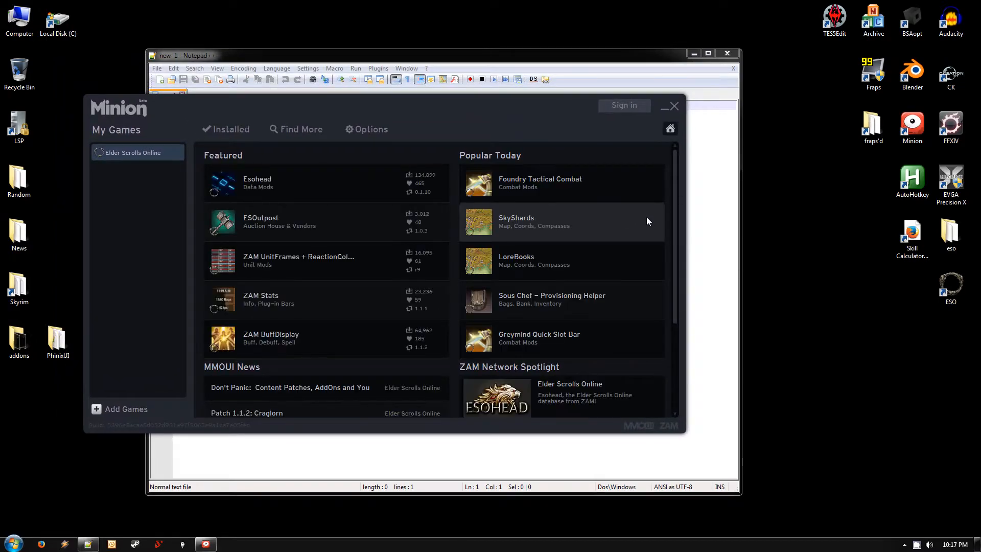
pyautogui.moveTo(628, 100)
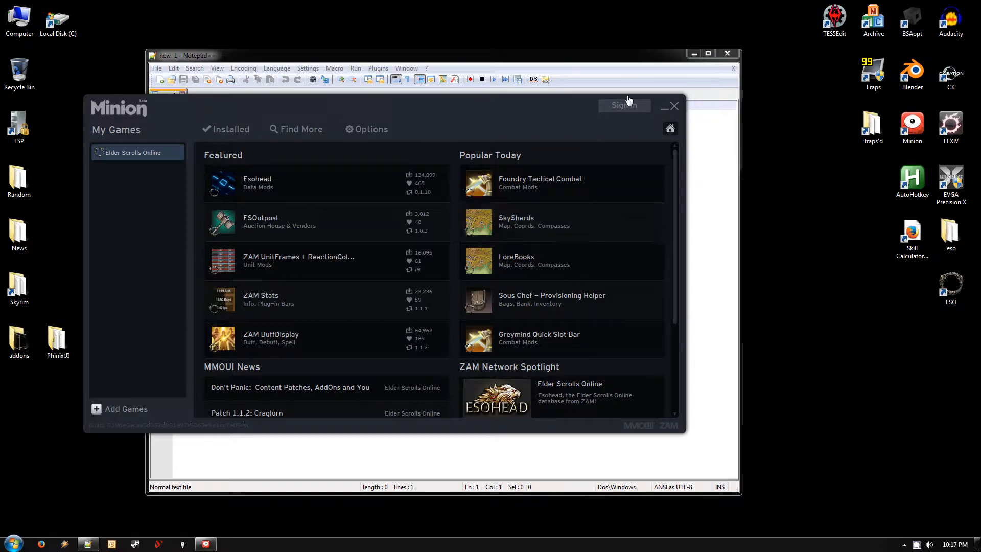
pyautogui.moveTo(527, 115)
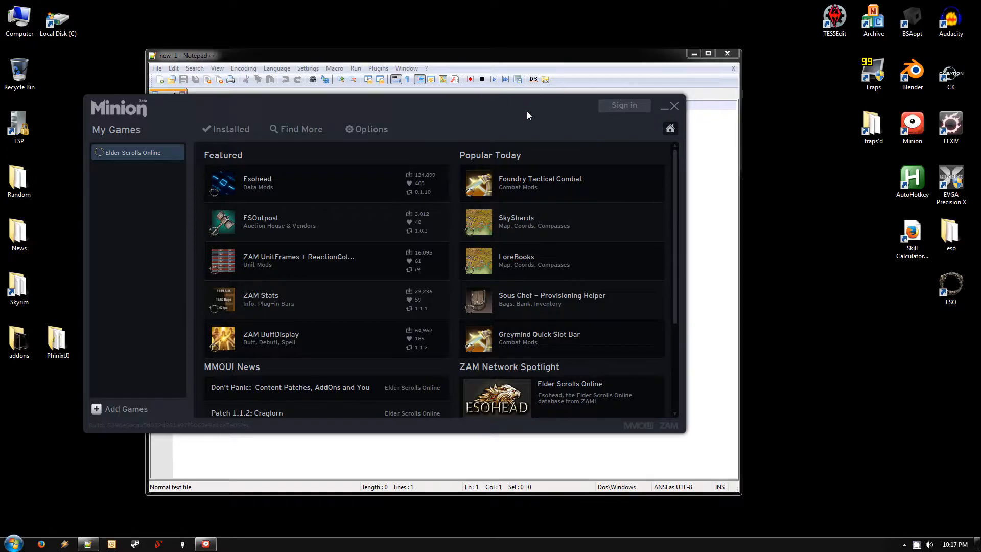
pyautogui.moveTo(546, 124)
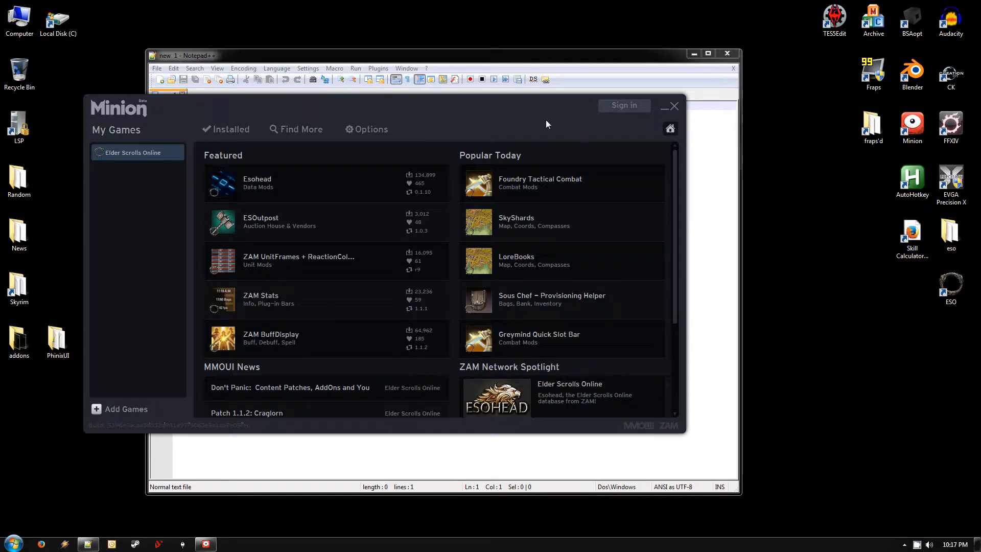
pyautogui.moveTo(266, 114)
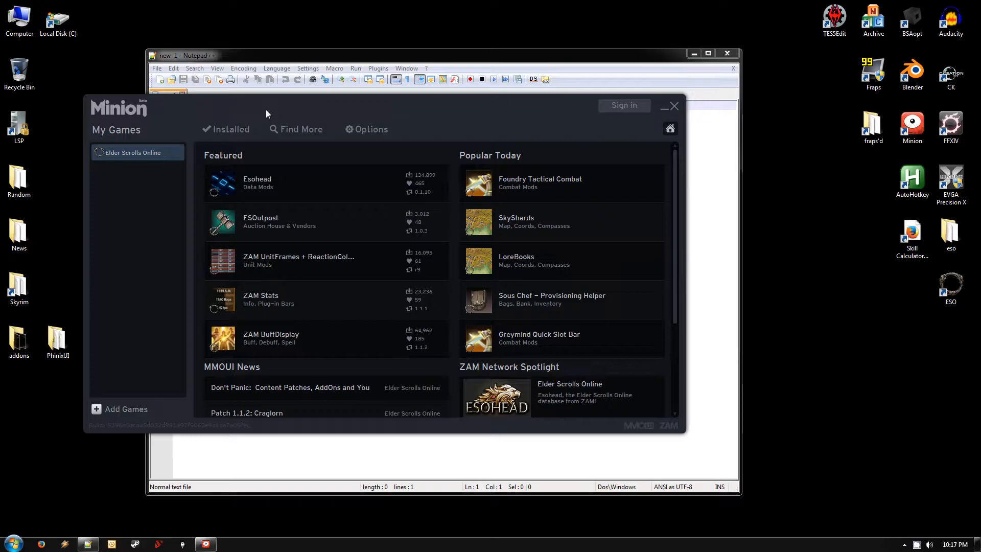
# - Search the ESO add-on catalogue for 'Azu' and confirm Azurah – Interface Enhanced is installed
pyautogui.click(295, 129)
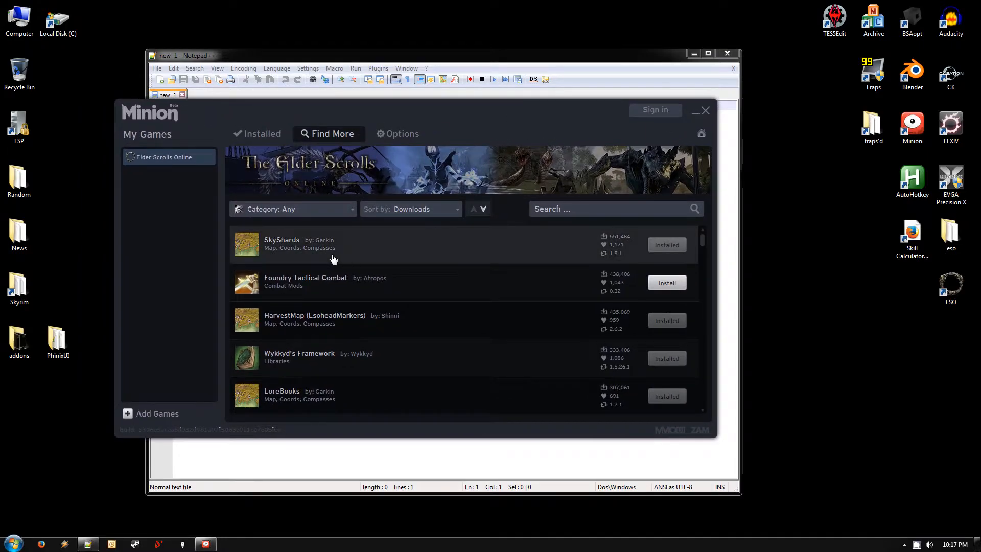
pyautogui.moveTo(206, 363)
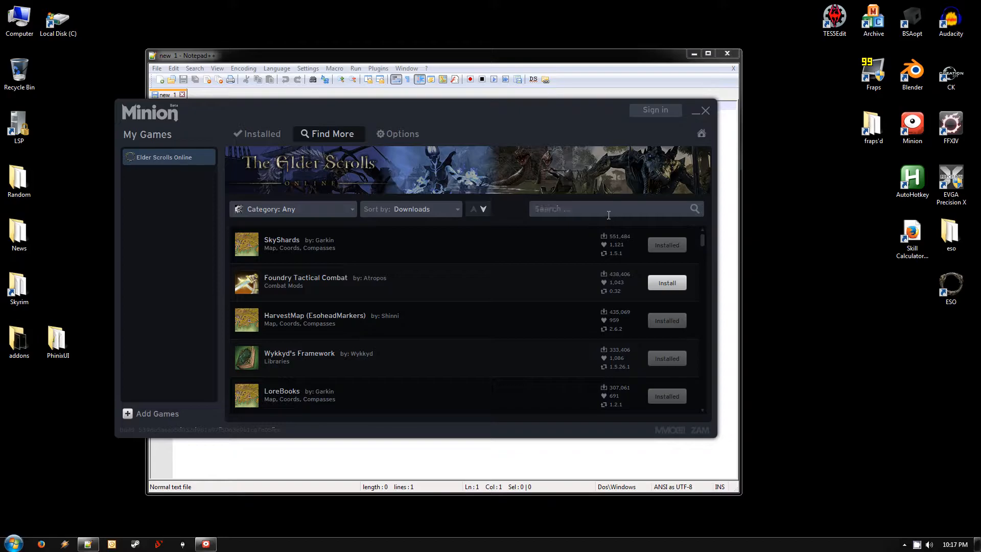
pyautogui.write('Az')
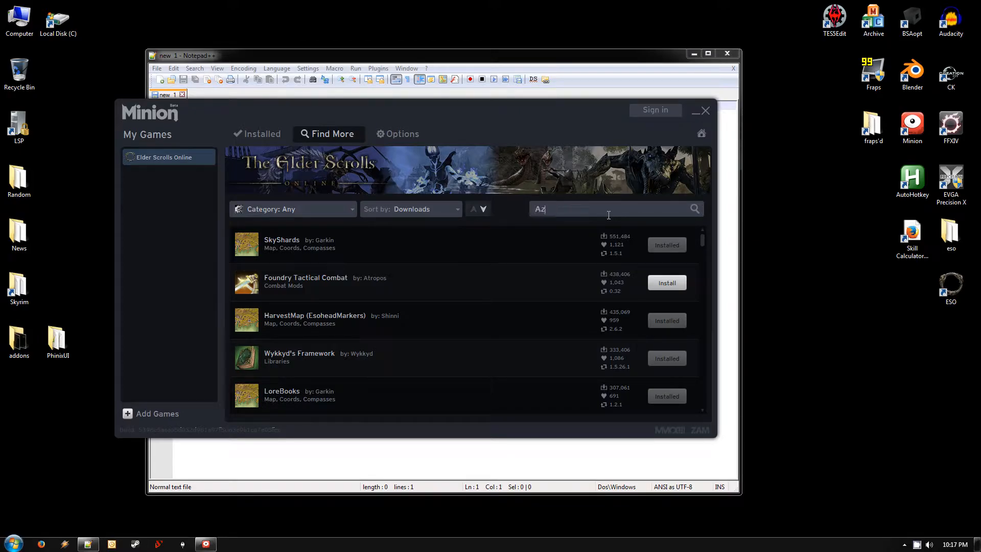
pyautogui.write('u')
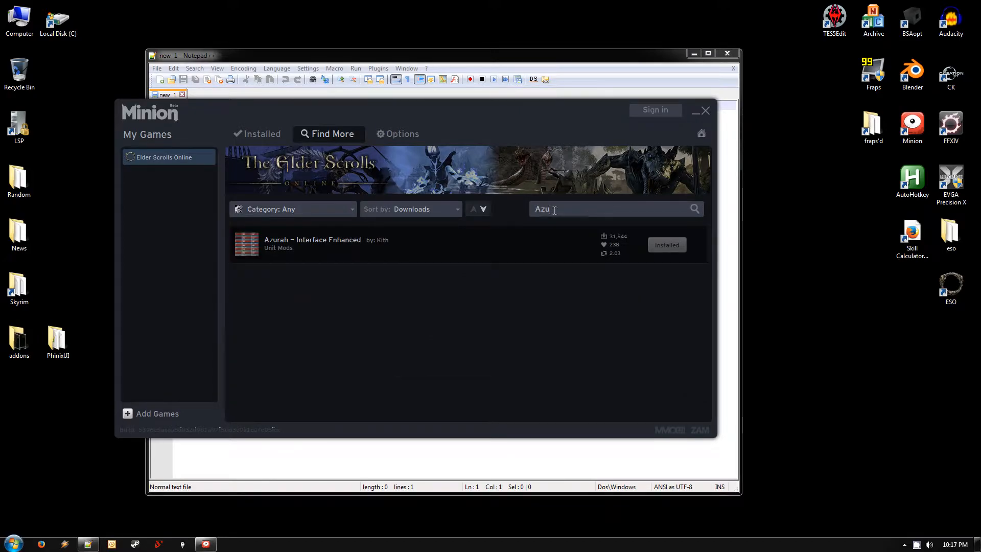
pyautogui.moveTo(629, 330)
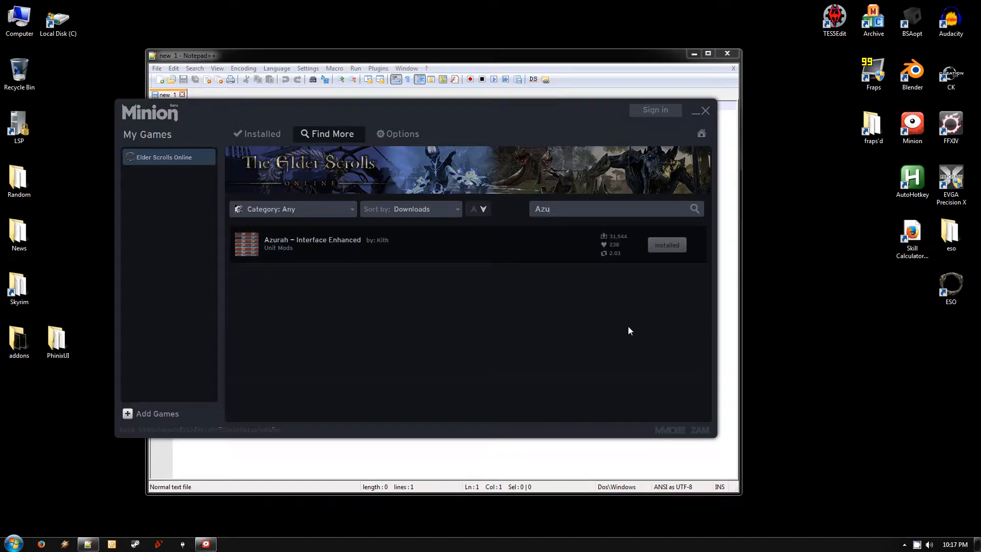
pyautogui.moveTo(669, 249)
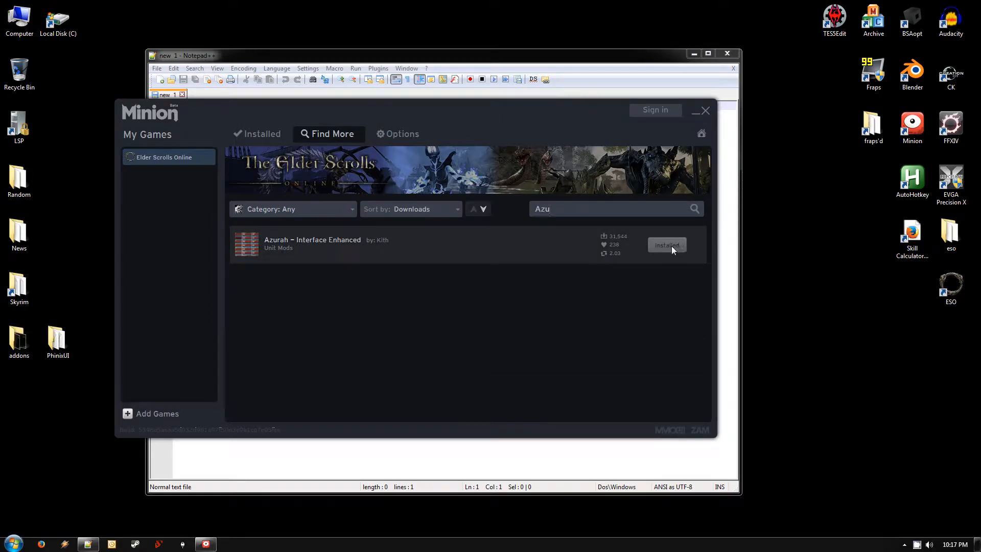
pyautogui.moveTo(630, 310)
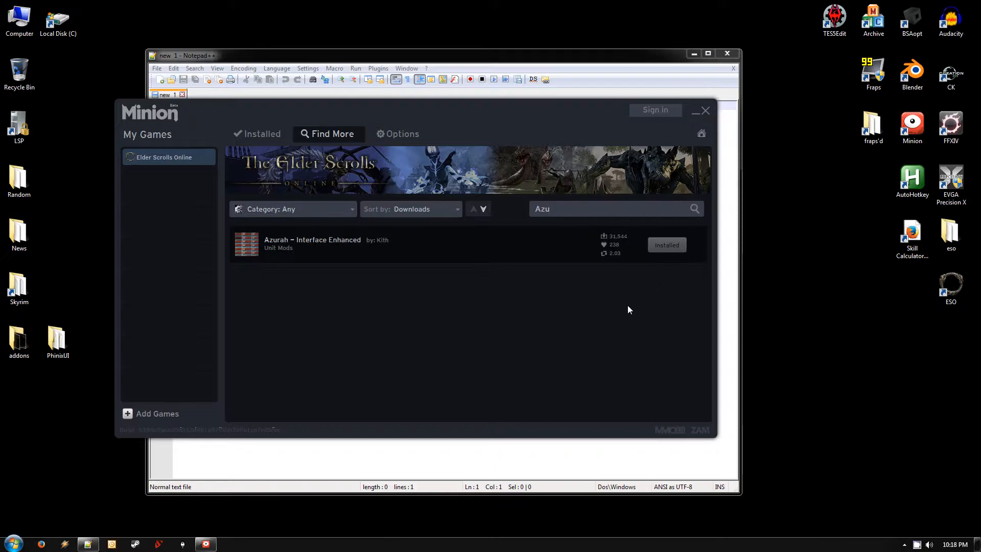
pyautogui.moveTo(633, 295)
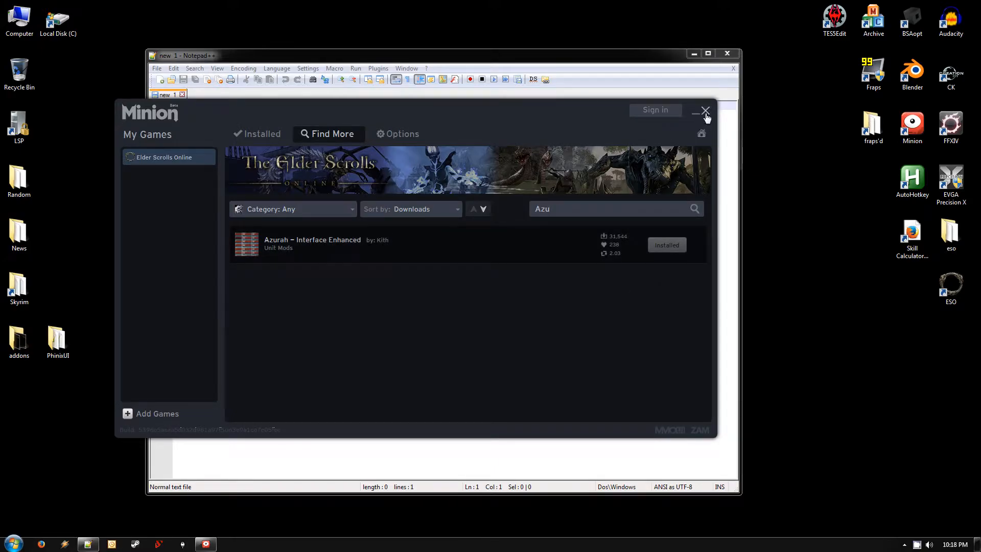
# - Close Minion and browse to Elder Scrolls Online\live\SavedVariables, selecting ZO_Ingame.lua
pyautogui.click(706, 111)
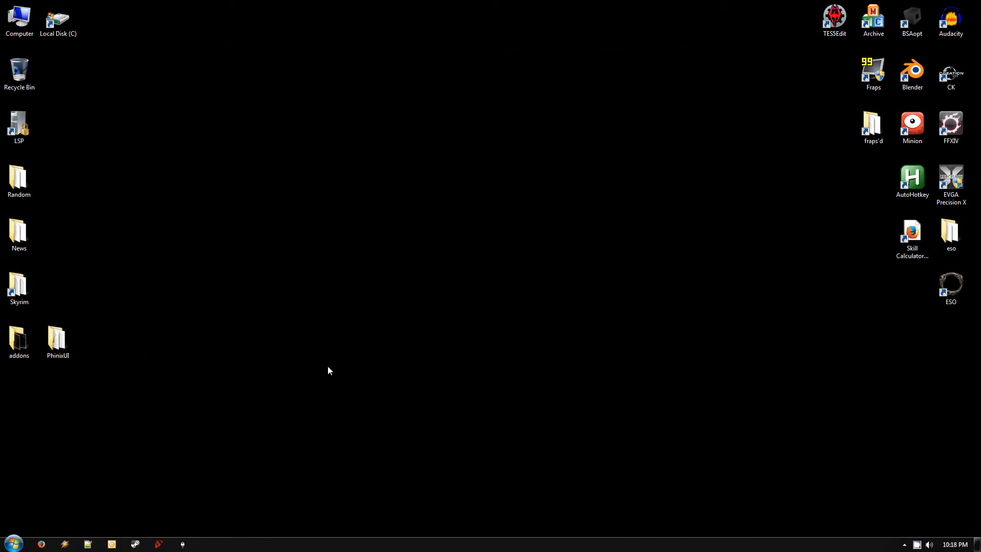
pyautogui.moveTo(126, 115)
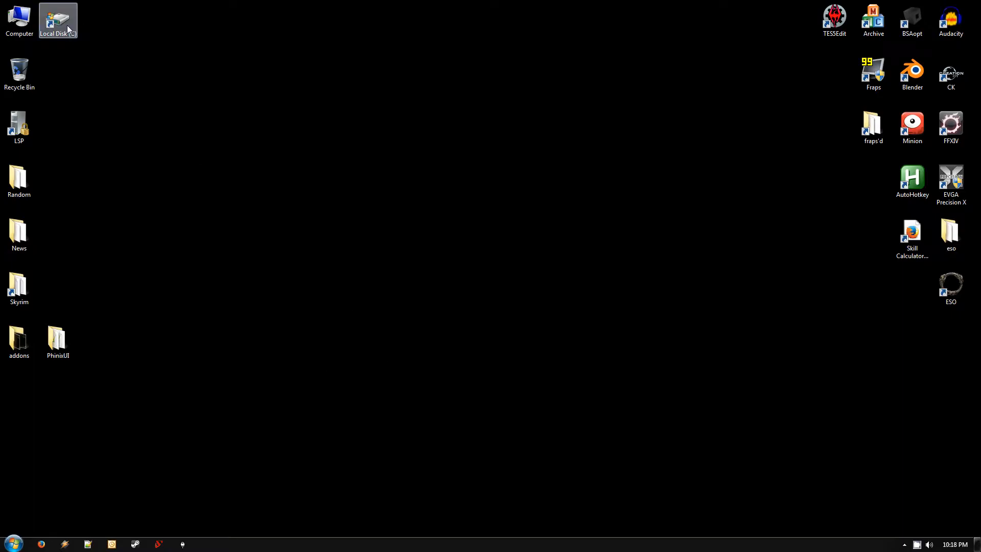
pyautogui.doubleClick(58, 16)
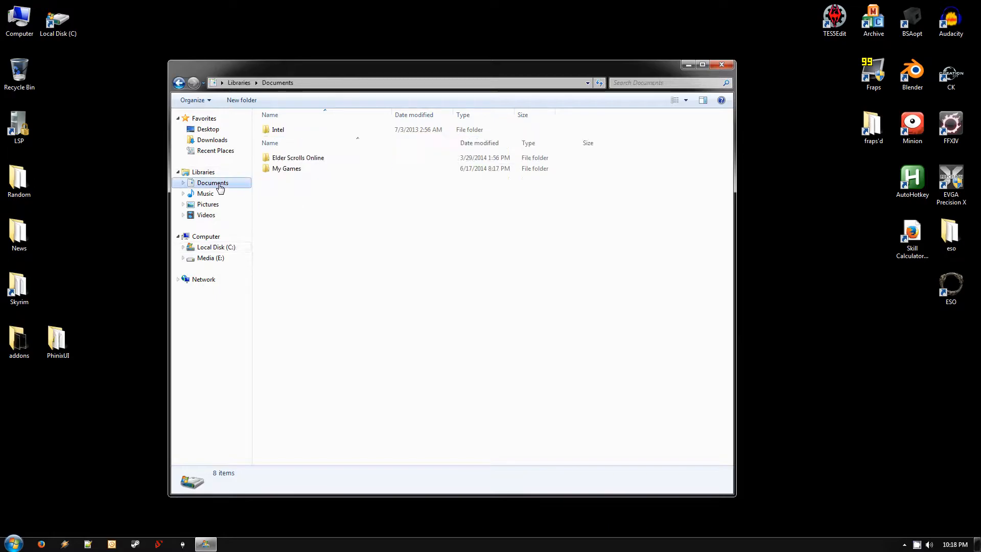
pyautogui.doubleClick(298, 157)
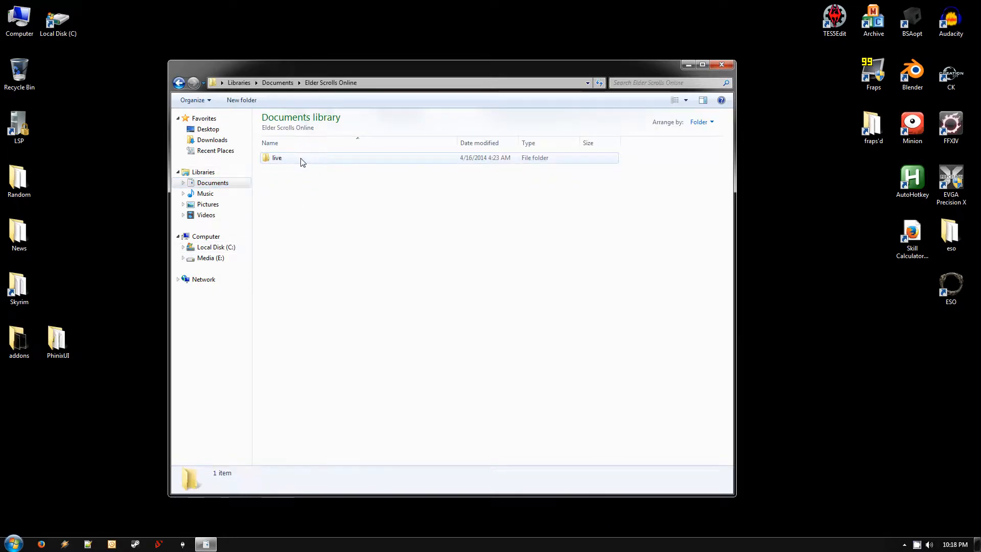
pyautogui.doubleClick(276, 157)
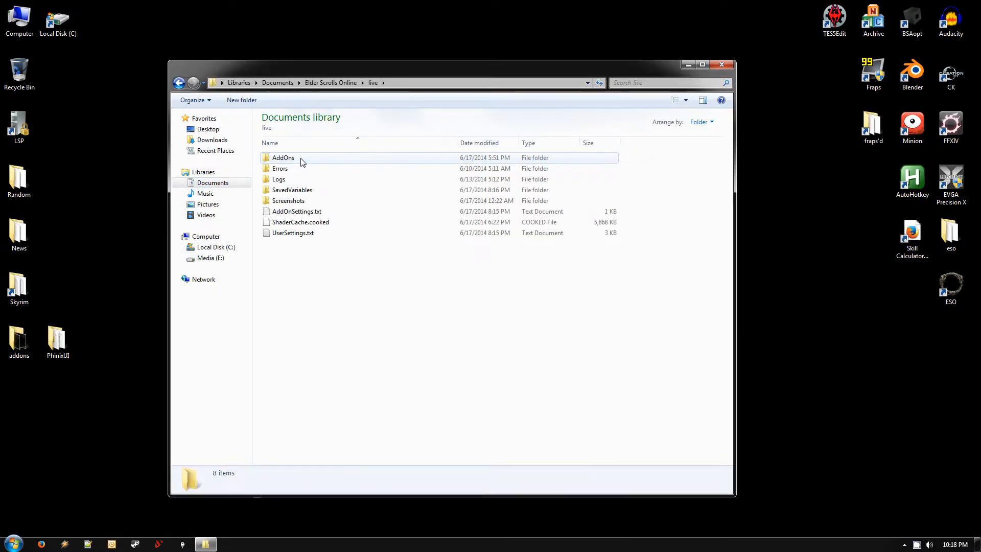
pyautogui.doubleClick(293, 189)
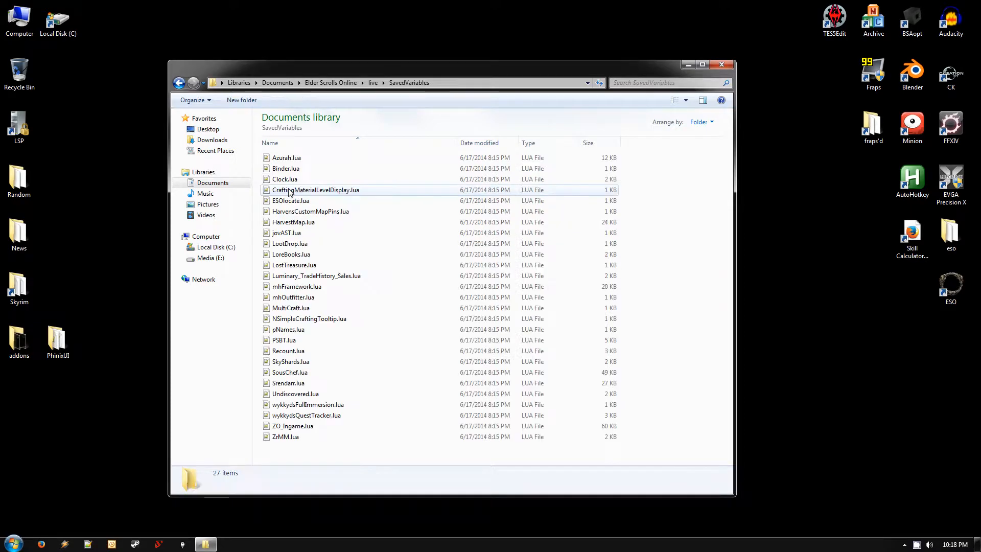
pyautogui.moveTo(700, 456)
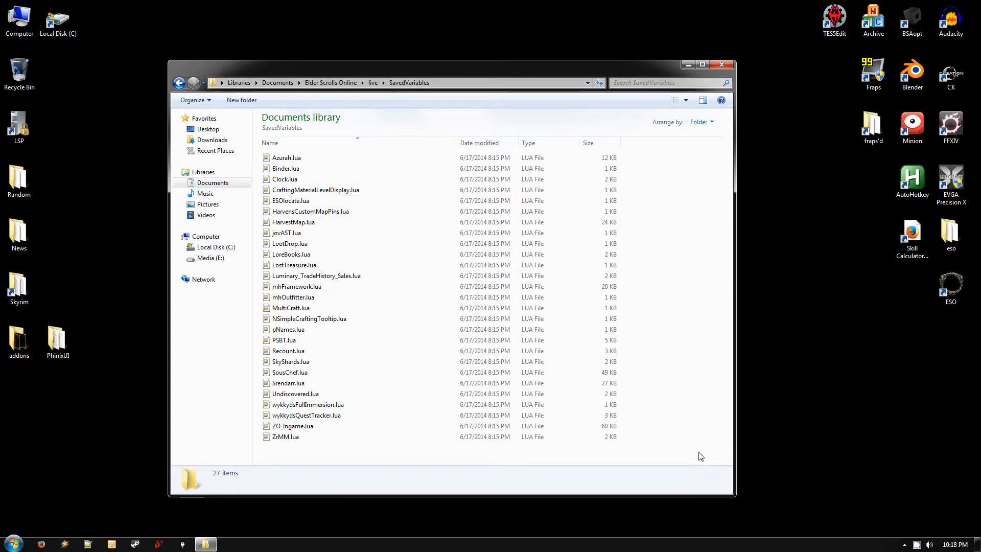
pyautogui.click(293, 426)
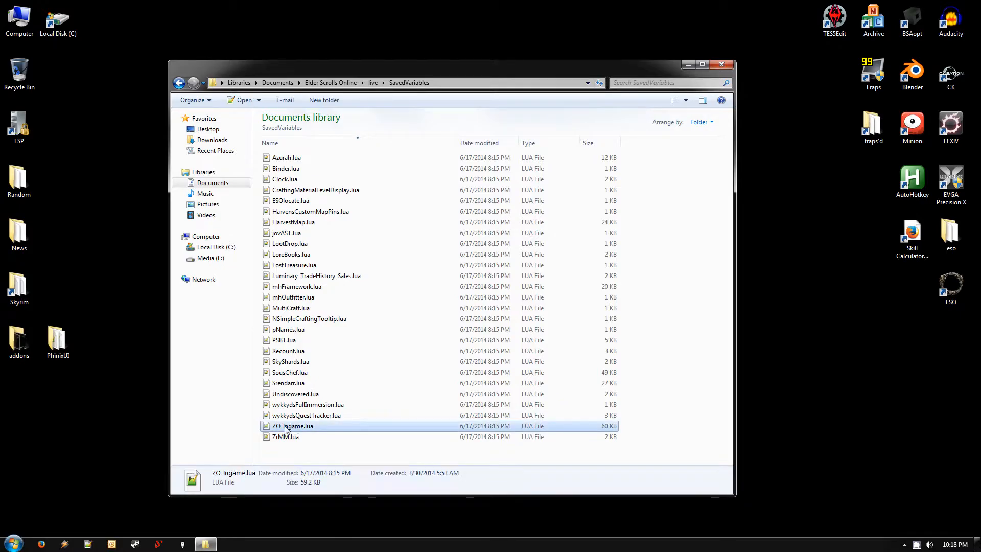
pyautogui.moveTo(582, 443)
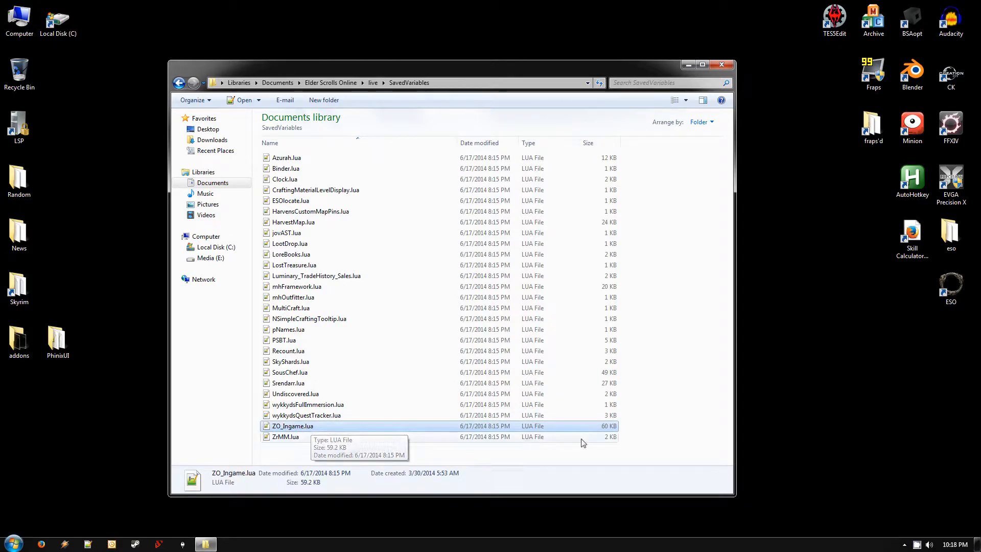
pyautogui.moveTo(640, 332)
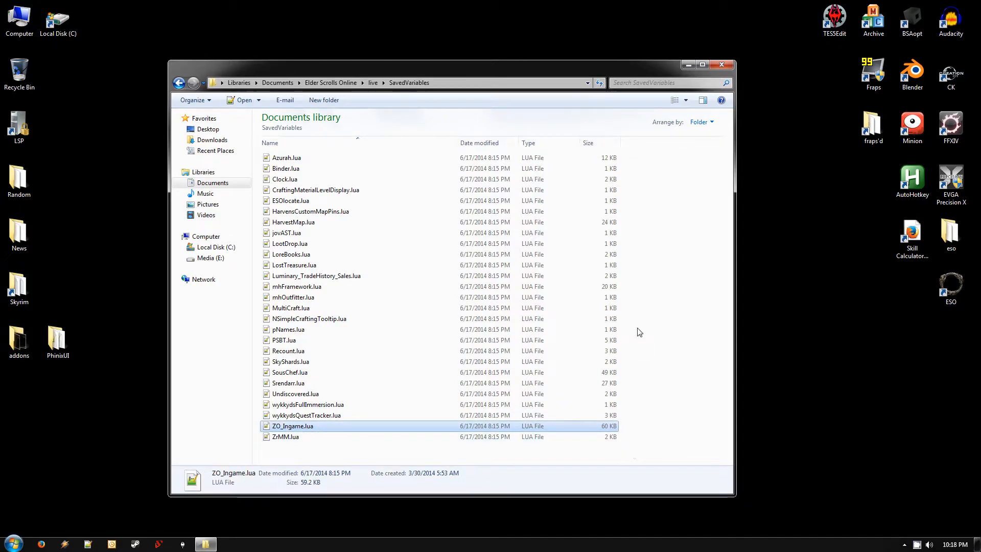
pyautogui.moveTo(628, 446)
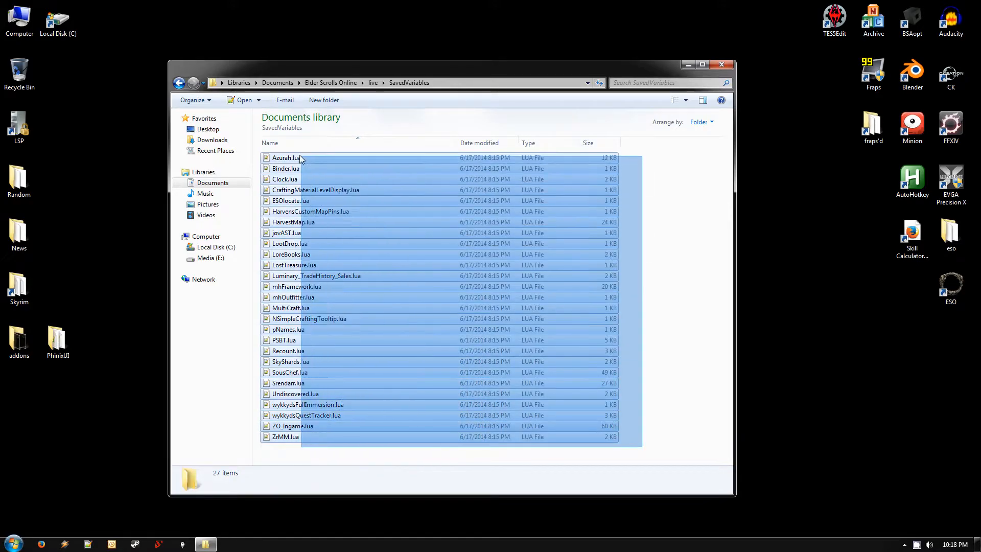
# - Cut the 27 selected lua files and create a new folder named temp
pyautogui.rightClick(285, 158)
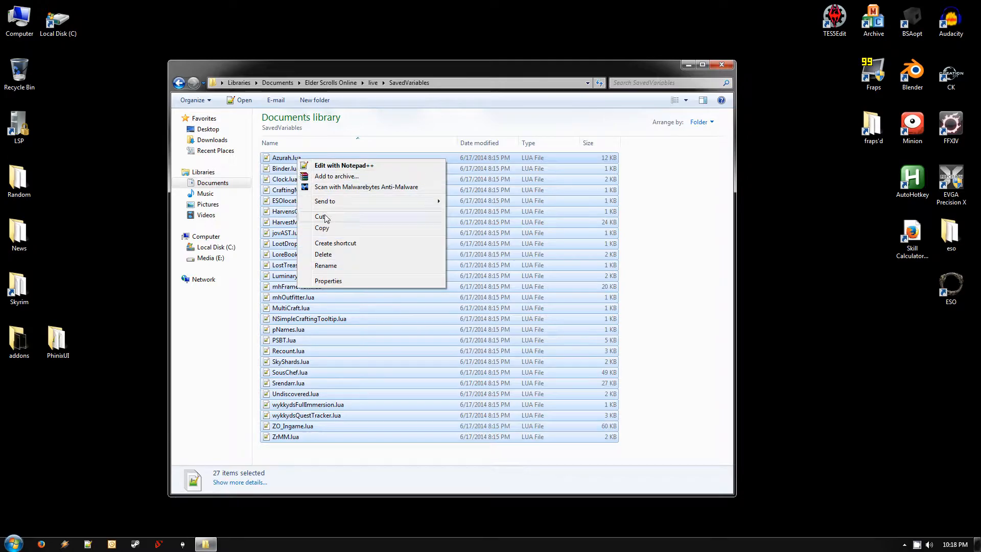
pyautogui.click(668, 359)
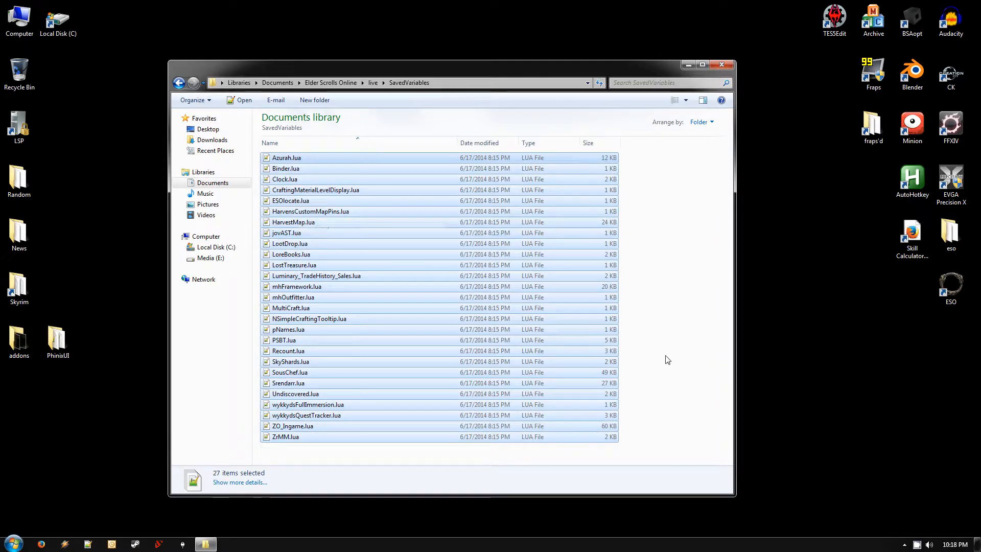
pyautogui.rightClick(668, 360)
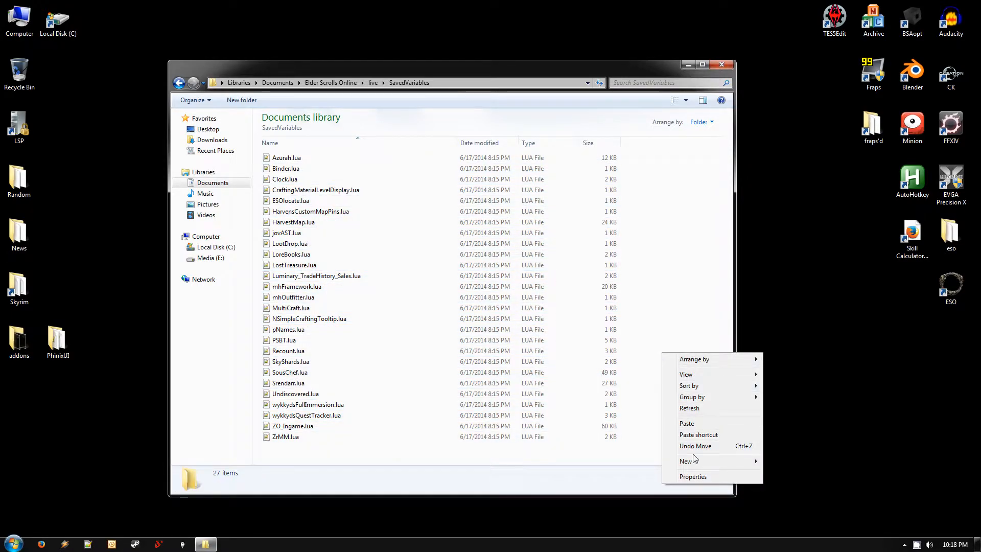
pyautogui.click(686, 460)
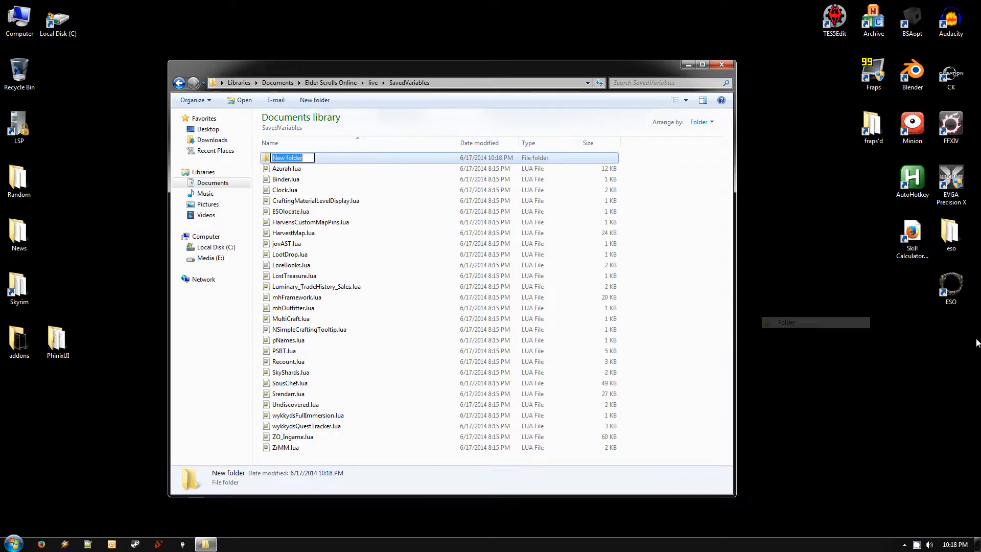
pyautogui.write('temp')
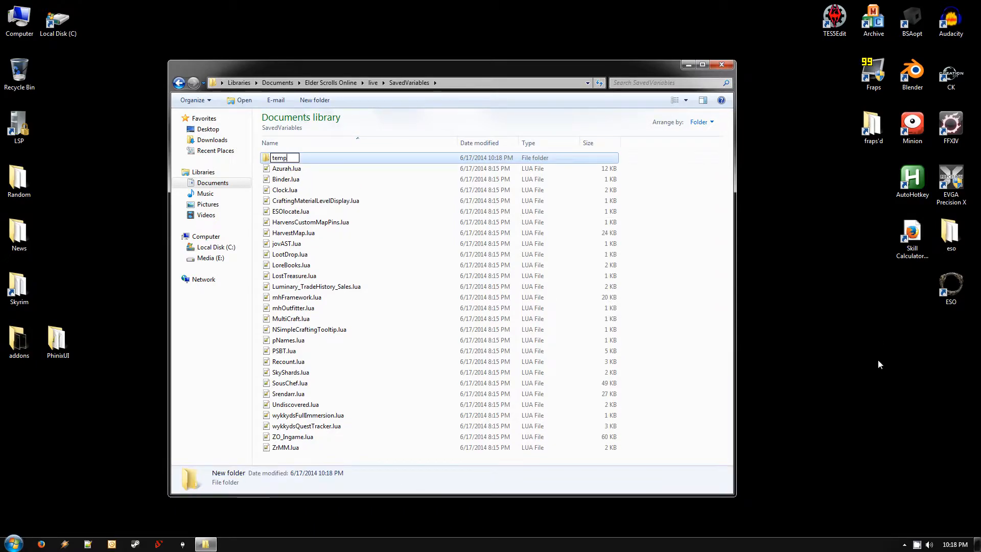
pyautogui.press('Return')
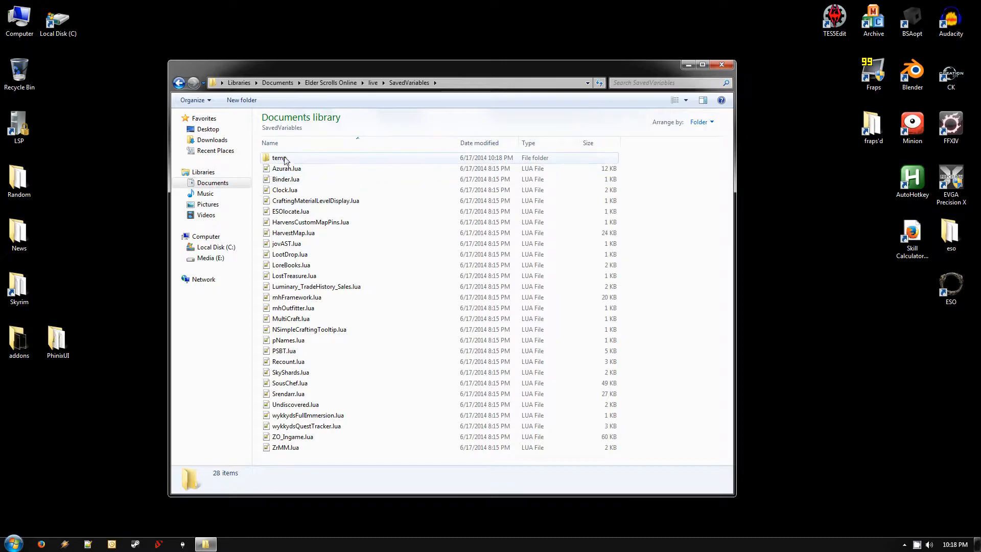
# - Paste the lua files into temp, then return to SavedVariables with temp selected
pyautogui.doubleClick(281, 158)
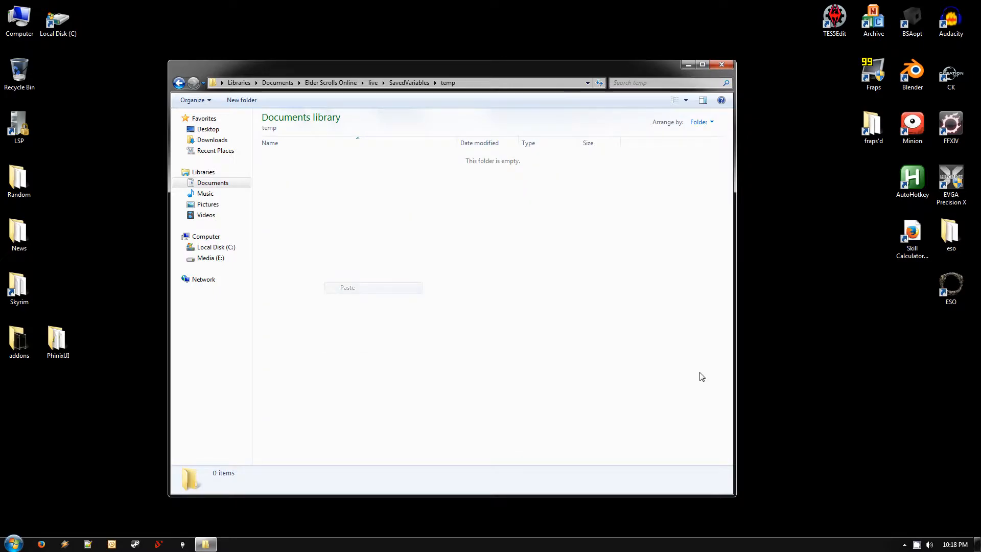
pyautogui.click(347, 287)
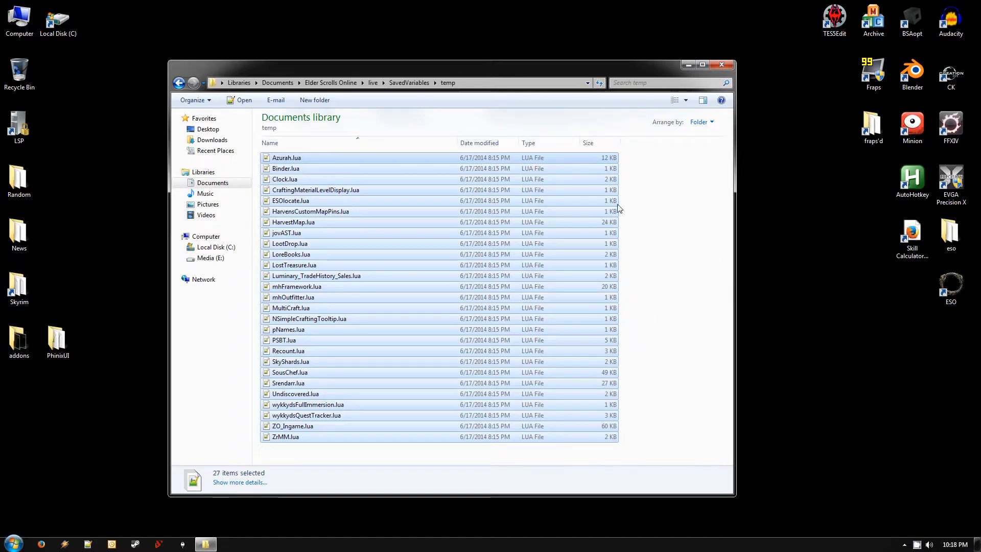
pyautogui.moveTo(654, 450)
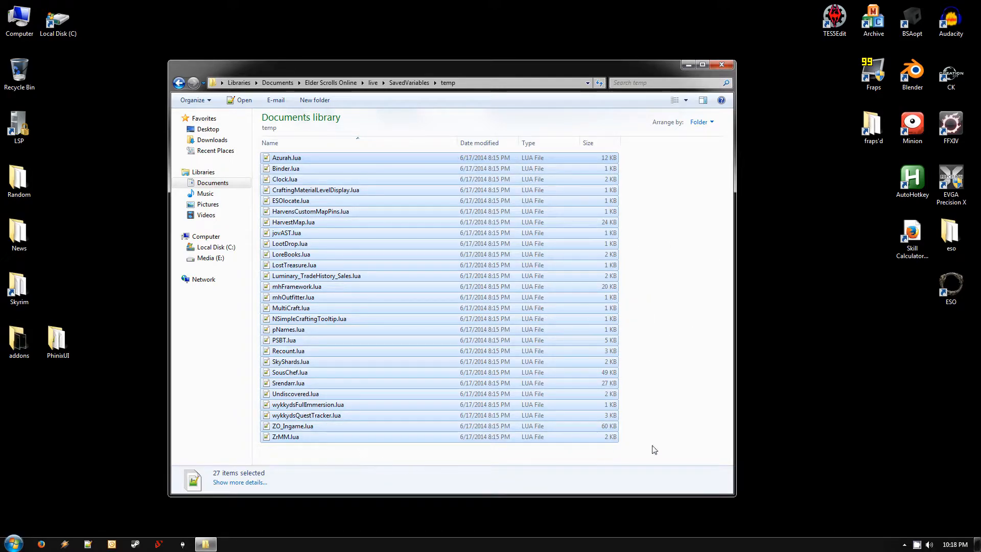
pyautogui.click(179, 82)
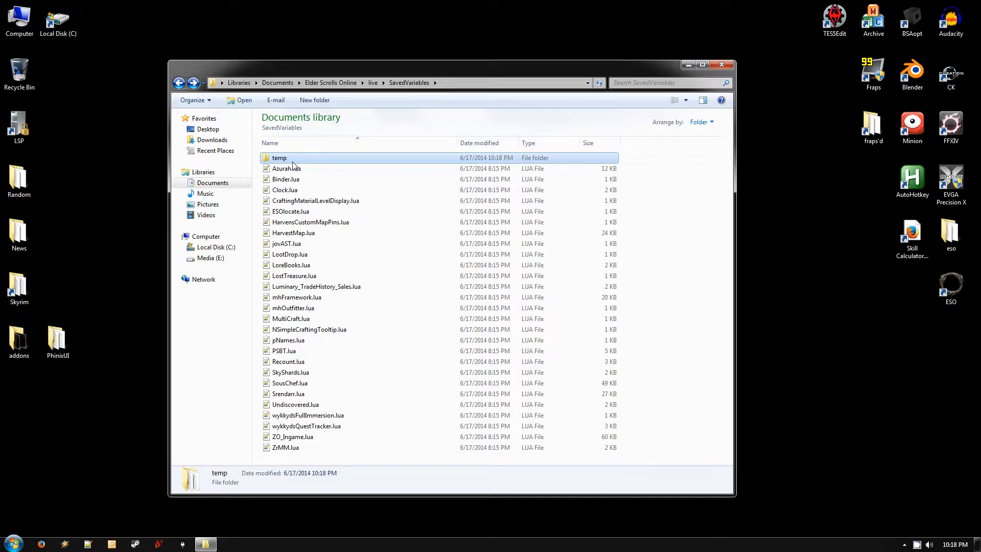
pyautogui.moveTo(298, 168)
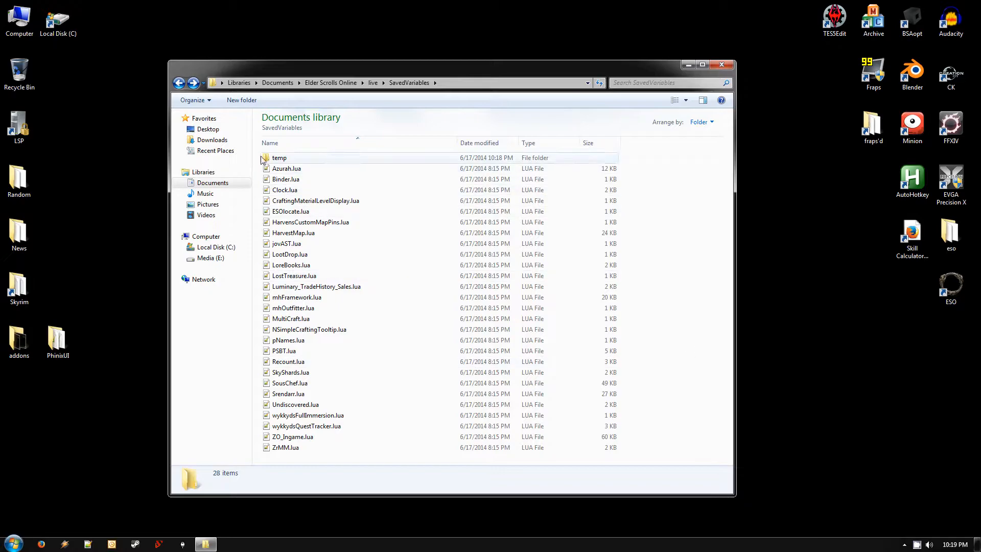
pyautogui.click(279, 158)
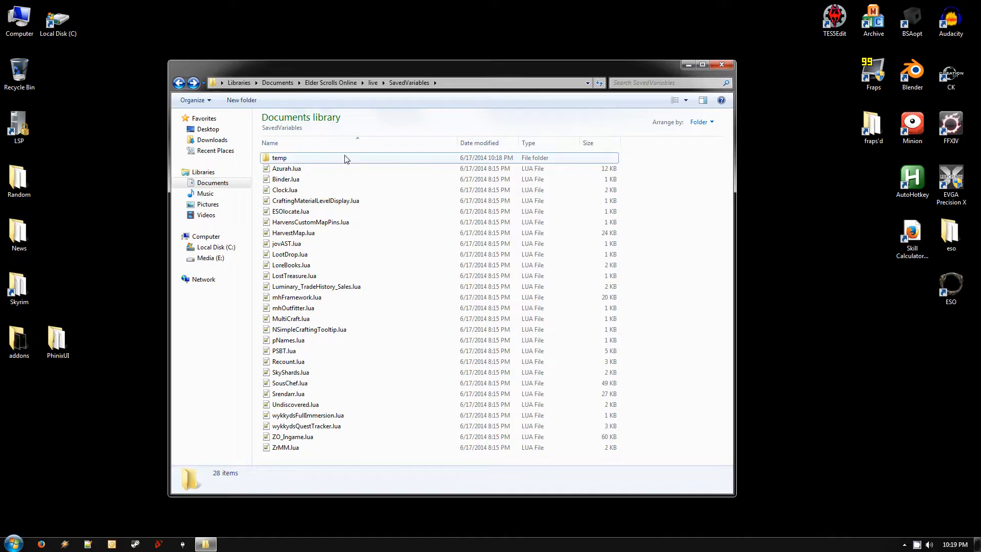
# - Close SavedVariables and open the desktop PhinixUI folder showing its 22 lua files
pyautogui.click(721, 64)
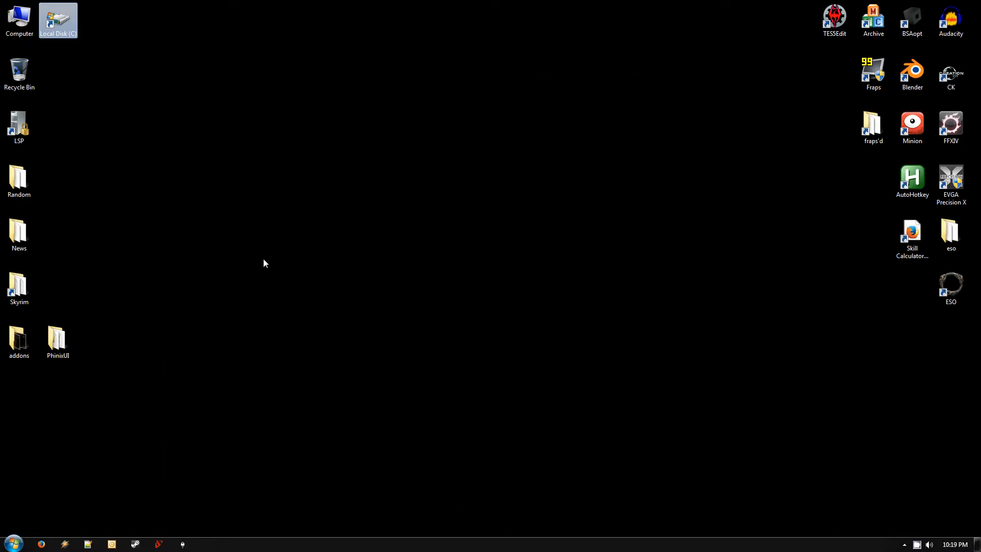
pyautogui.click(58, 341)
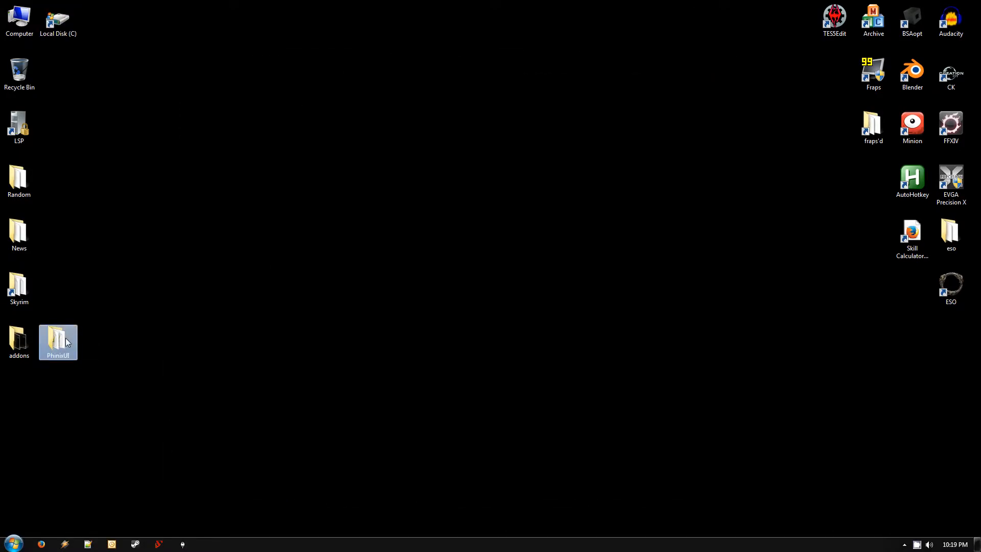
pyautogui.doubleClick(58, 342)
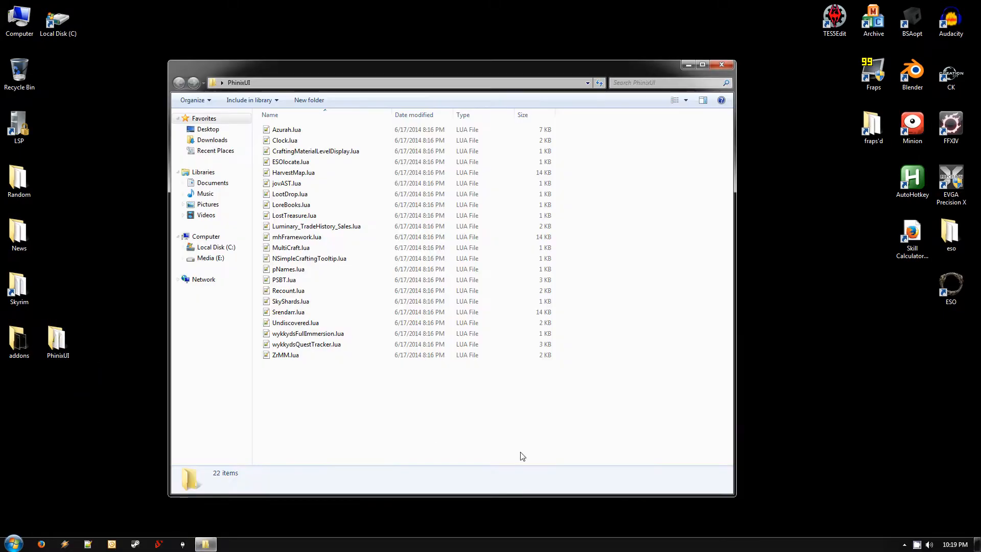
pyautogui.press('ctrl+a')
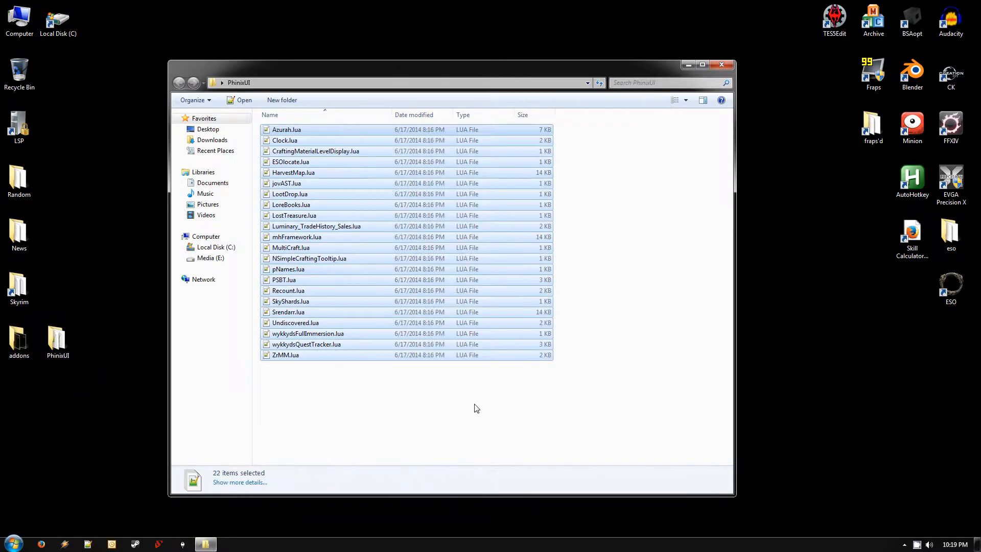
pyautogui.click(310, 367)
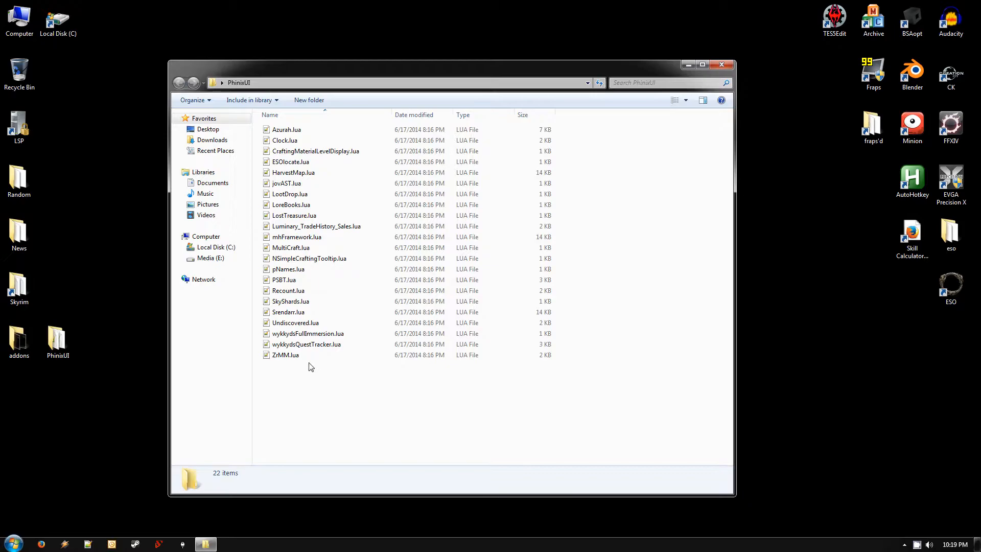
pyautogui.moveTo(285, 355)
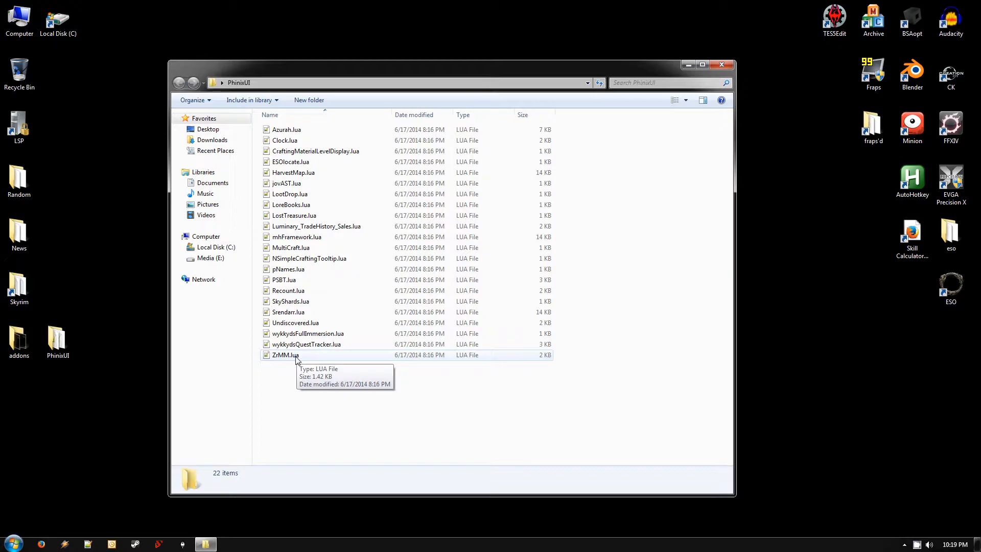
# - Choose notepad++.exe from Program Files (x86)\Notepad++ as ZrMM.lua's Open with program
pyautogui.rightClick(285, 355)
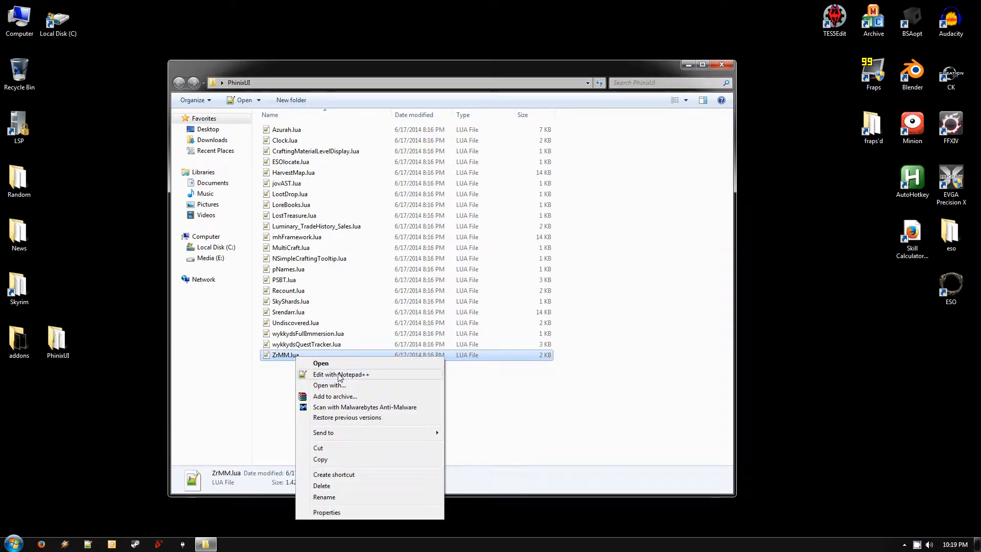
pyautogui.click(328, 385)
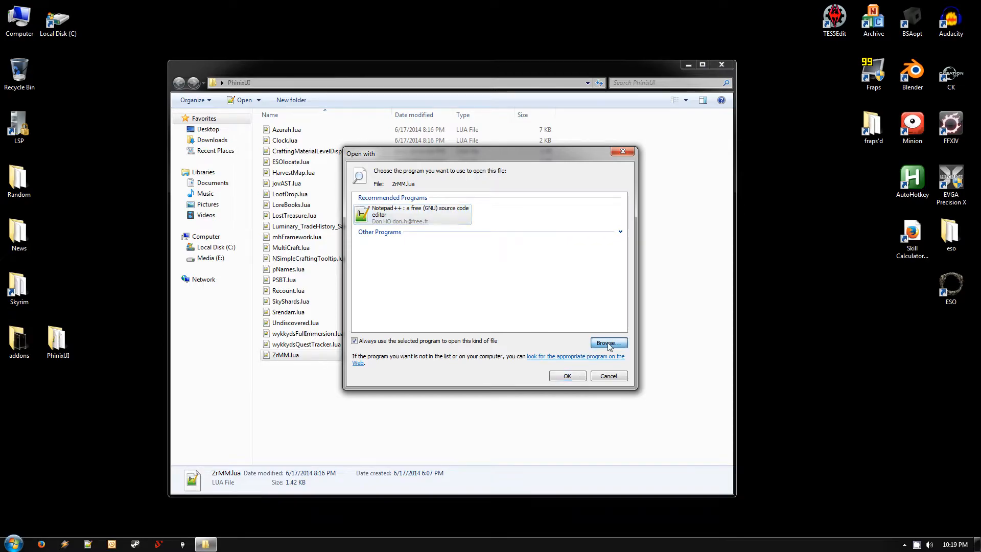
pyautogui.click(607, 343)
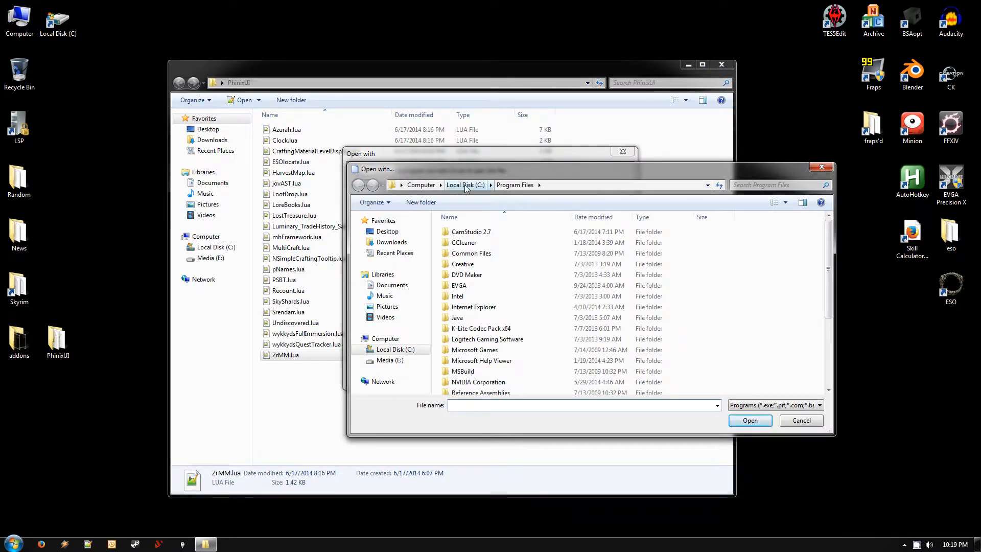
pyautogui.click(465, 185)
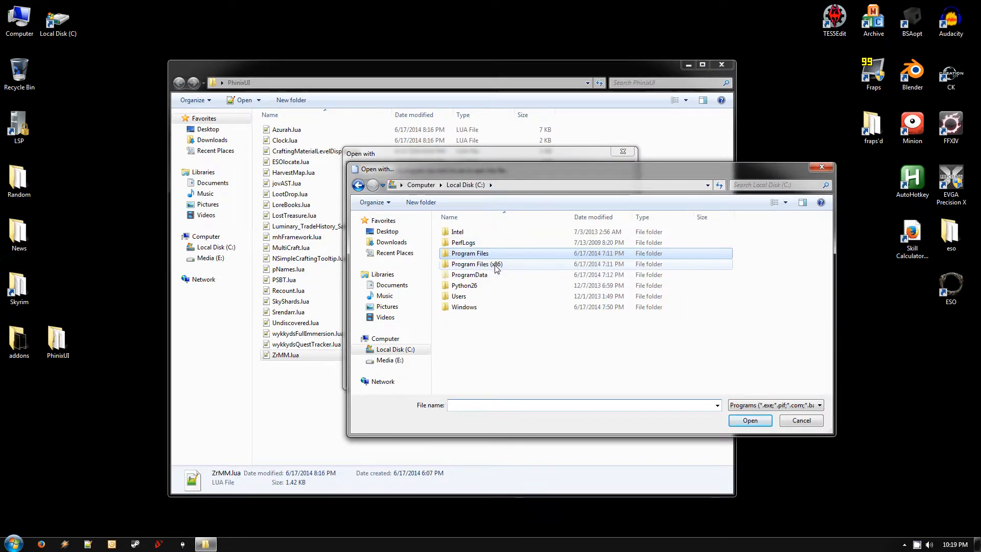
pyautogui.doubleClick(476, 263)
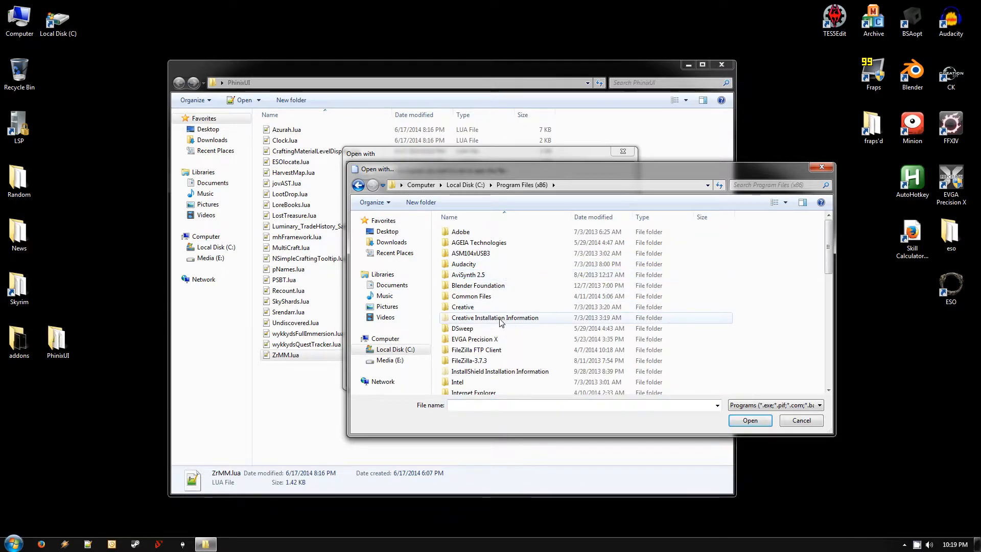
pyautogui.scroll(-3)
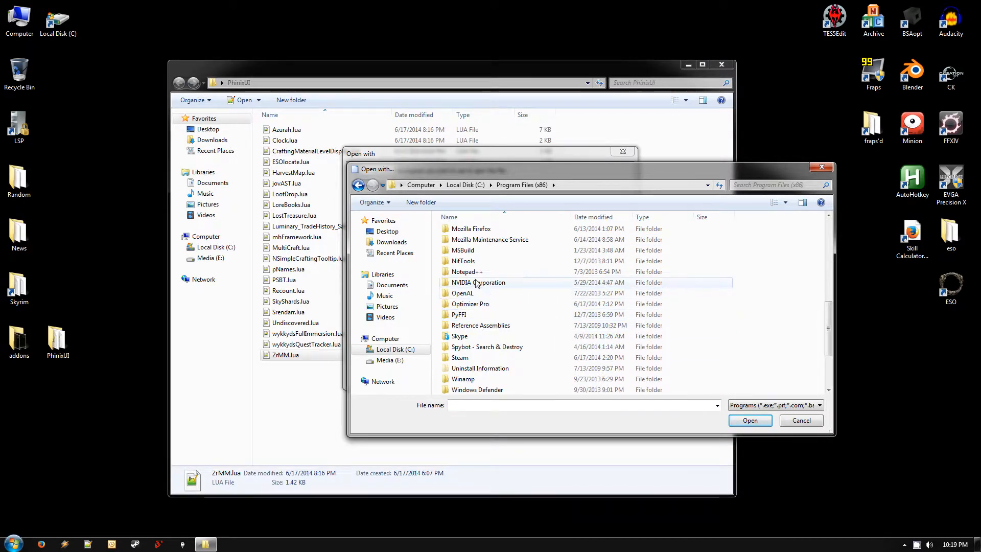
pyautogui.doubleClick(466, 271)
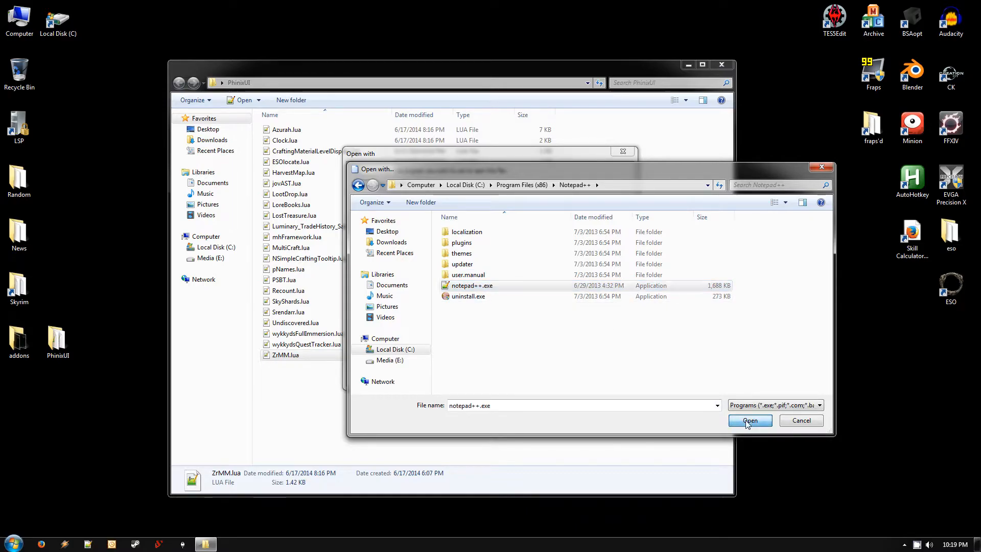
pyautogui.click(750, 420)
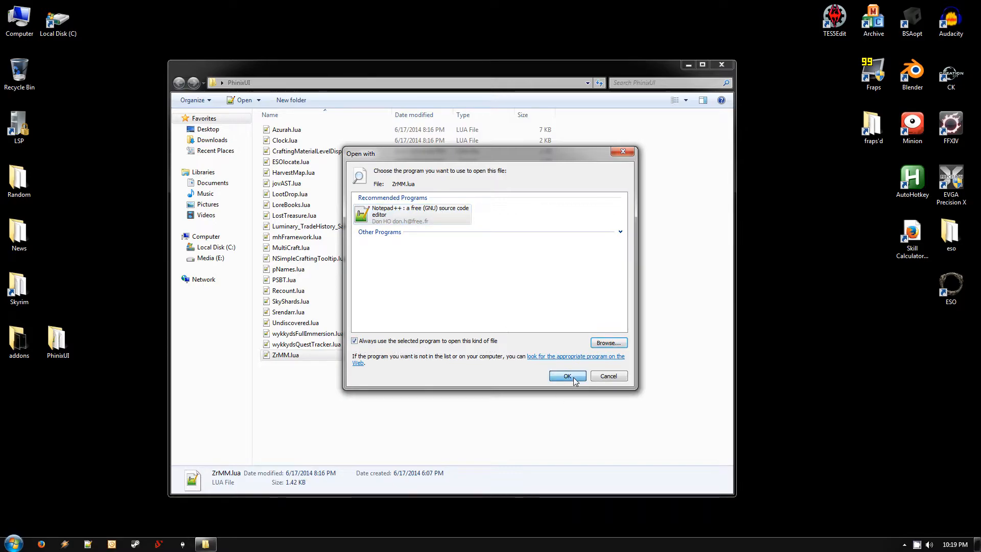
# - Confirm Notepad++ for ZrMM.lua, view its settings, then close the editor
pyautogui.click(567, 377)
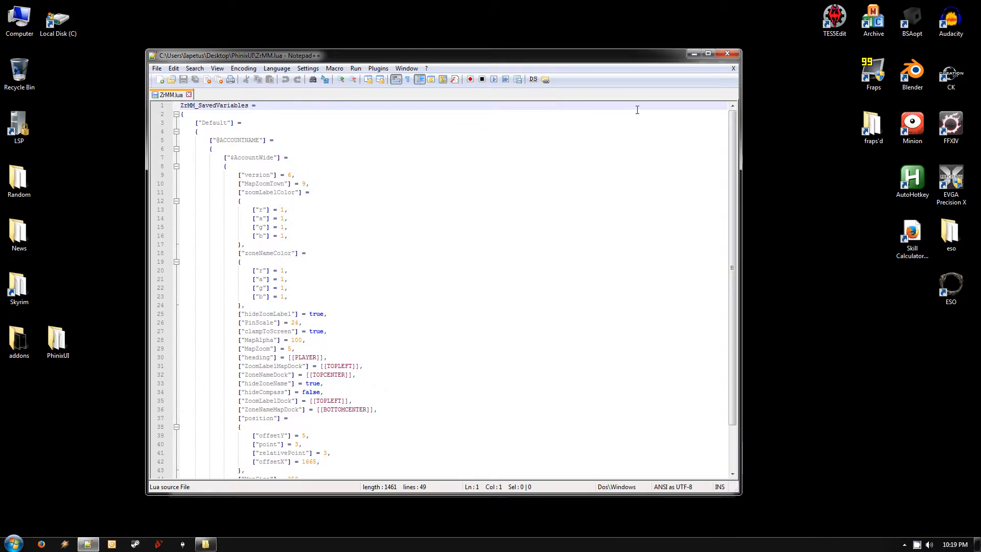
pyautogui.moveTo(705, 84)
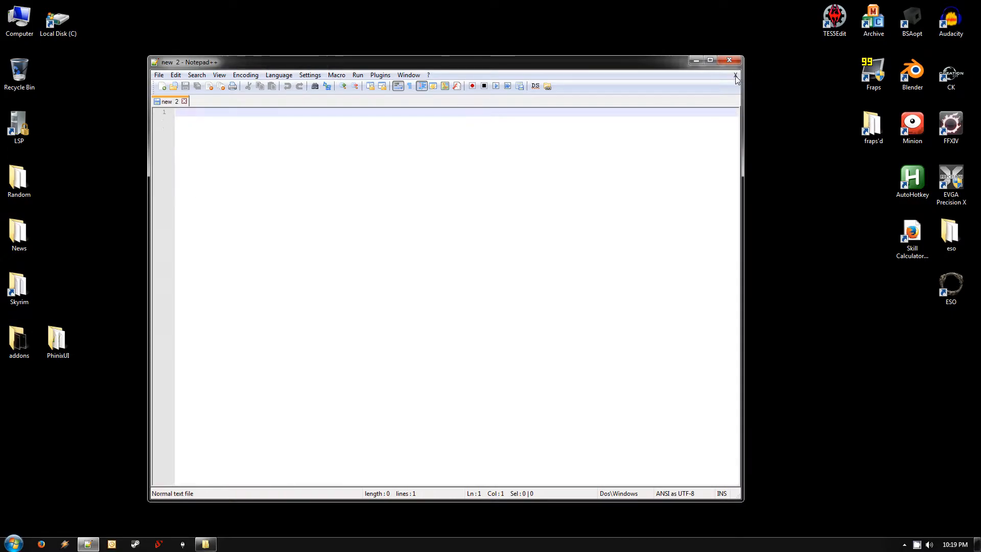
pyautogui.click(736, 76)
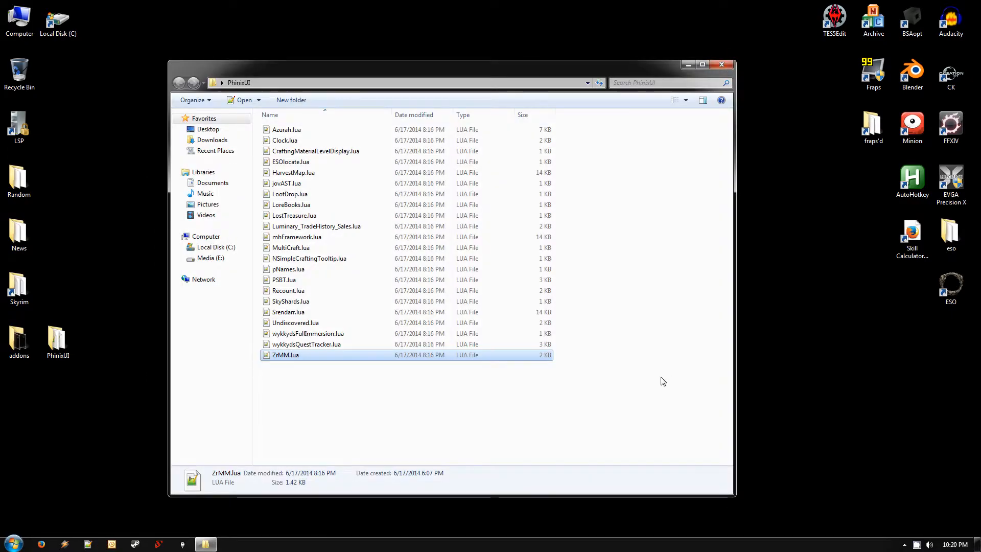
# - Select all 22 PhinixUI lua files and open them via 'Edit with Notepad++'
pyautogui.click(661, 388)
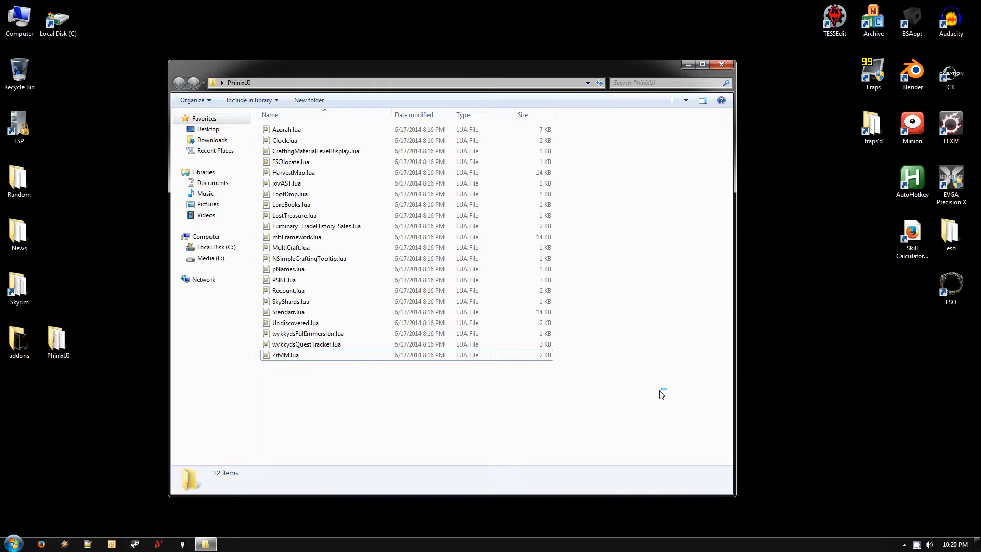
pyautogui.press('ctrl+a')
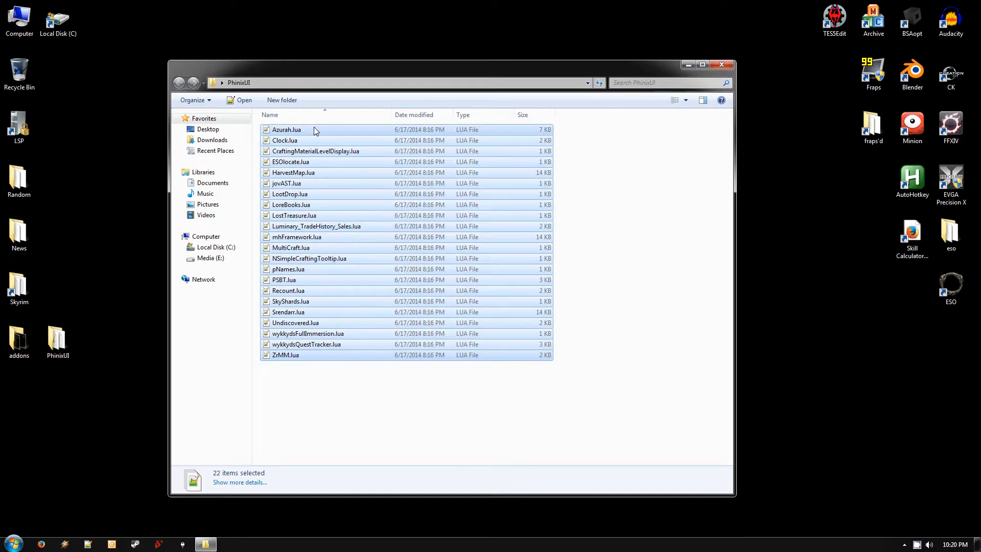
pyautogui.rightClick(313, 130)
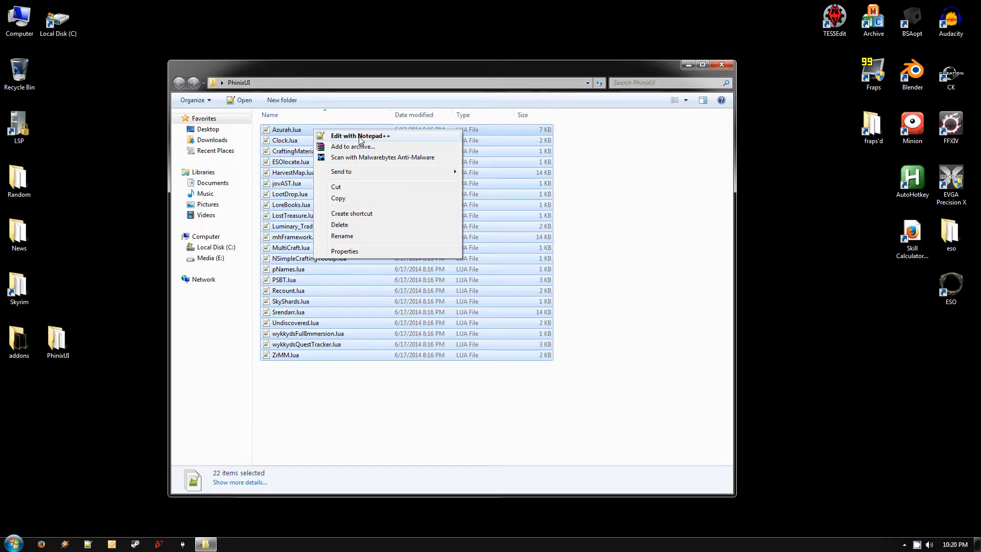
pyautogui.click(361, 136)
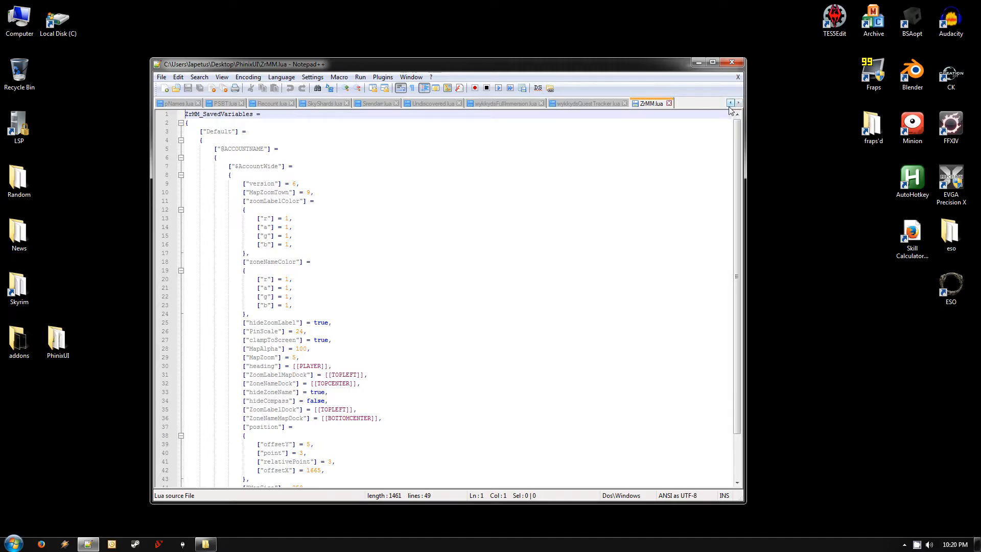
# - Switch to the Undiscovered.lua tab and select the ACCOUNTNAME placeholder on line 5
pyautogui.click(432, 103)
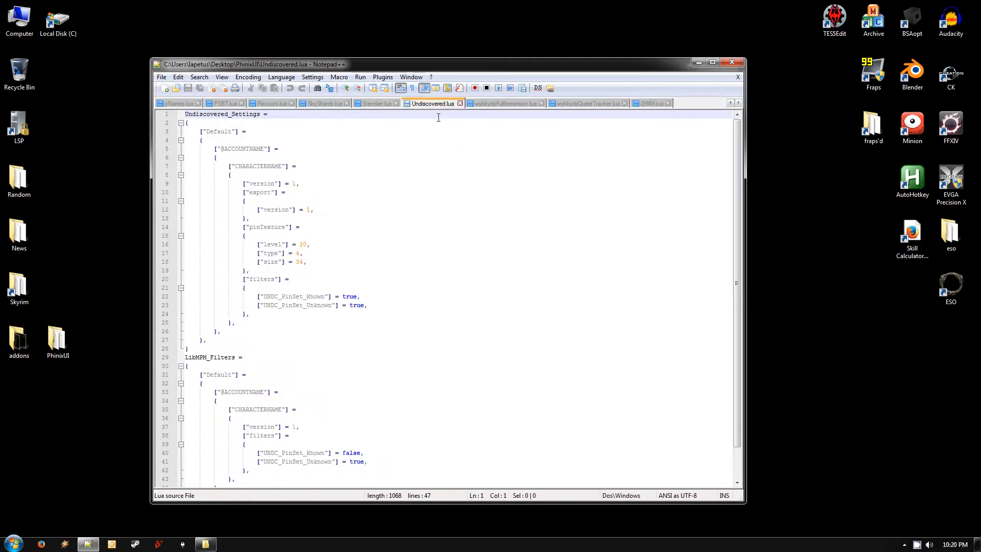
pyautogui.moveTo(433, 104)
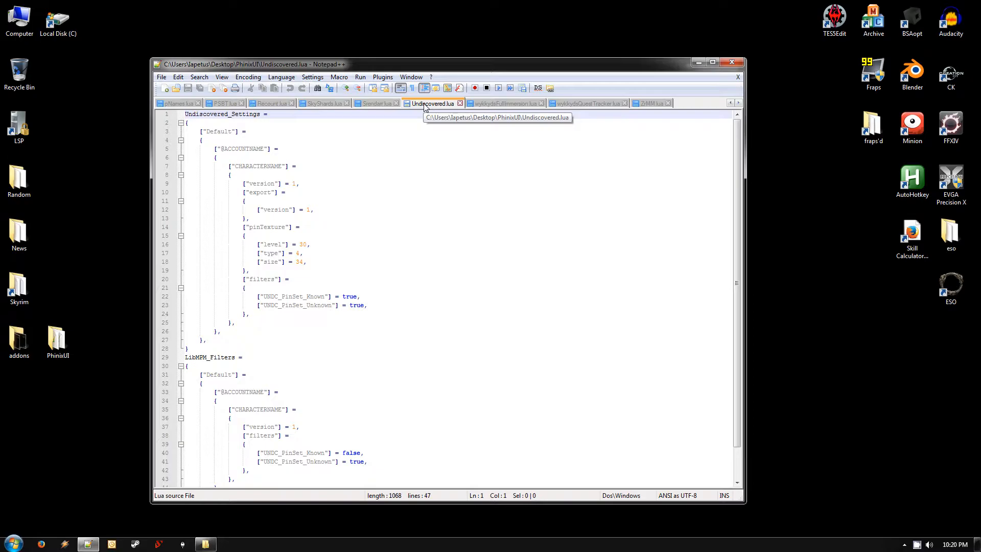
pyautogui.moveTo(218, 165)
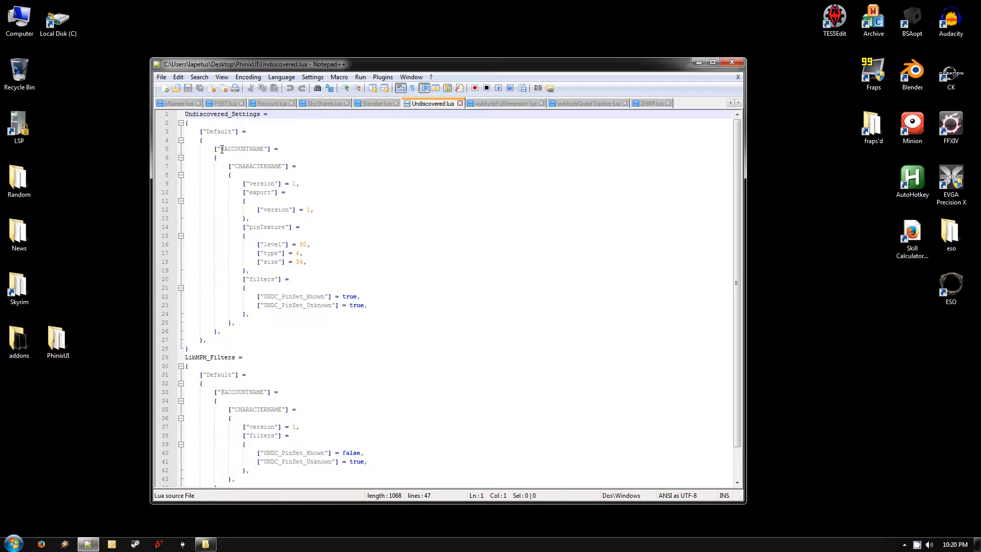
pyautogui.doubleClick(242, 149)
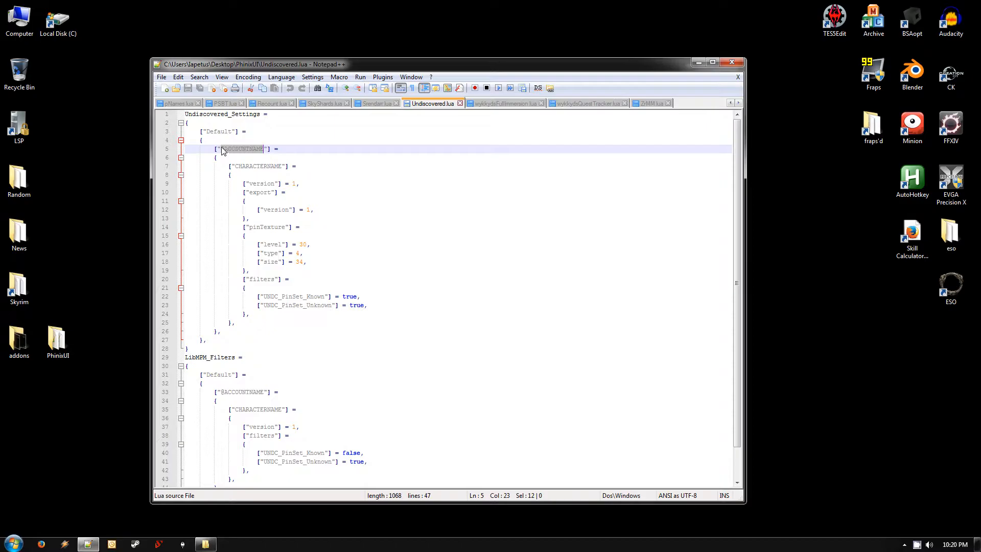
pyautogui.moveTo(234, 152)
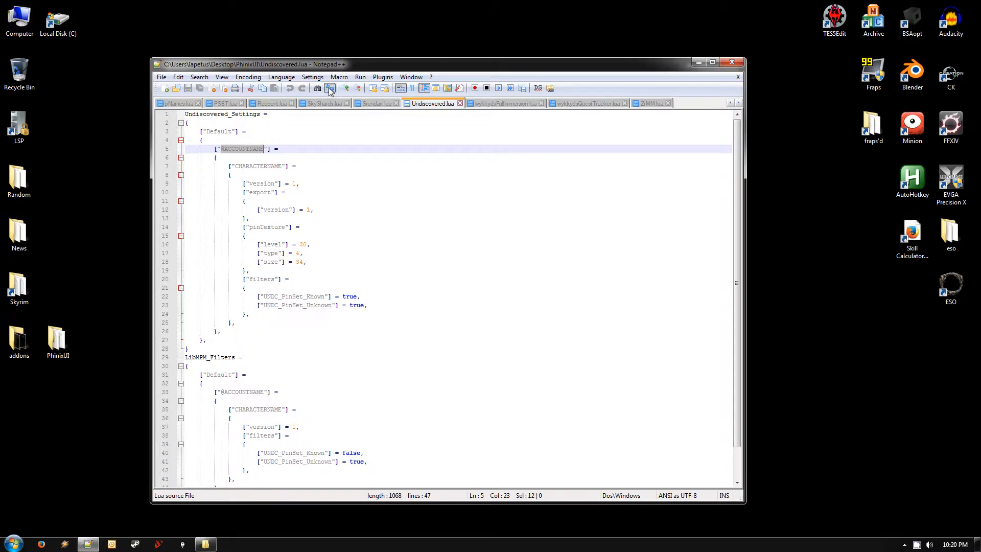
pyautogui.click(329, 87)
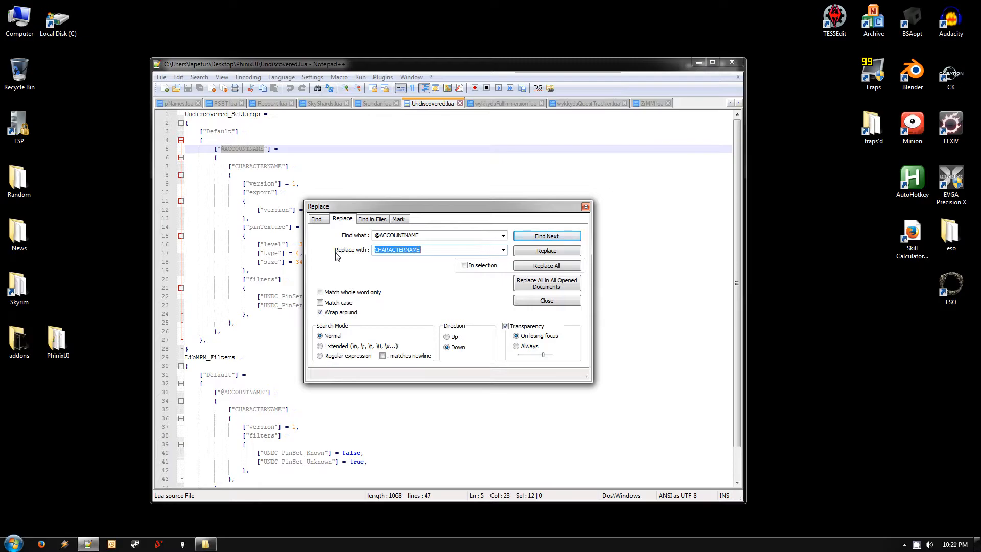
pyautogui.write('@AlienDiplomat')
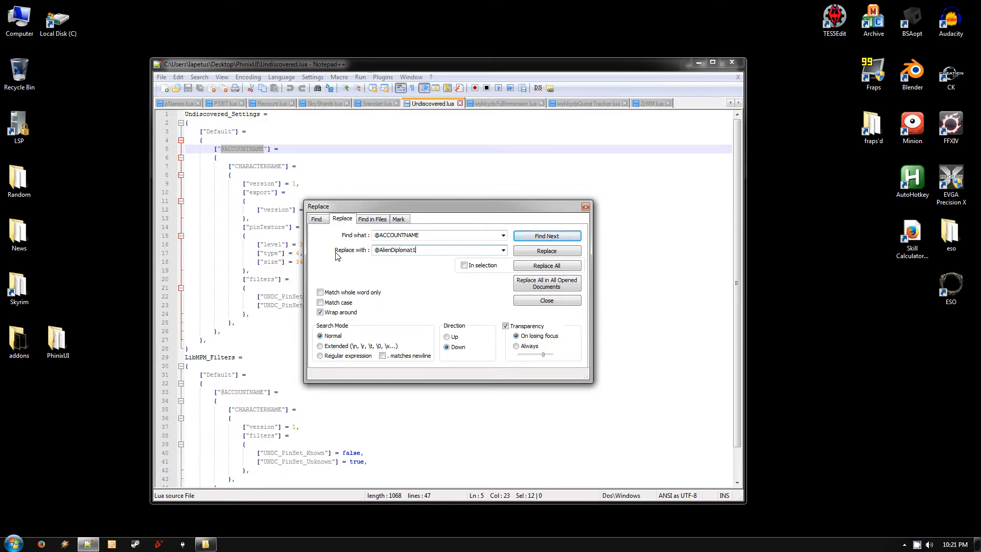
pyautogui.write('12')
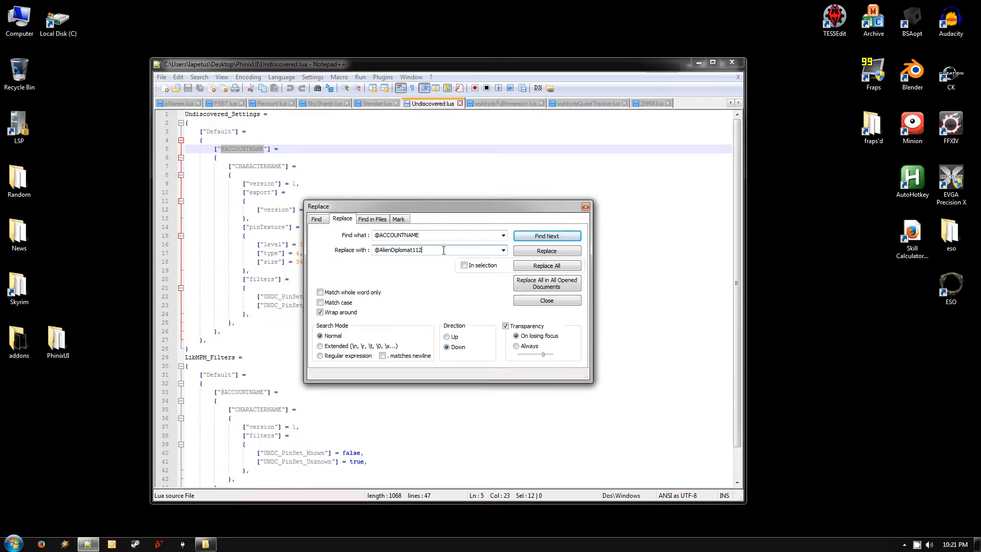
pyautogui.moveTo(422, 264)
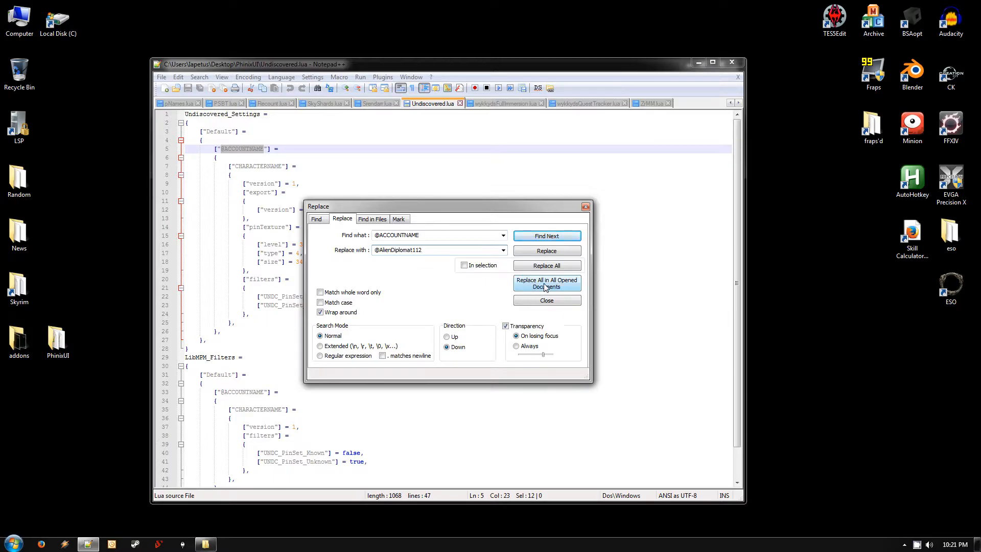
pyautogui.click(547, 283)
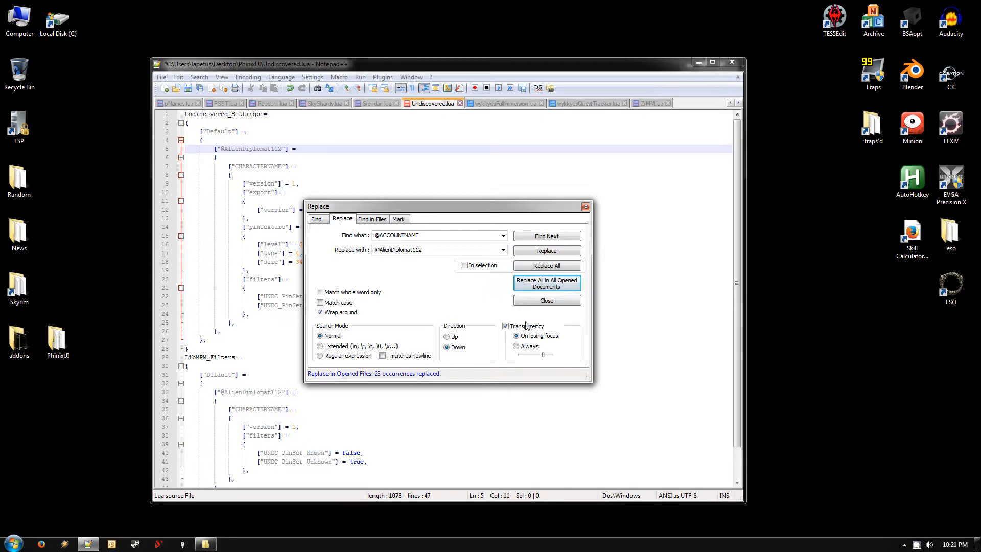
pyautogui.click(546, 301)
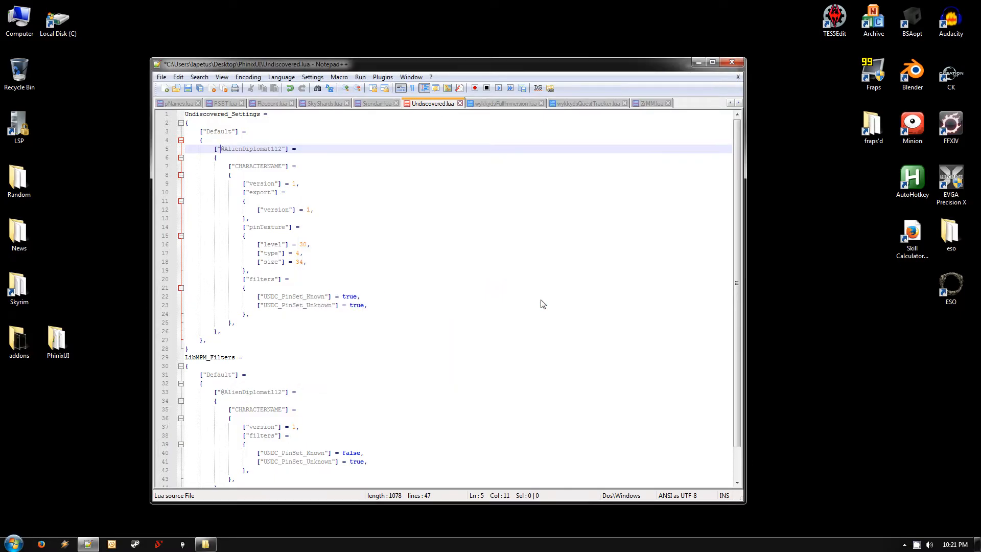
# - Replace all 16 CHARACTERNAME occurrences with 'Quantus Gravitus' across every open lua file
pyautogui.click(360, 296)
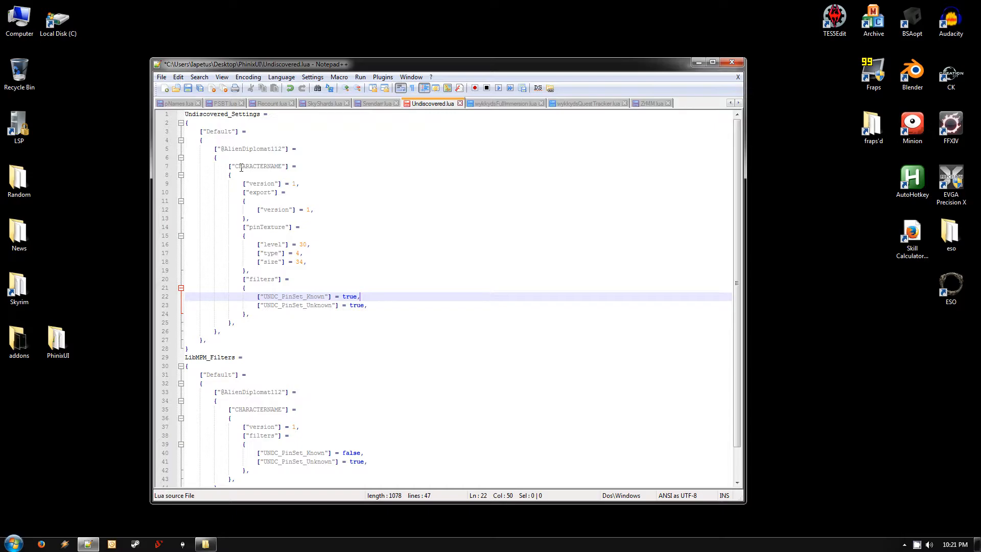
pyautogui.doubleClick(258, 166)
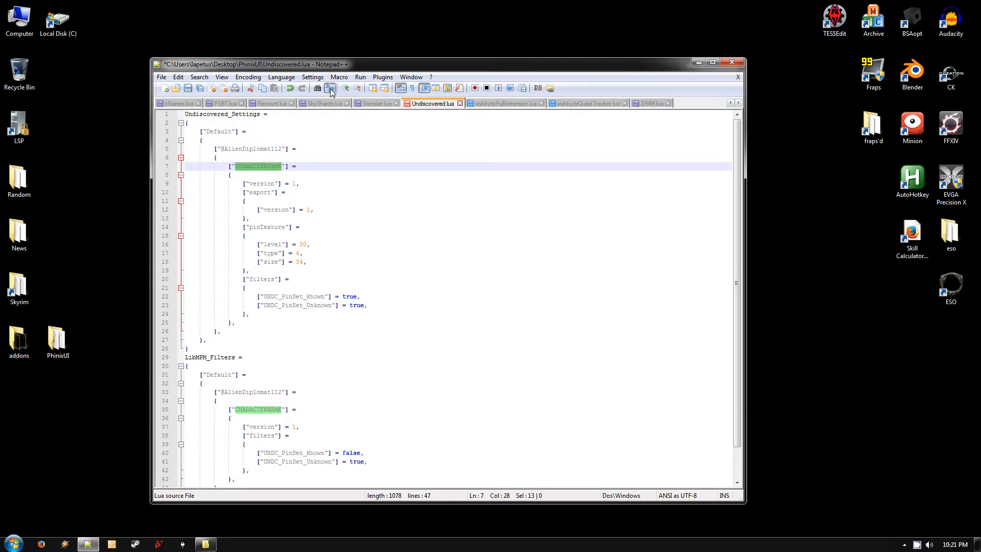
pyautogui.click(331, 87)
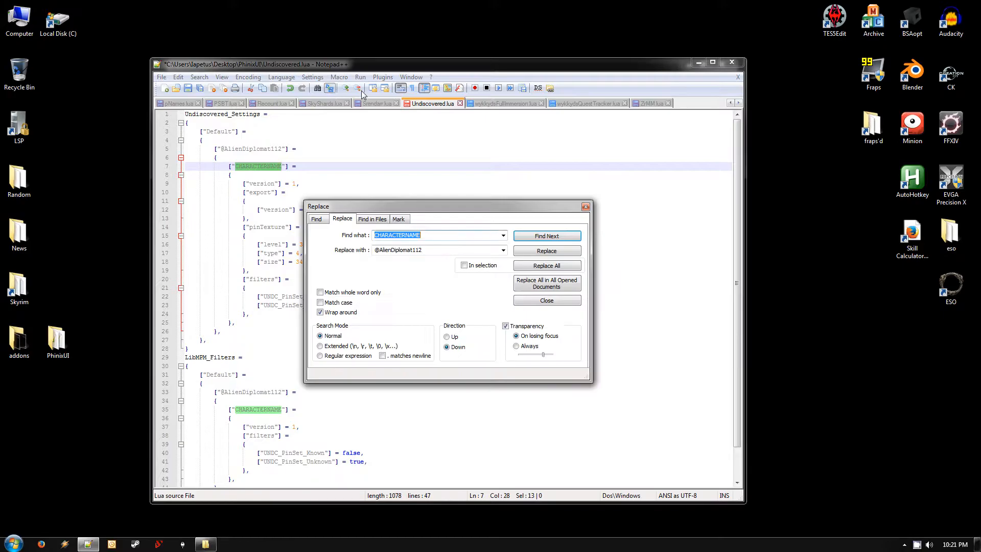
pyautogui.click(438, 250)
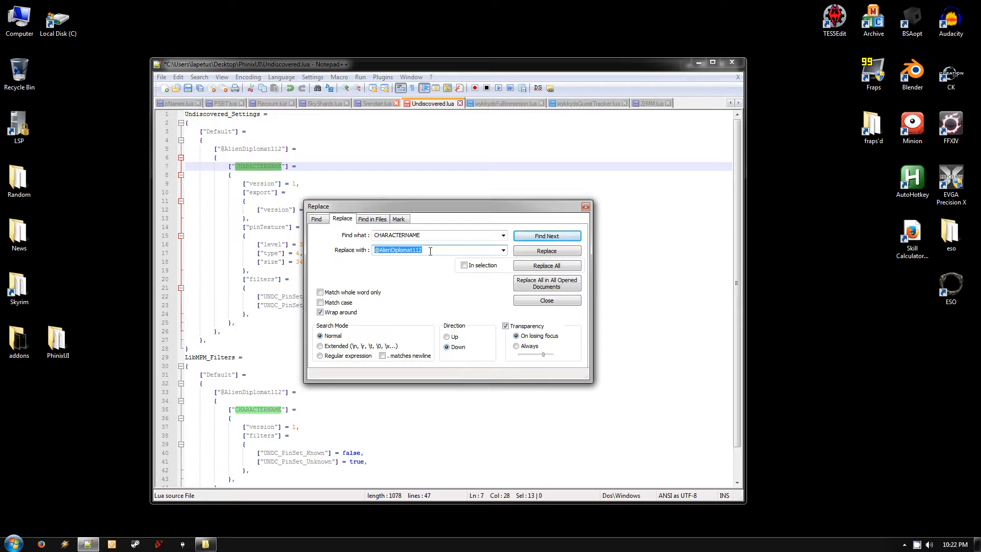
pyautogui.write('Qu')
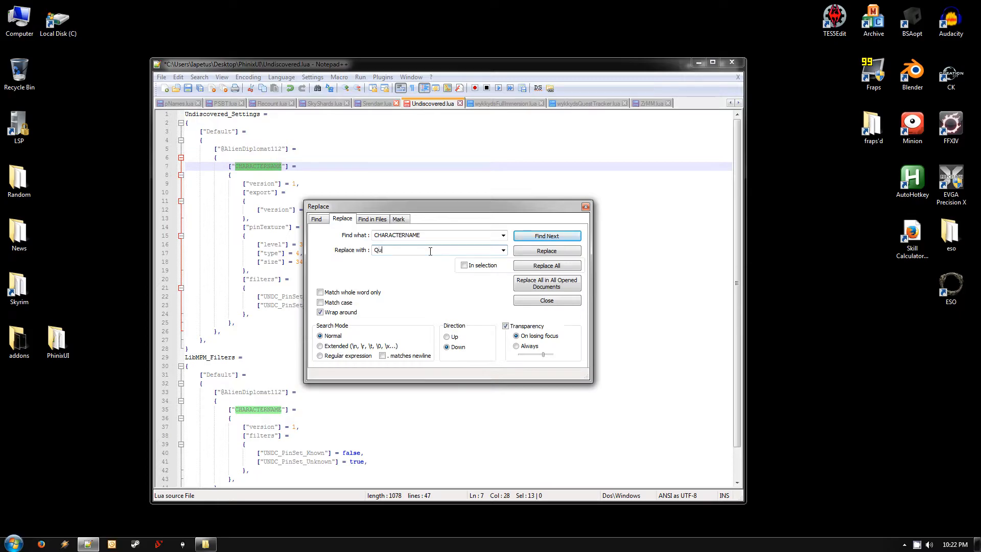
pyautogui.write('ant')
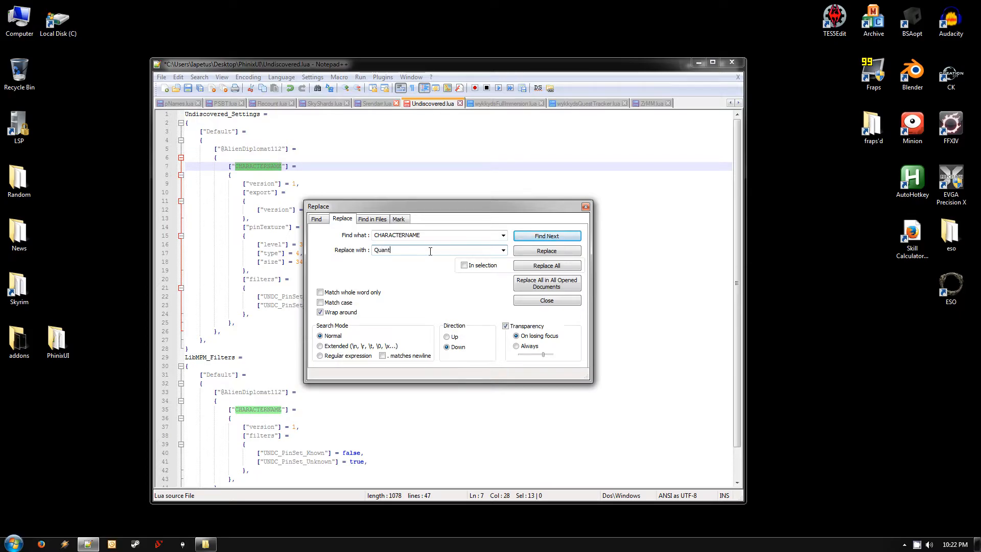
pyautogui.write('us Gravitus')
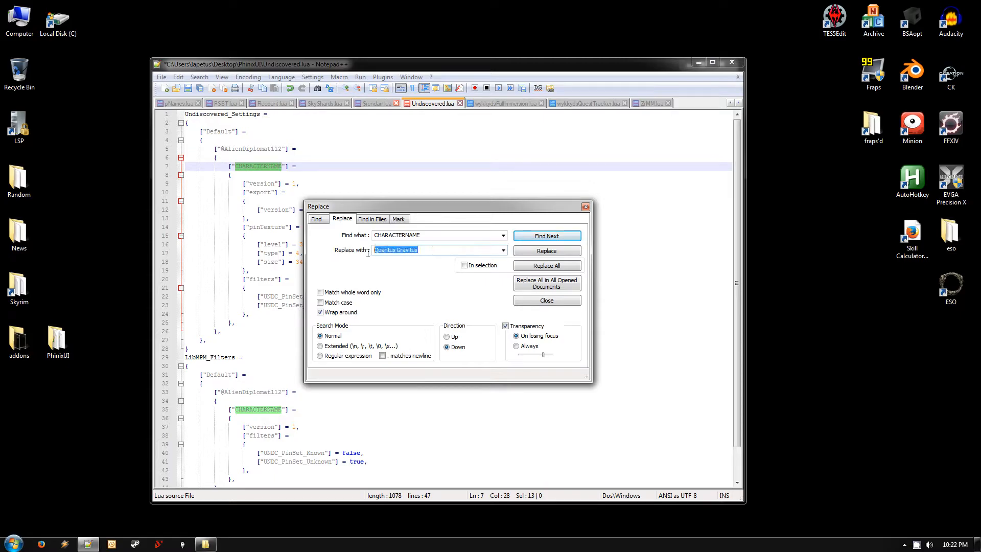
pyautogui.moveTo(414, 266)
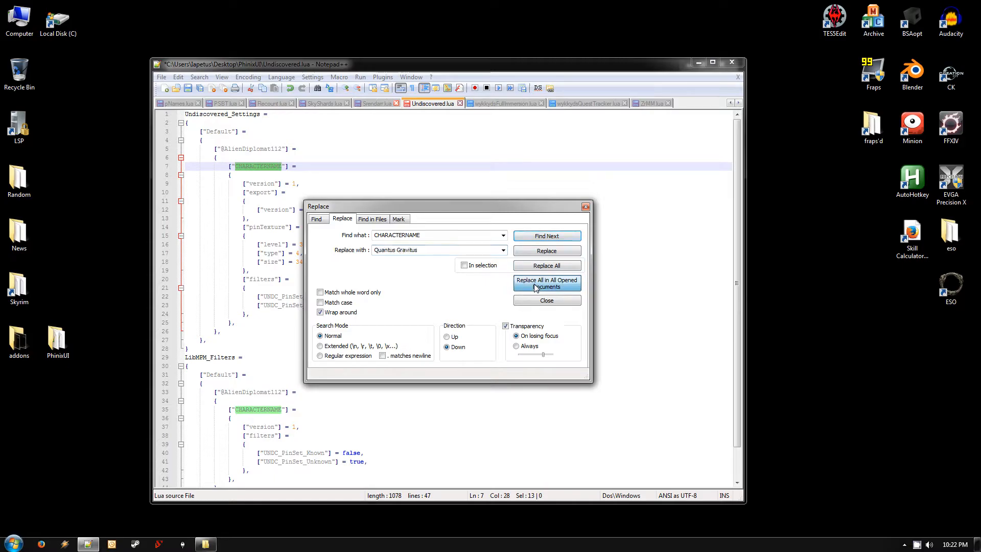
pyautogui.click(546, 282)
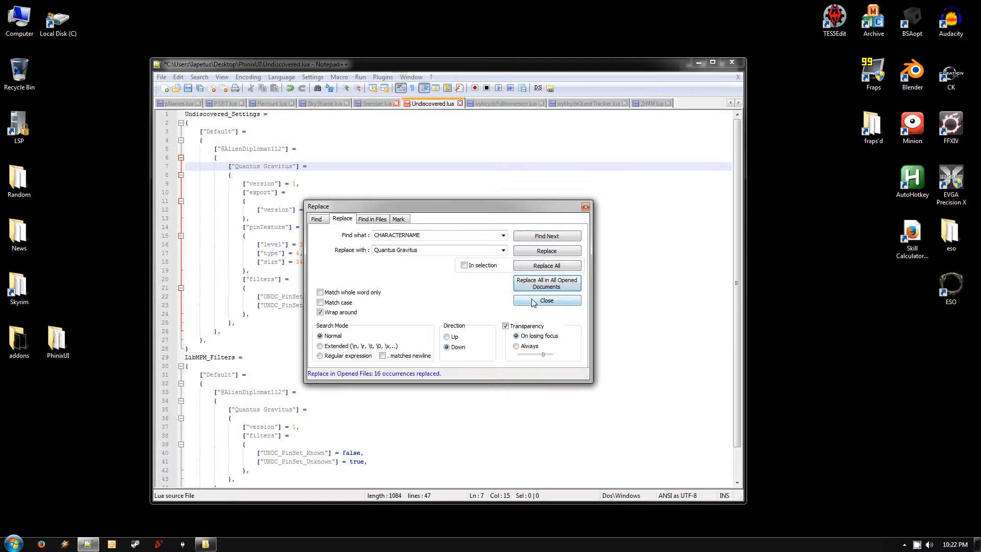
pyautogui.click(546, 300)
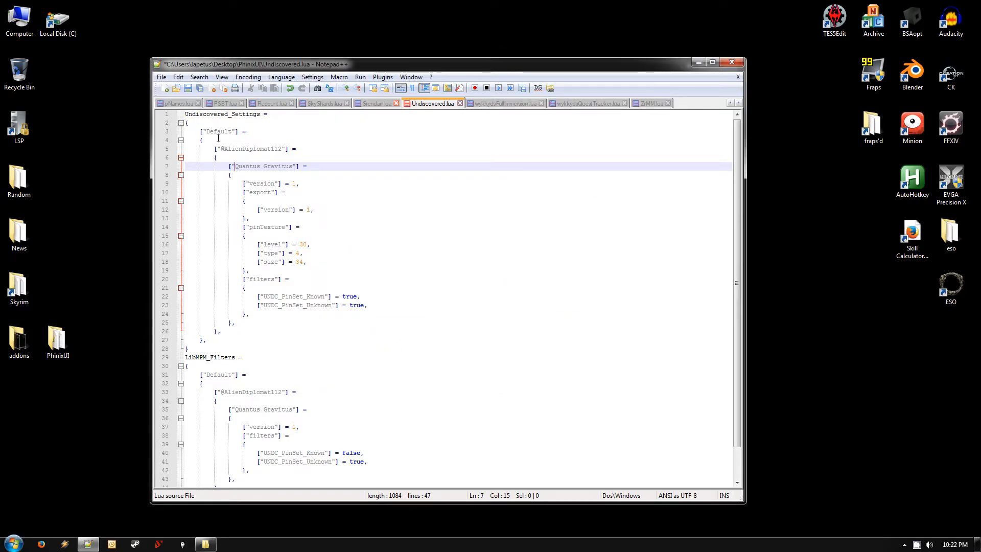
pyautogui.moveTo(197, 88)
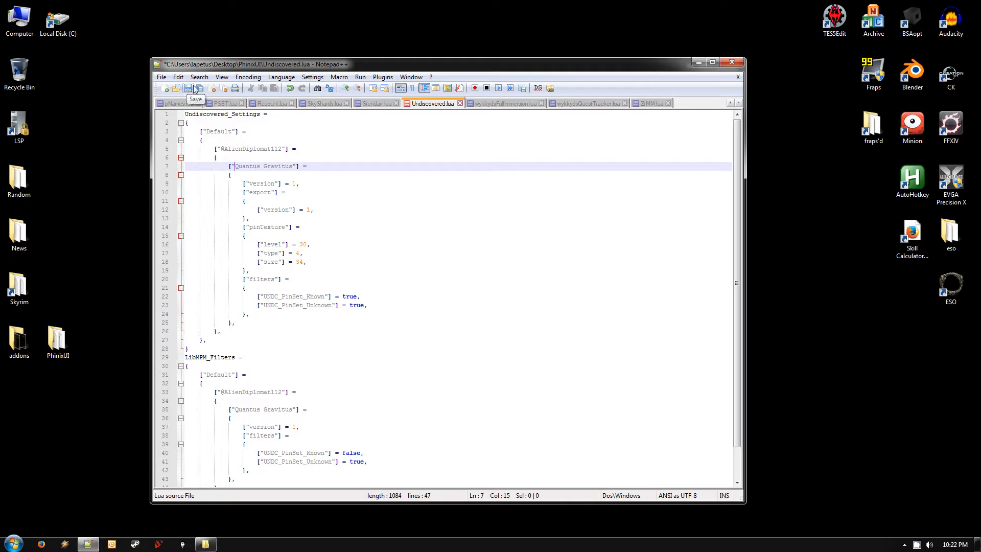
pyautogui.moveTo(201, 87)
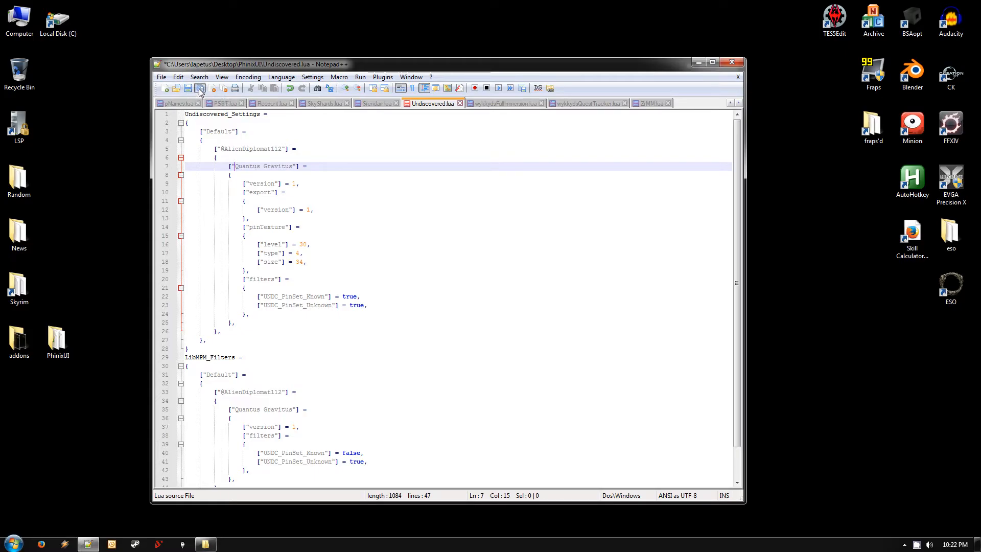
# - Save Undiscovered.lua and close all the open lua file tabs
pyautogui.click(198, 88)
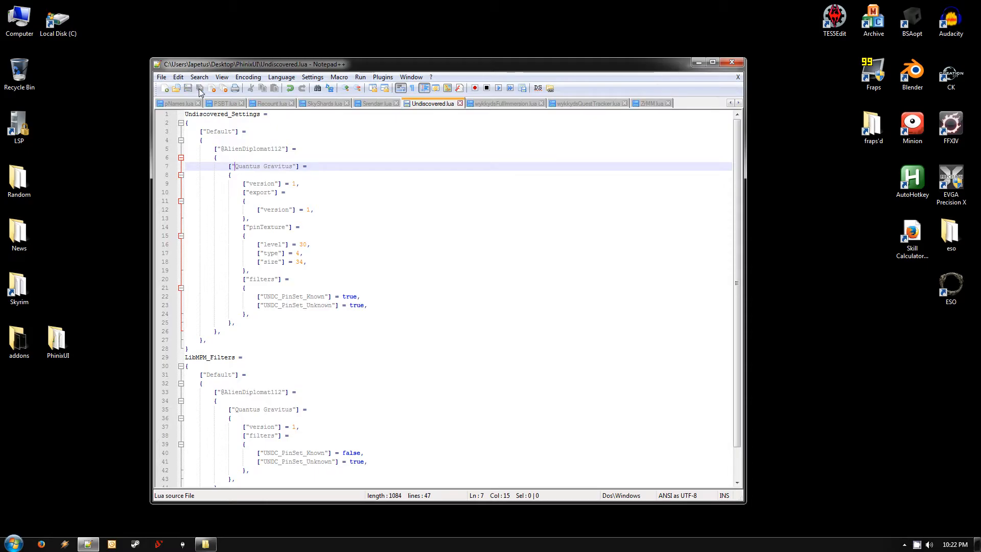
pyautogui.click(162, 76)
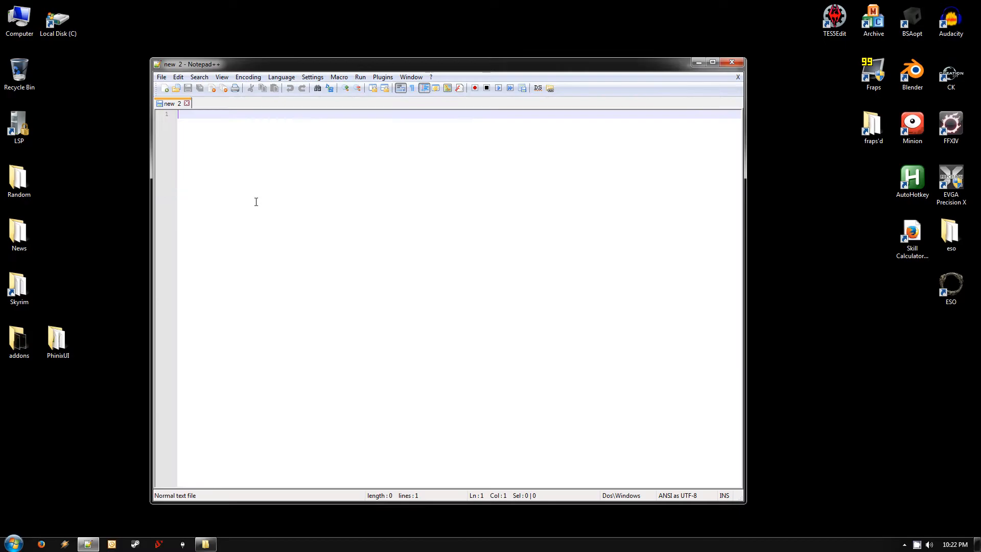
pyautogui.moveTo(732, 61)
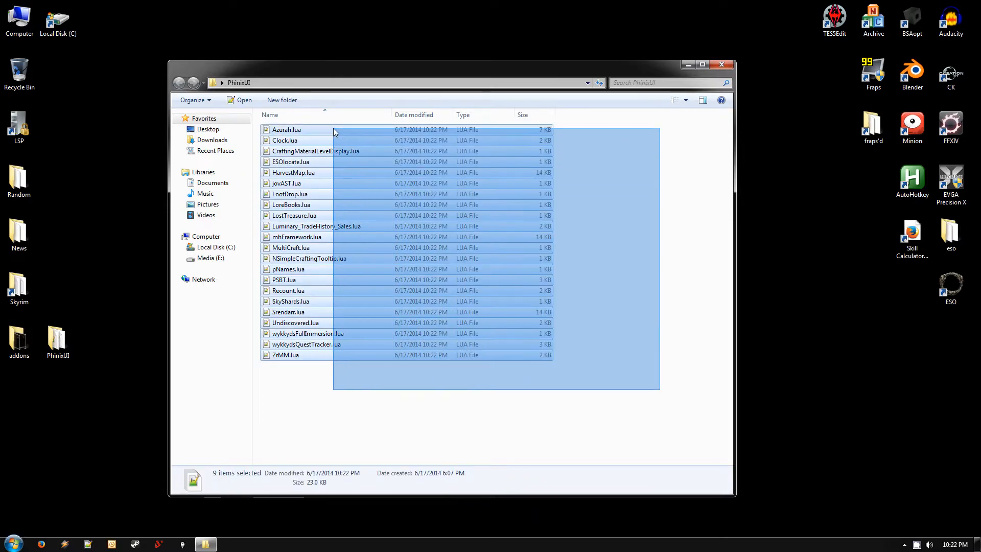
# - Select all 22 lua files in the PhinixUI folder and copy them
pyautogui.press('ctrl+a')
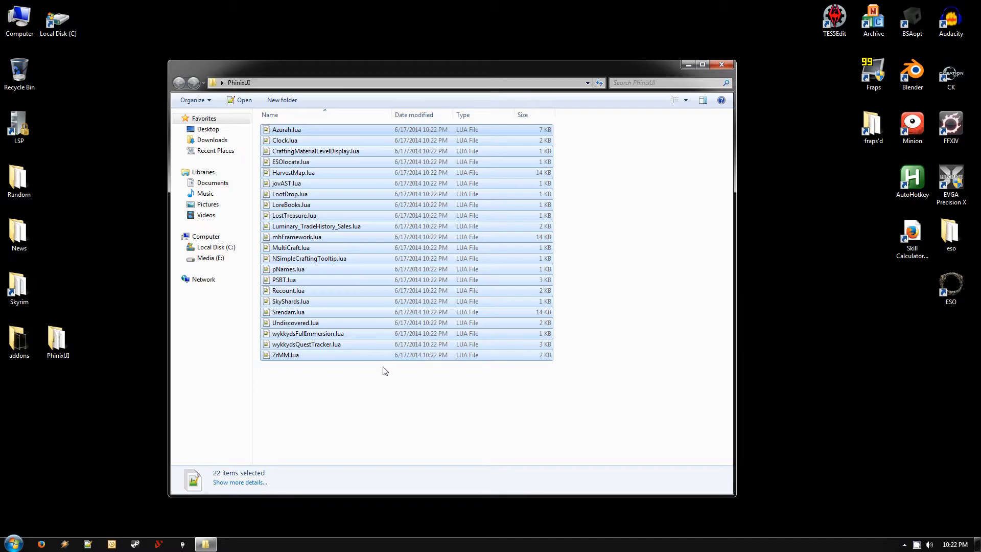
pyautogui.moveTo(404, 380)
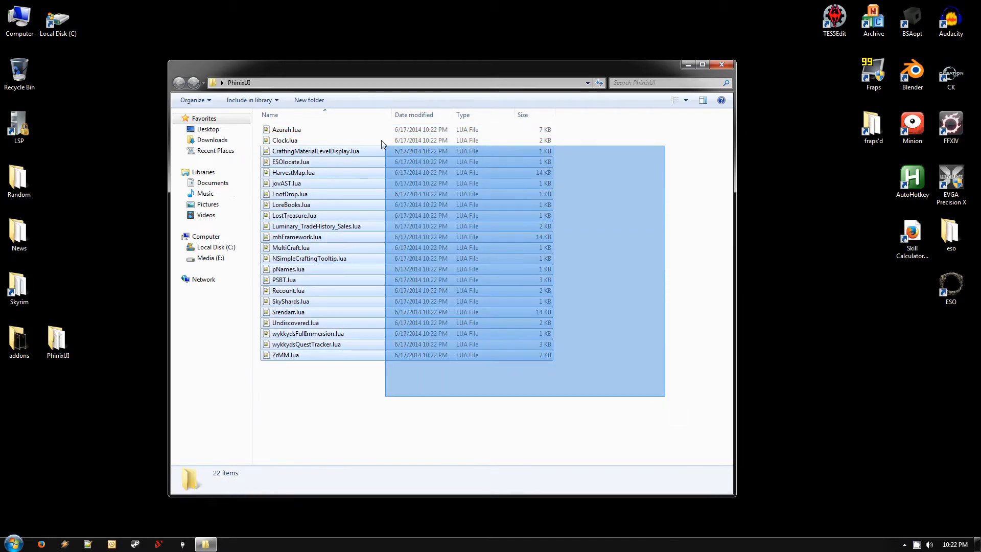
pyautogui.press('ctrl+a')
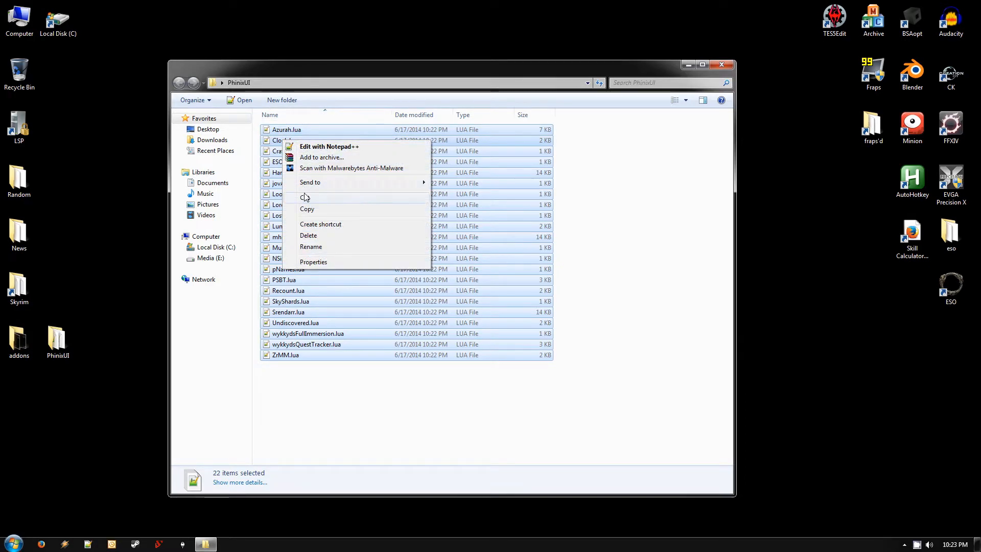
pyautogui.click(465, 421)
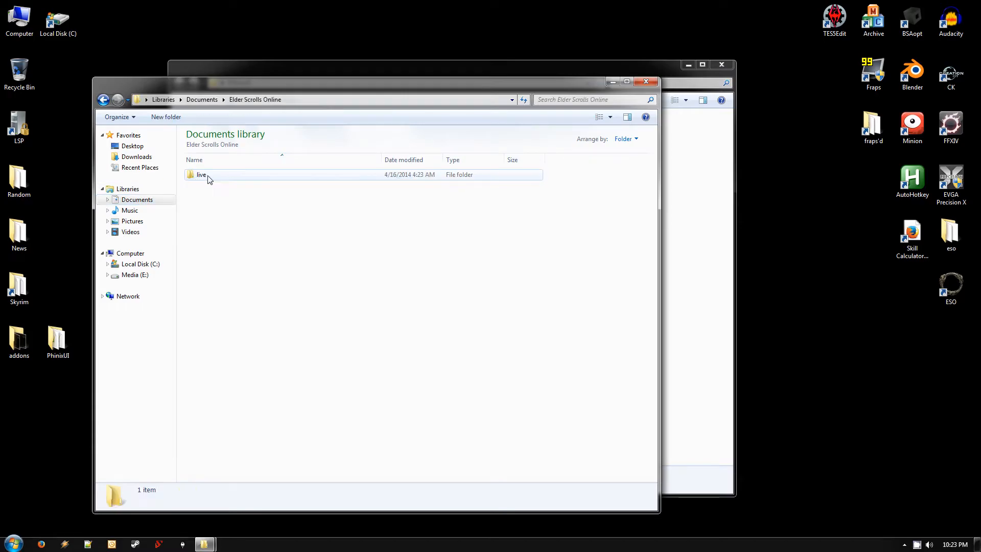
# - Paste the lua files into live\SavedVariables, replacing all 22 conflicts, then close both windows
pyautogui.doubleClick(201, 175)
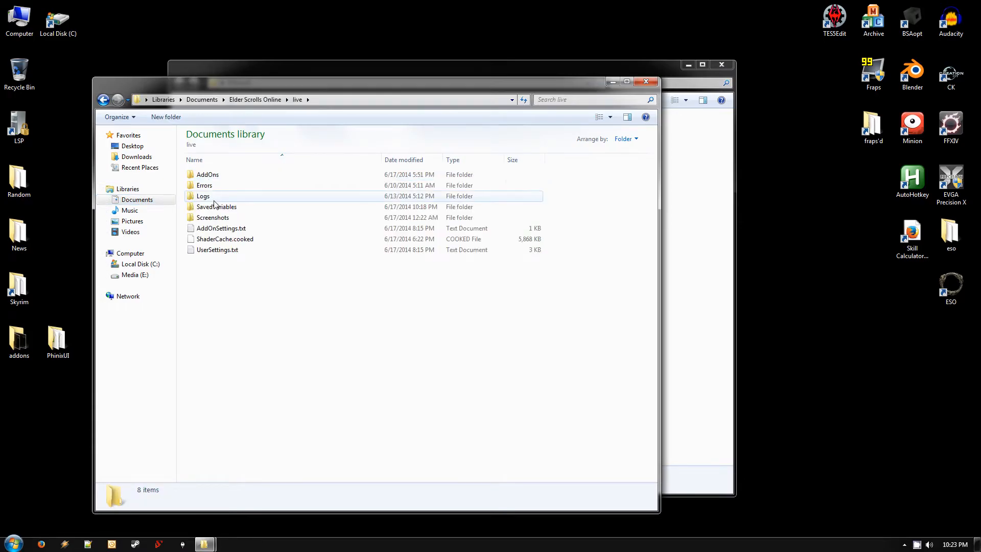
pyautogui.doubleClick(217, 207)
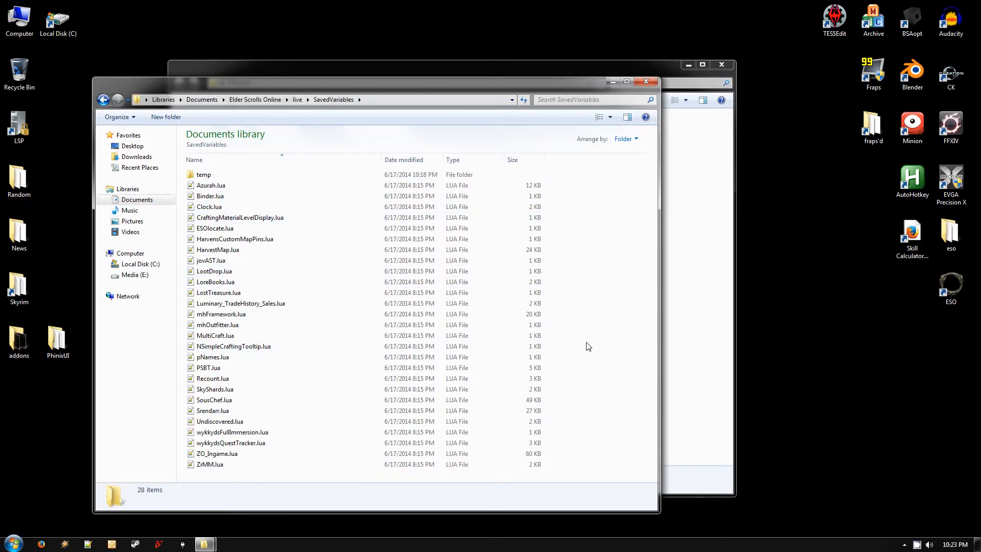
pyautogui.rightClick(587, 347)
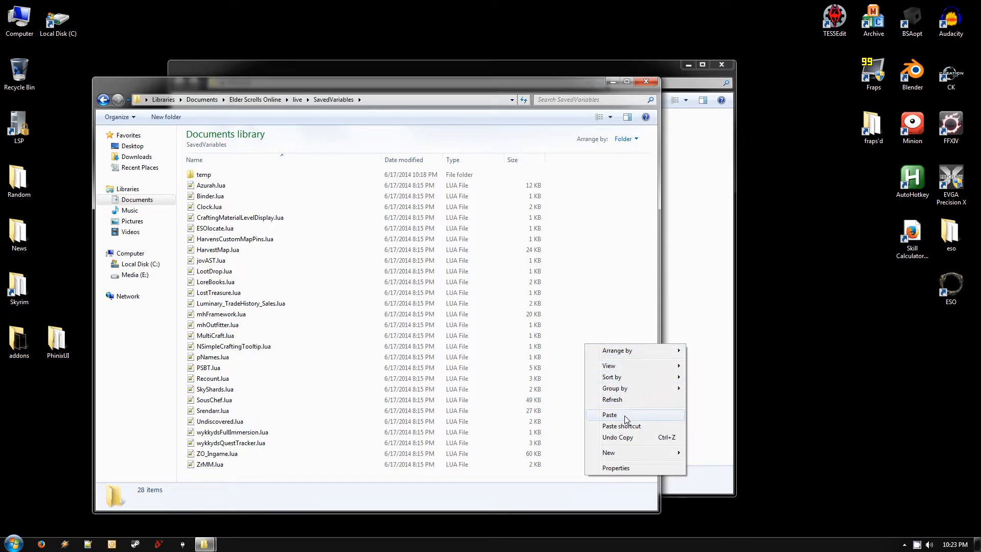
pyautogui.click(610, 415)
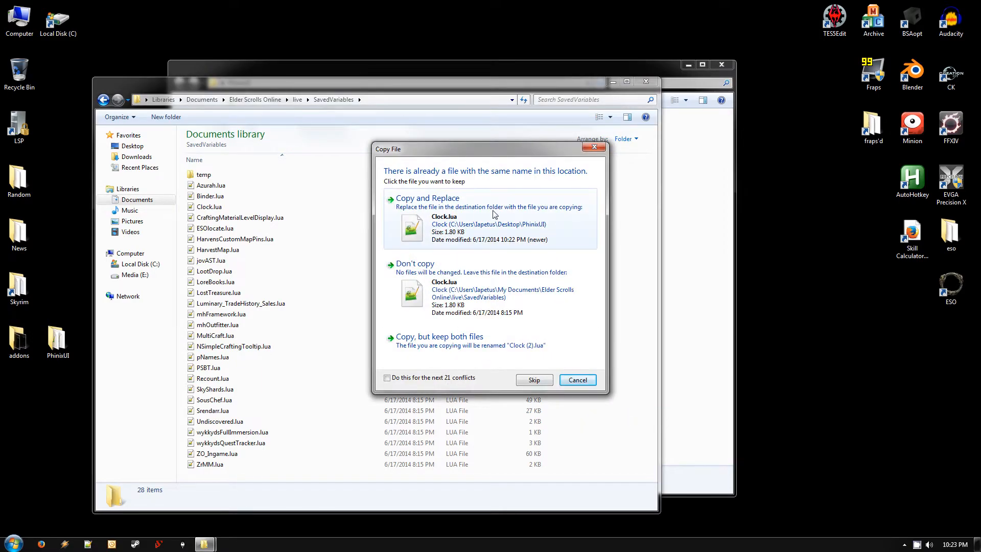
pyautogui.moveTo(407, 377)
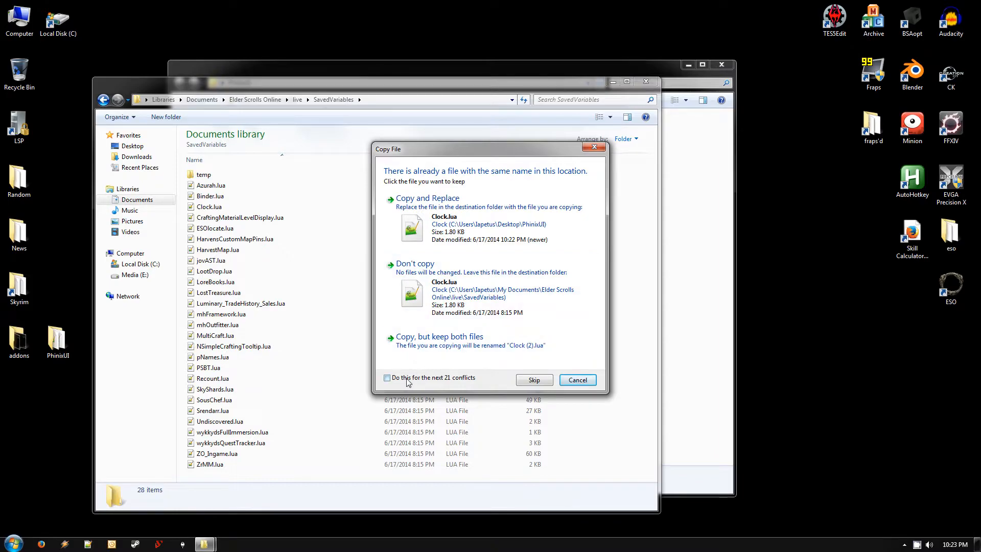
pyautogui.click(387, 377)
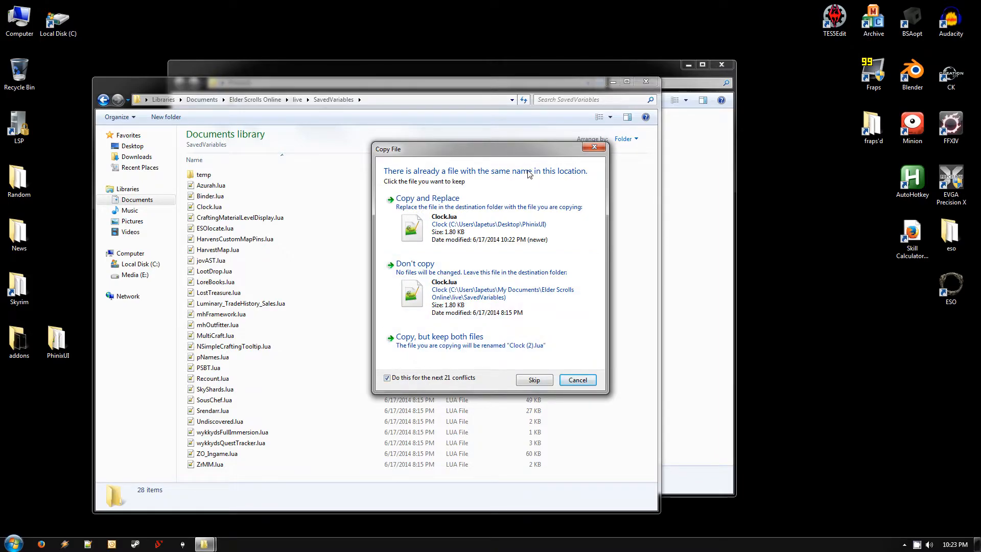
pyautogui.moveTo(380, 390)
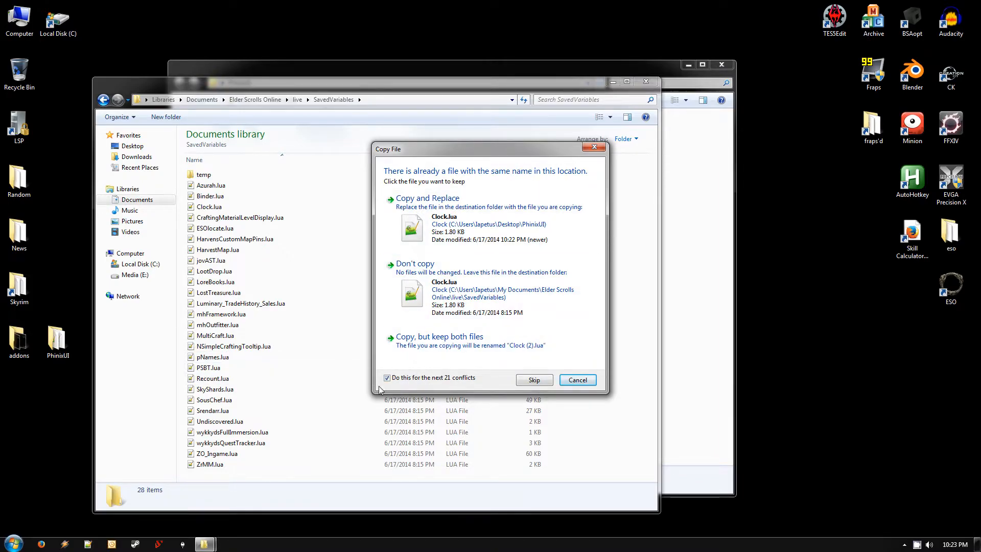
pyautogui.moveTo(429, 381)
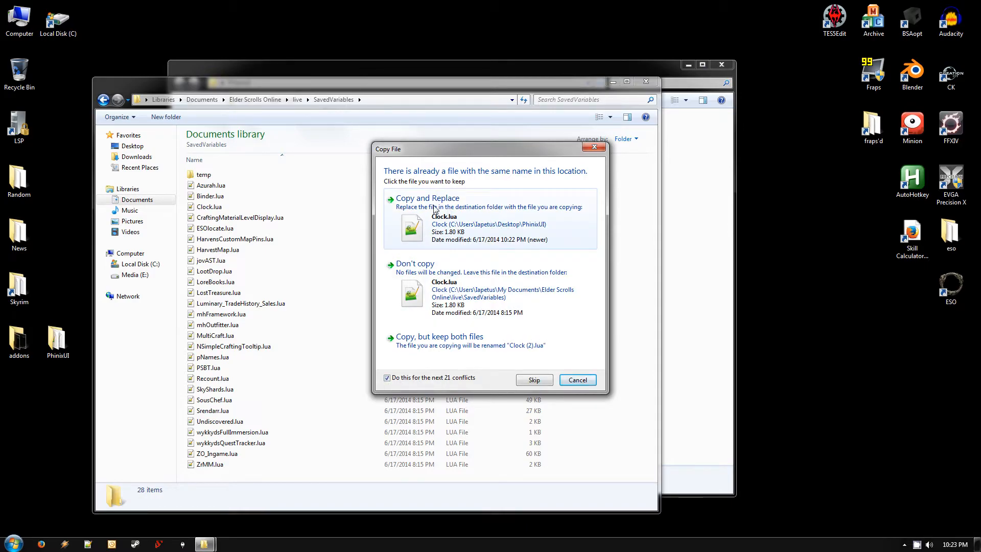
pyautogui.moveTo(465, 221)
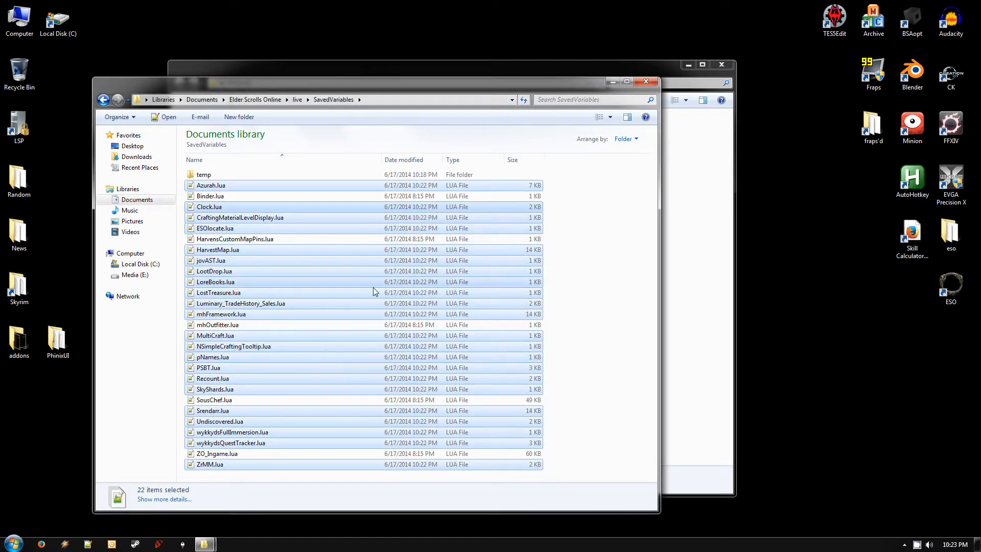
pyautogui.click(610, 259)
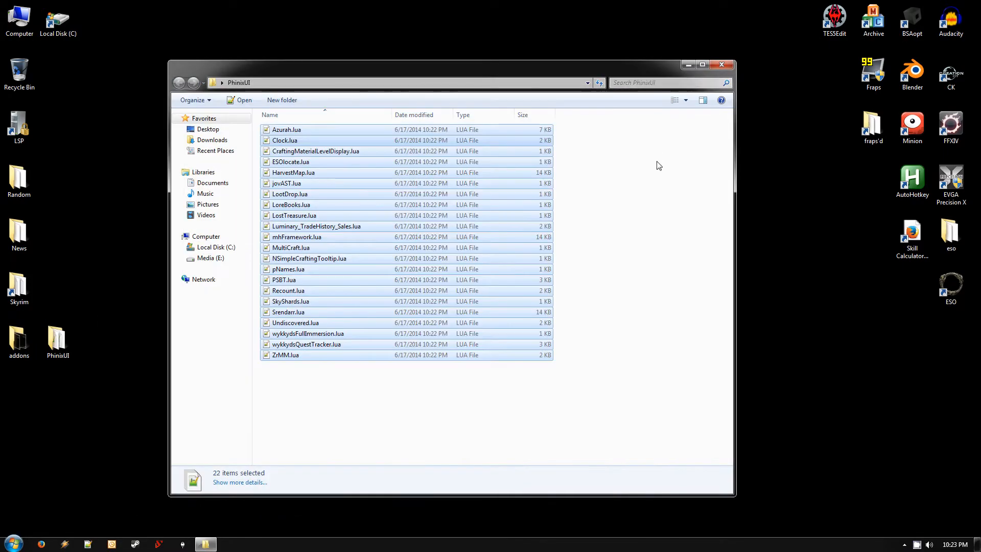
pyautogui.click(721, 65)
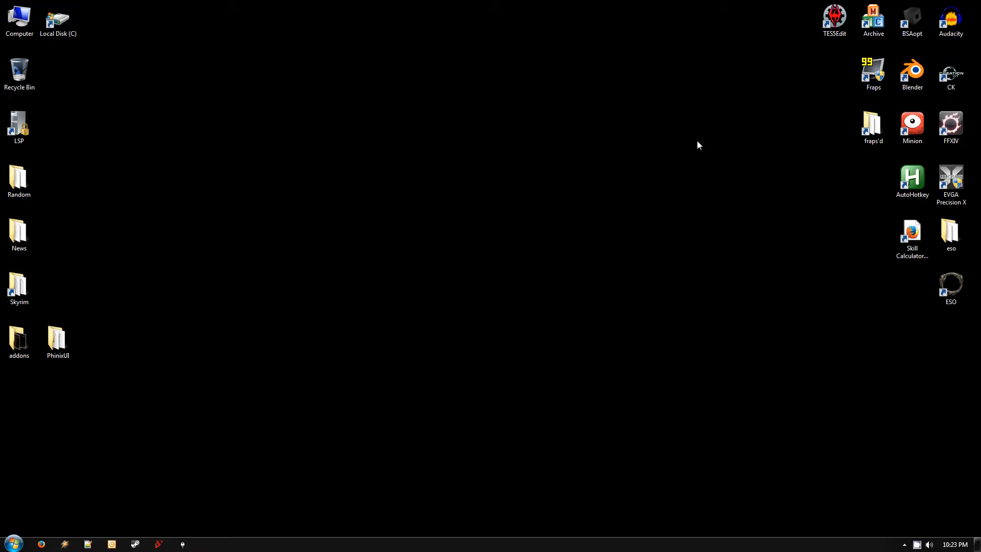
pyautogui.moveTo(603, 183)
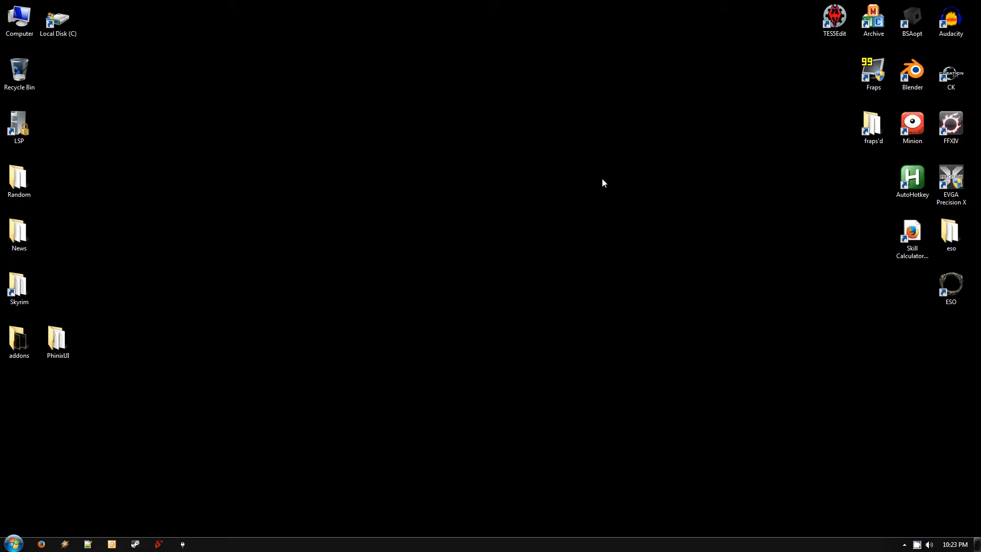
# - Launch Elder Scrolls Online from its desktop shortcut
pyautogui.doubleClick(951, 287)
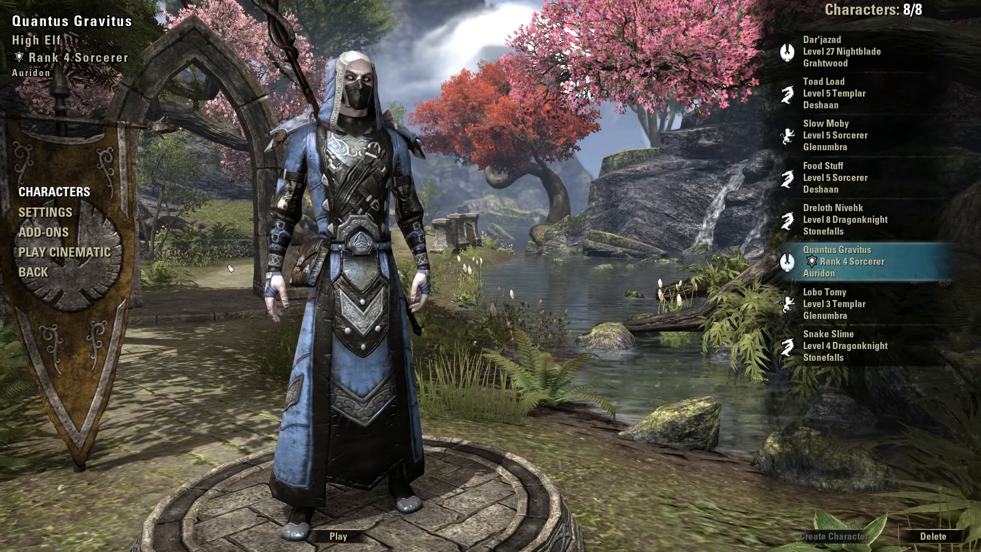
pyautogui.moveTo(35, 302)
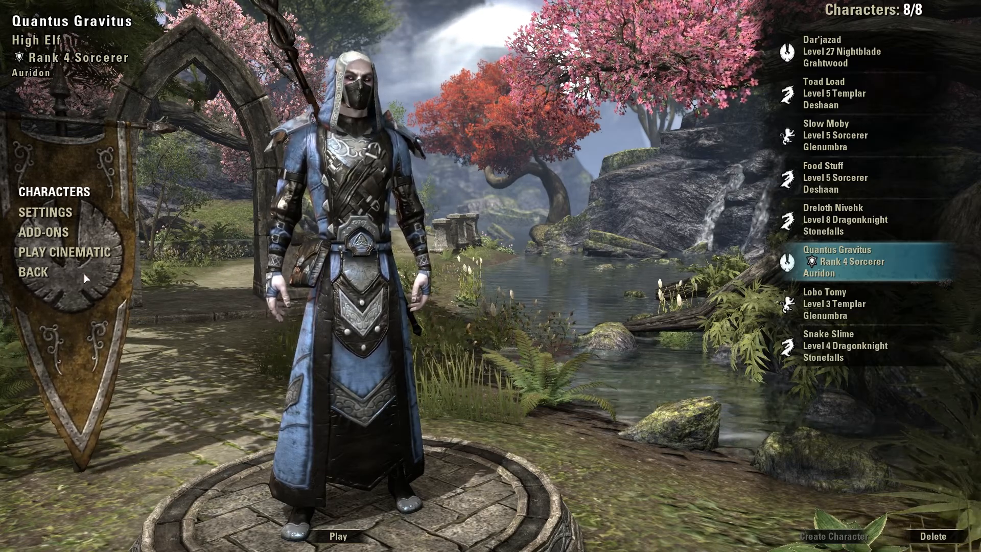
pyautogui.moveTo(42, 232)
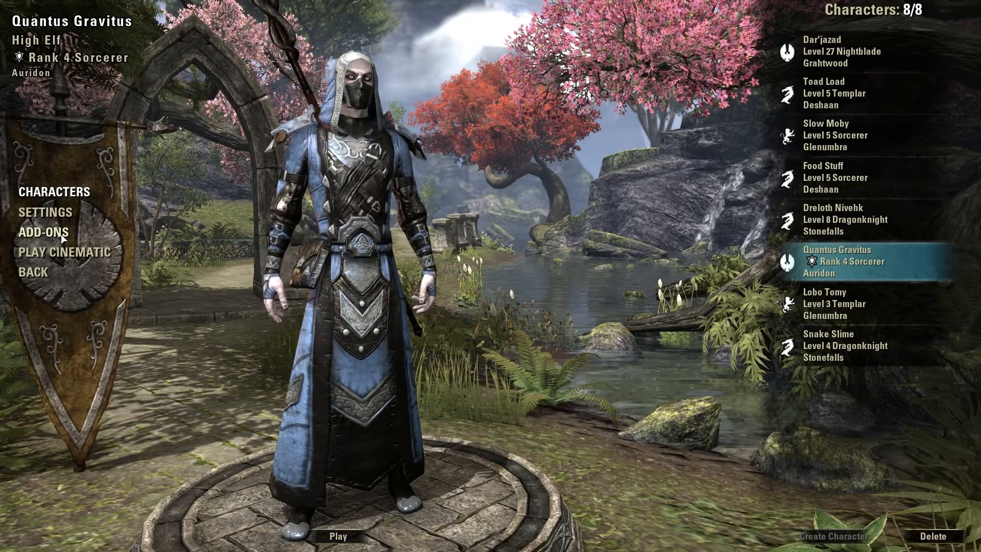
pyautogui.click(42, 232)
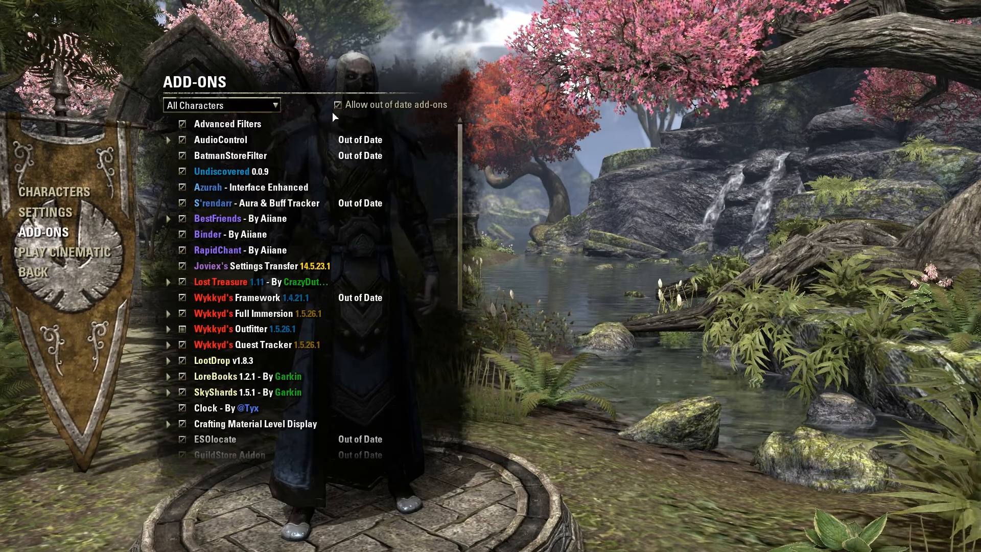
pyautogui.scroll(-3)
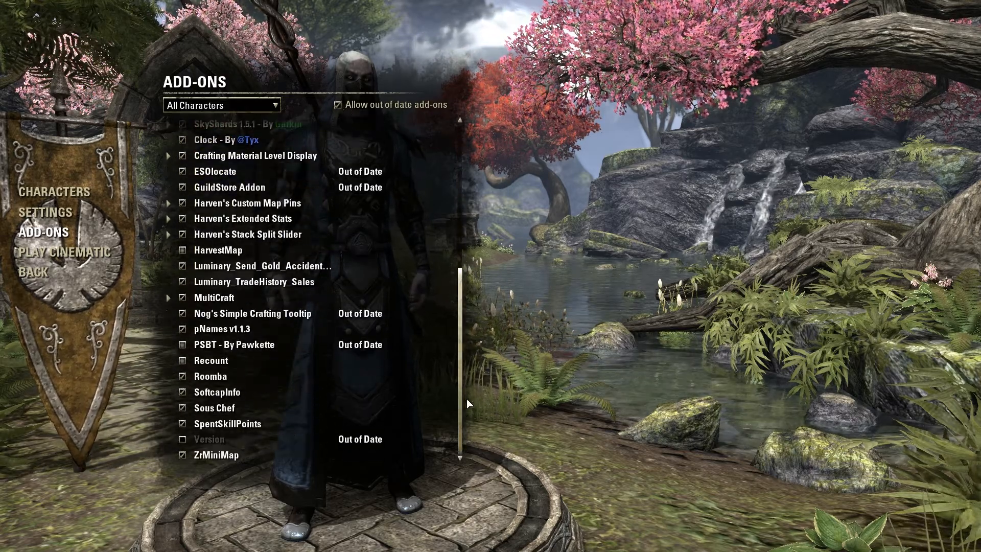
pyautogui.scroll(3)
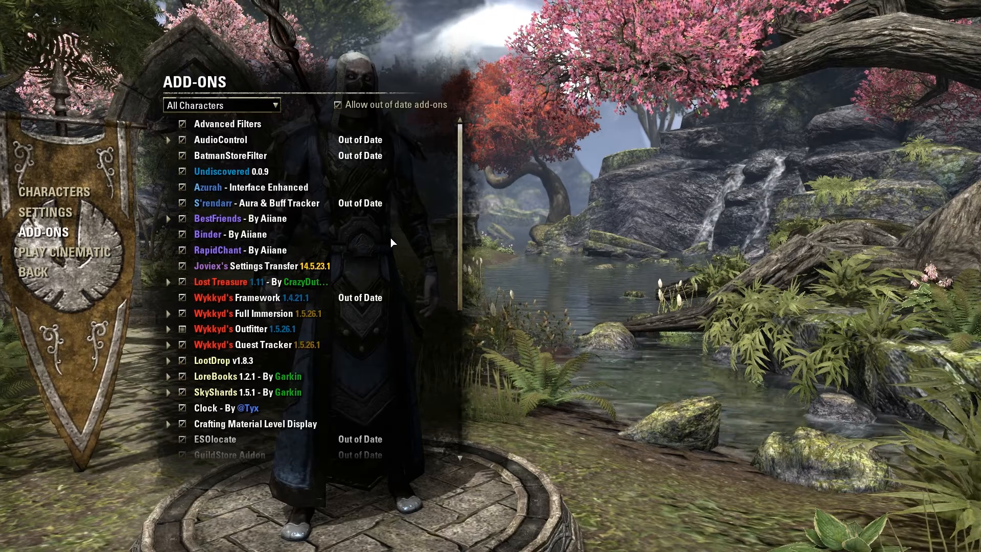
pyautogui.moveTo(97, 265)
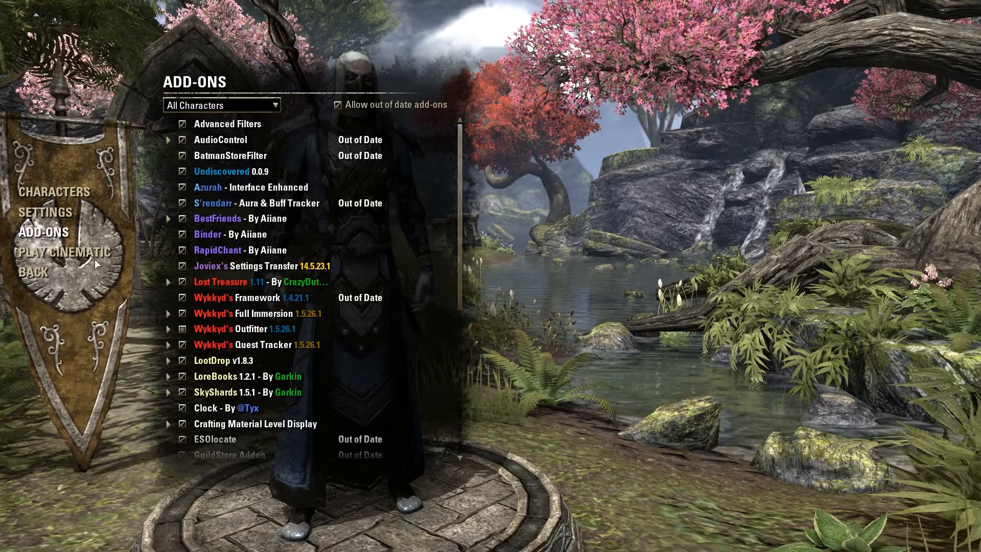
pyautogui.click(53, 192)
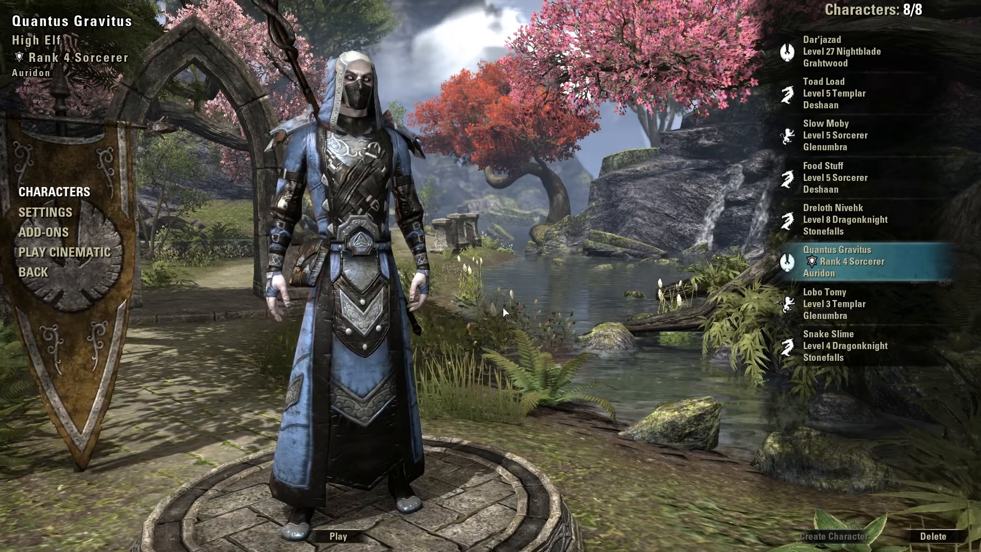
# - Scroll through the Add-Ons list at character select, then return to log in
pyautogui.click(41, 232)
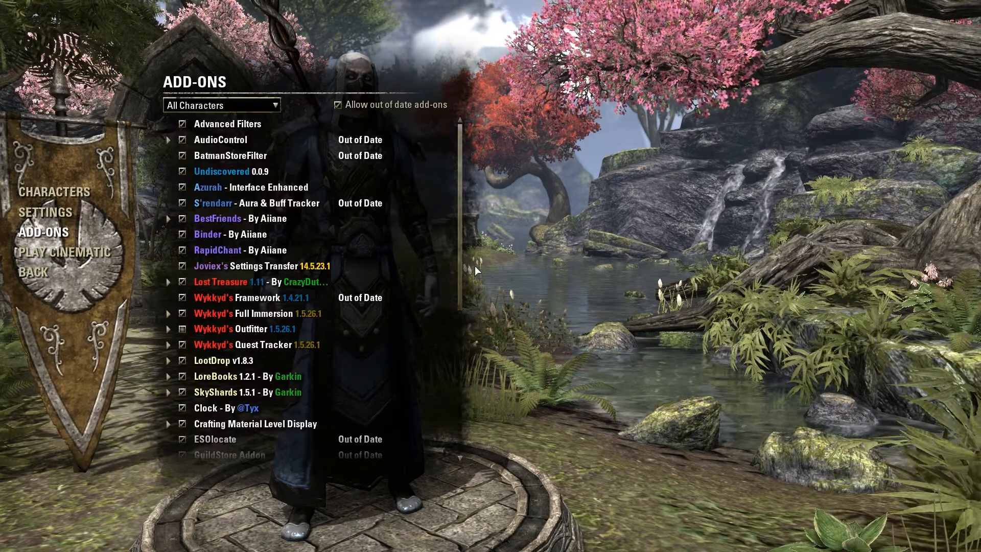
pyautogui.scroll(-3)
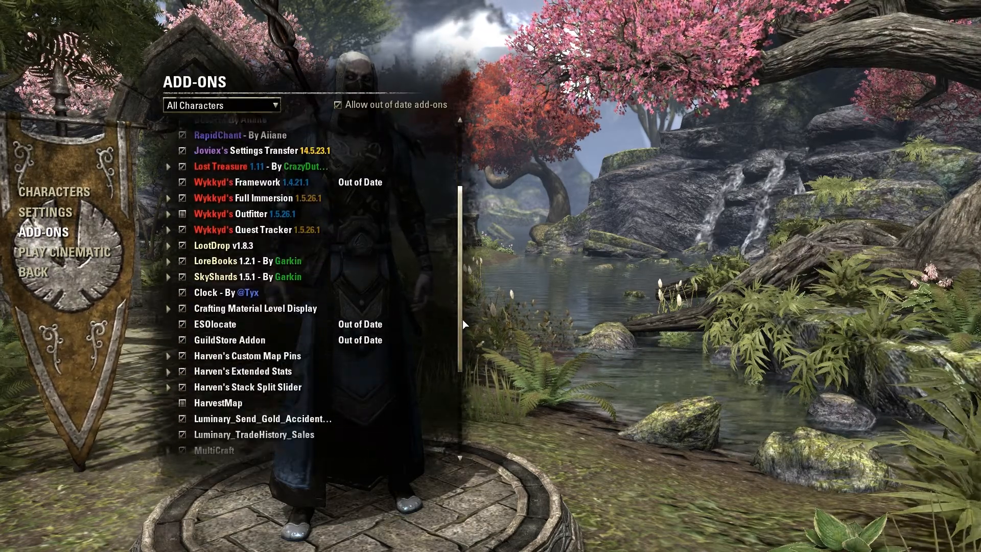
pyautogui.scroll(-3)
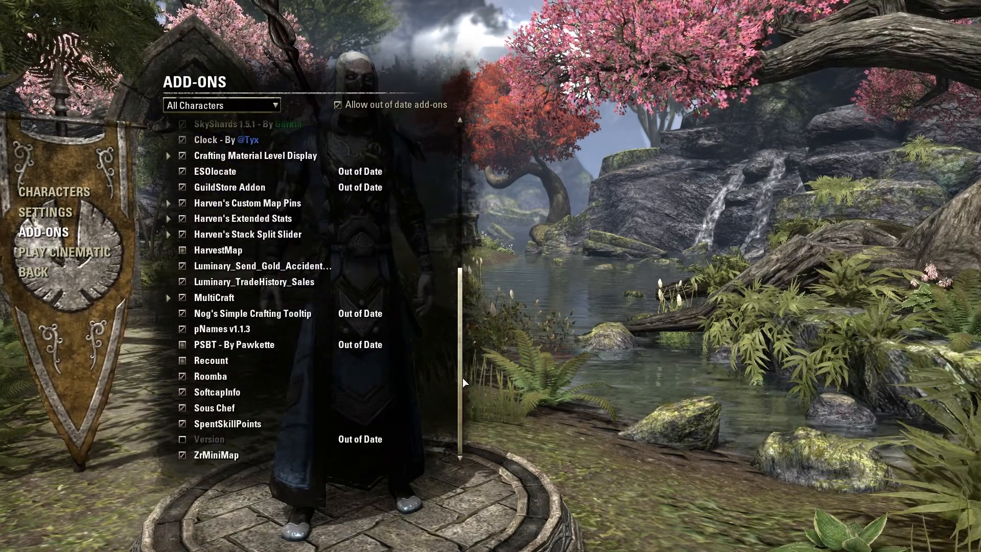
pyautogui.scroll(3)
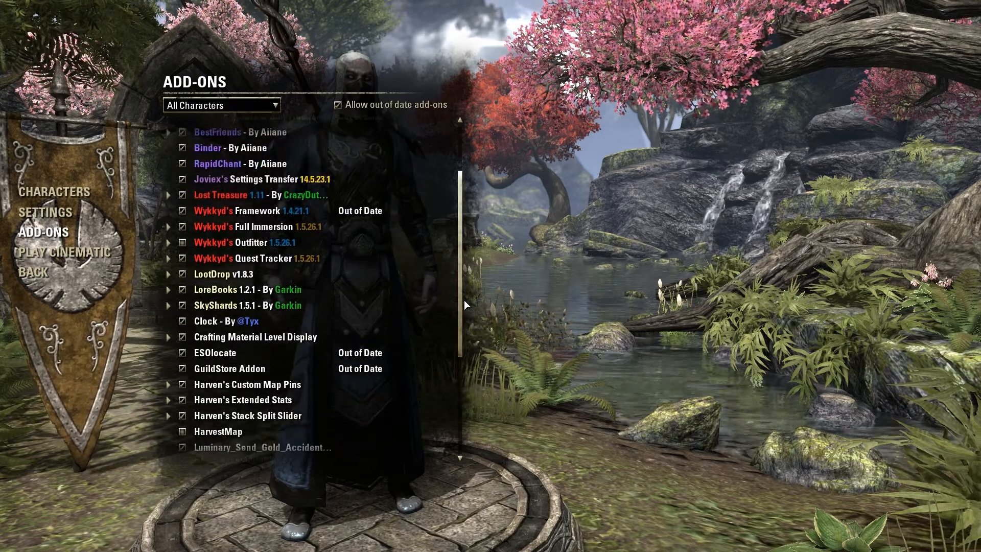
pyautogui.scroll(3)
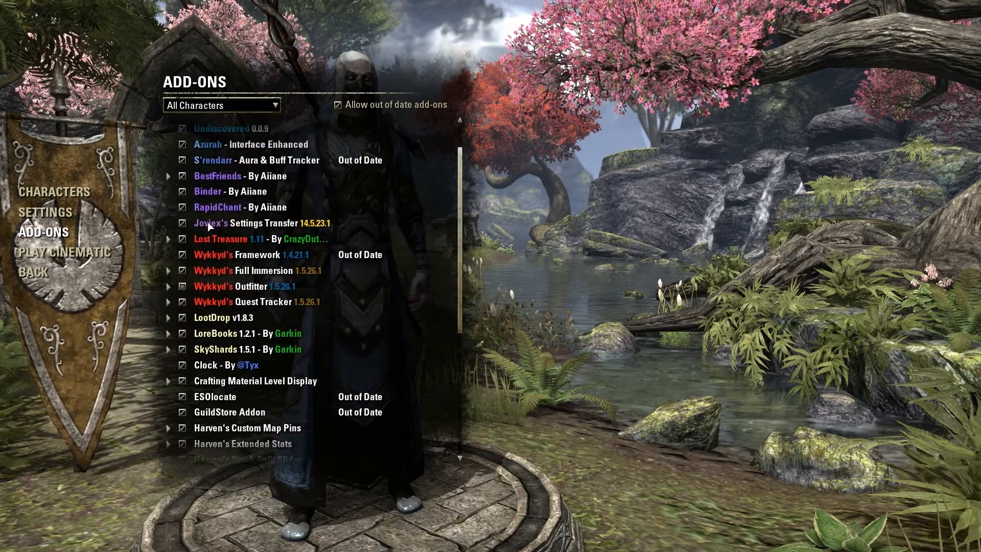
pyautogui.click(54, 191)
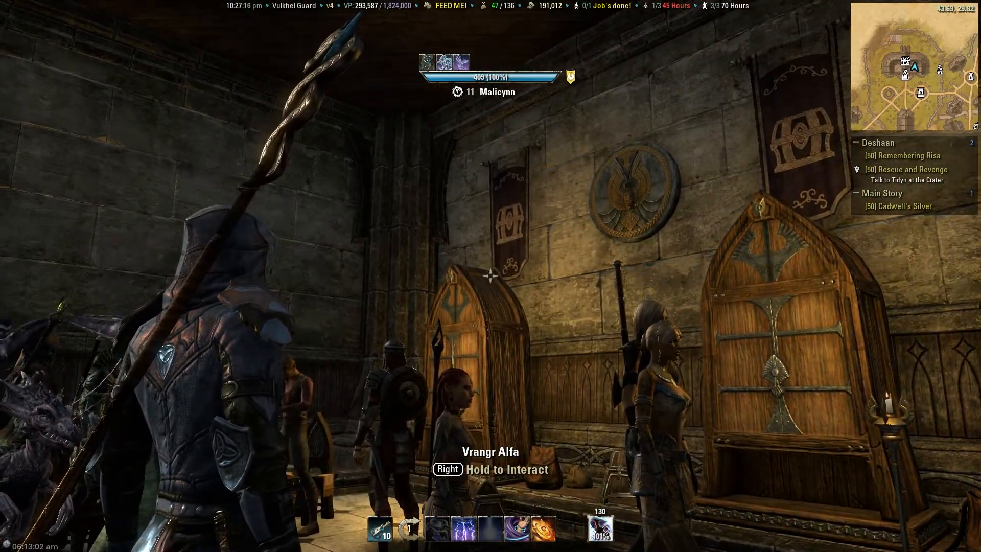
pyautogui.moveTo(684, 12)
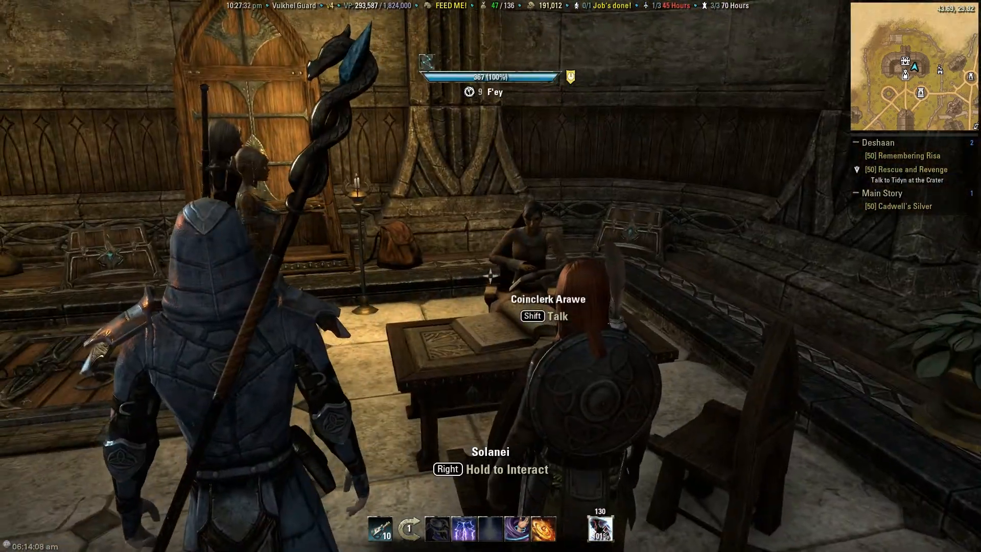
# - Open Controls > Keybindings from the in-game menu
pyautogui.click(45, 232)
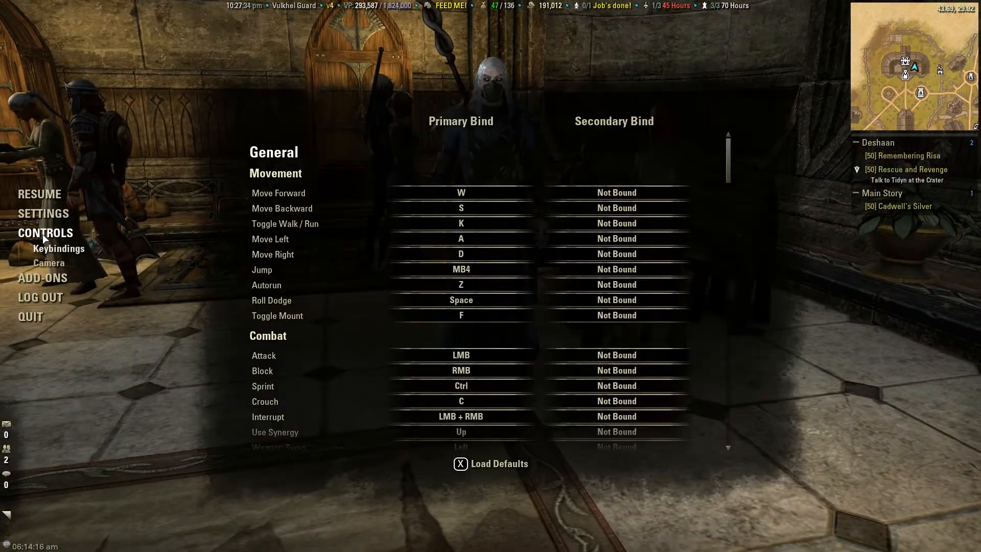
# - Scroll down the keybindings list toward the Joviex transfer tool toggle
pyautogui.scroll(-3)
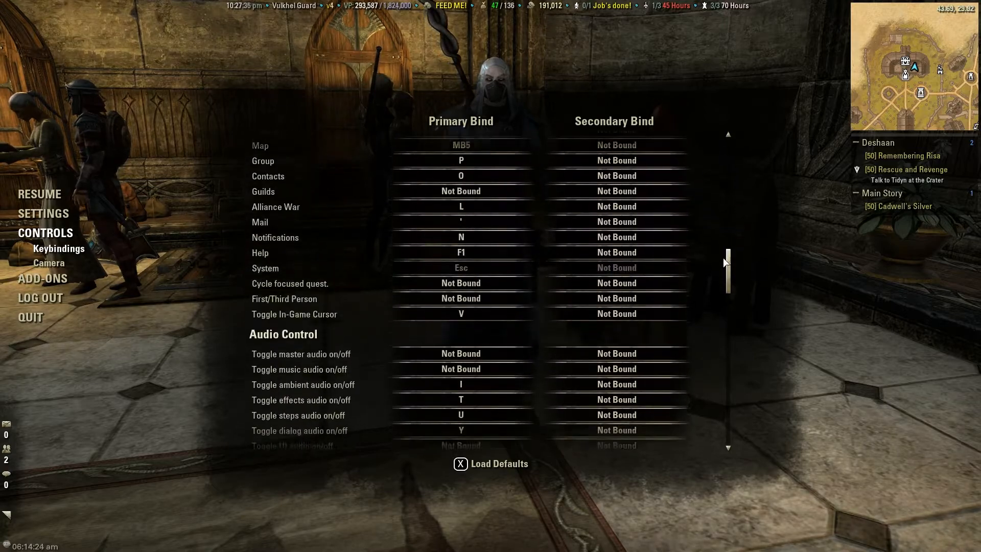
pyautogui.scroll(-3)
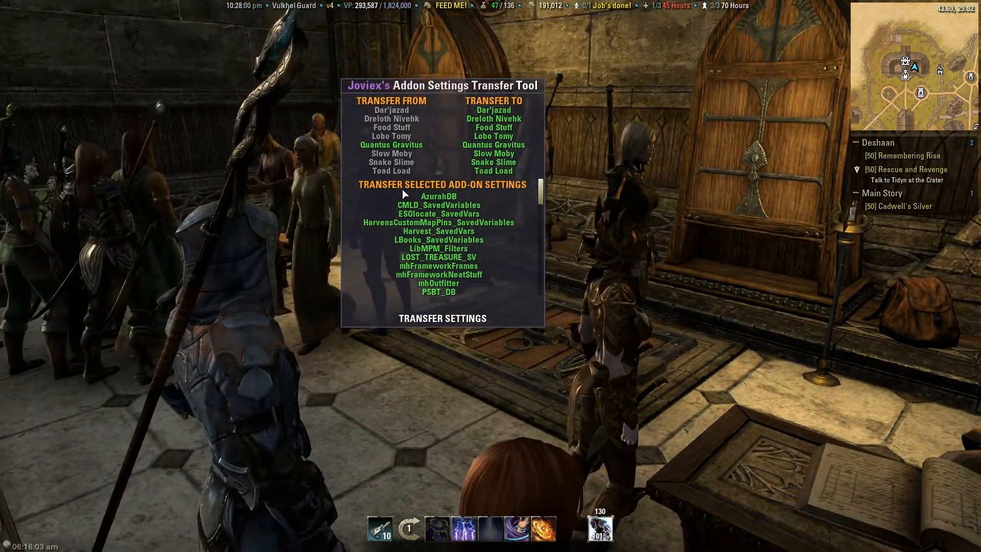
# - Review the add-on settings list in Joviex's tool, then run Transfer Settings
pyautogui.scroll(-3)
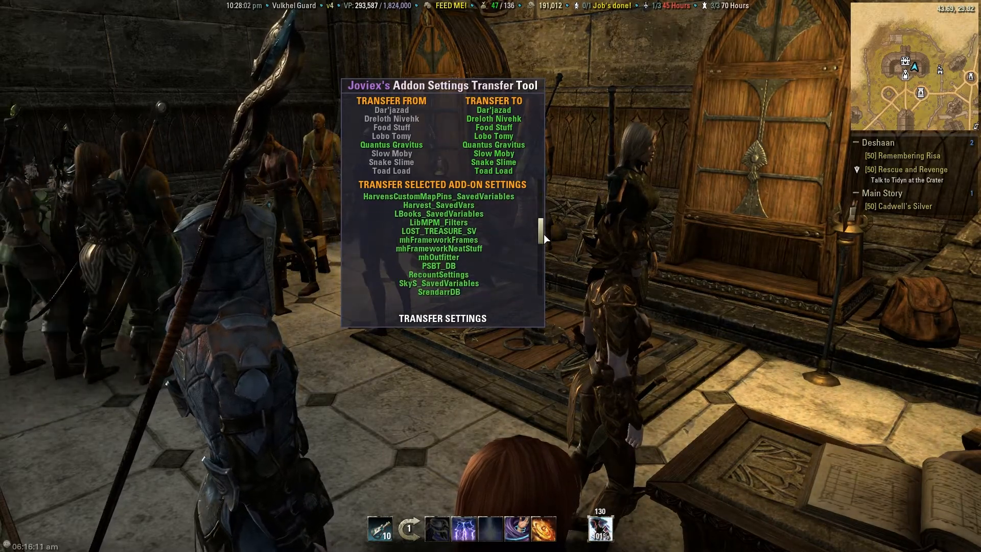
pyautogui.scroll(-3)
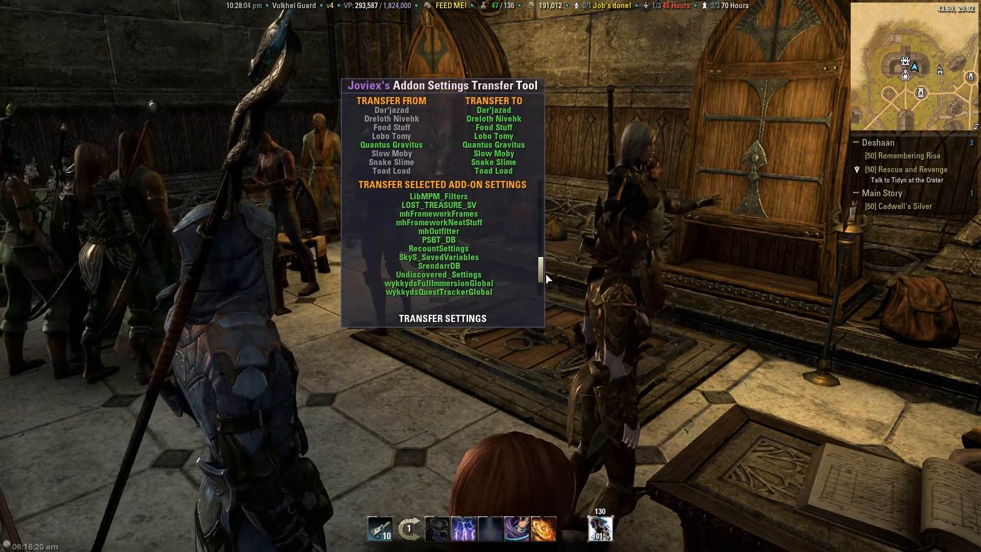
pyautogui.scroll(3)
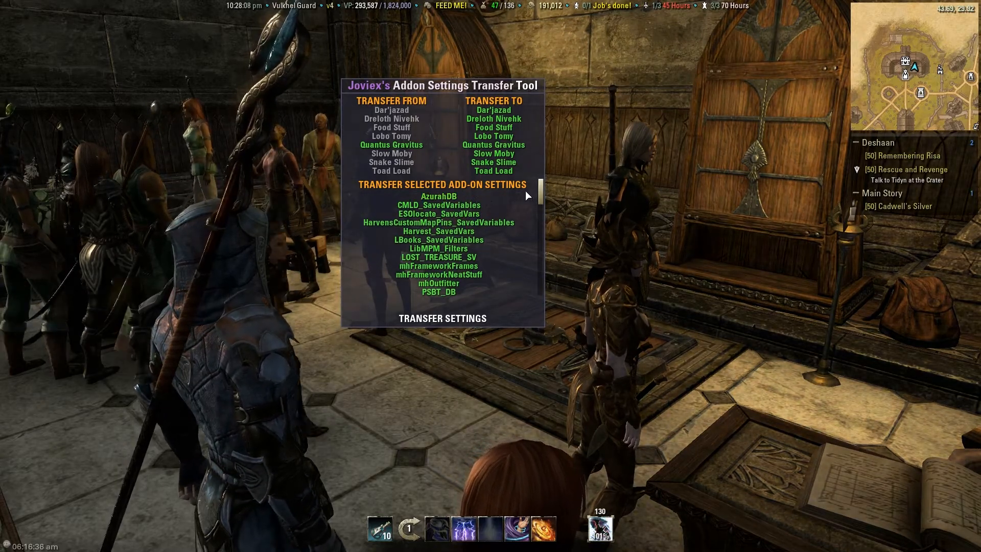
pyautogui.scroll(-3)
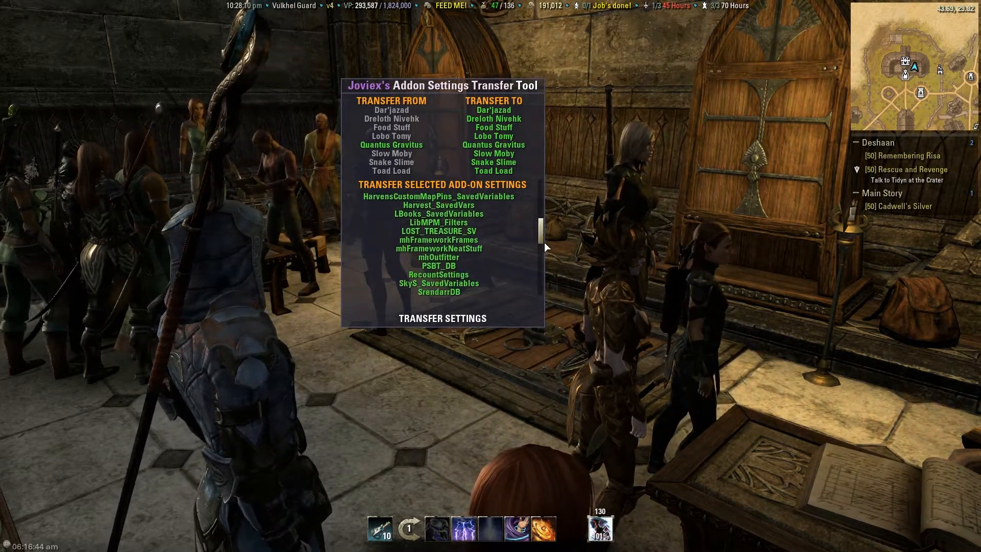
pyautogui.scroll(-3)
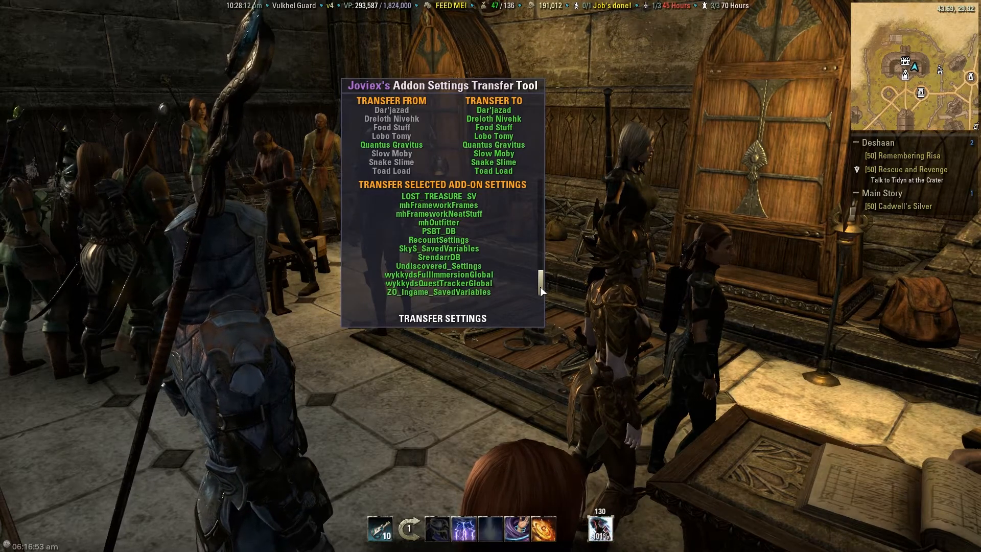
pyautogui.scroll(3)
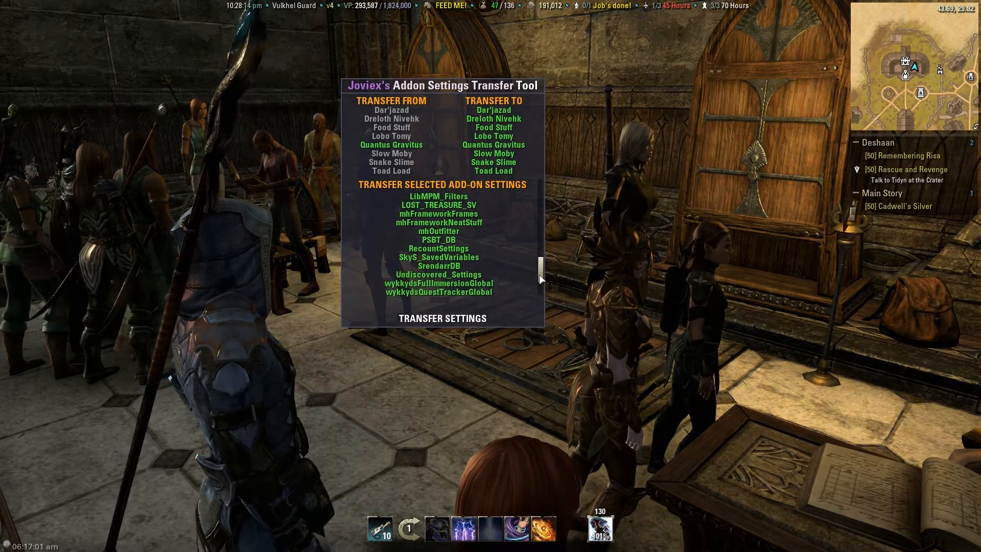
pyautogui.scroll(3)
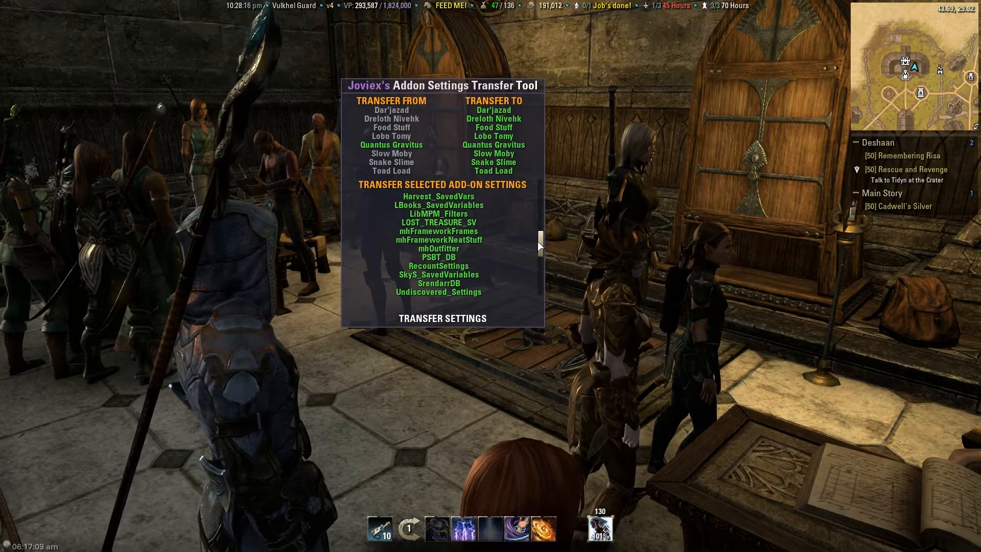
pyautogui.scroll(-3)
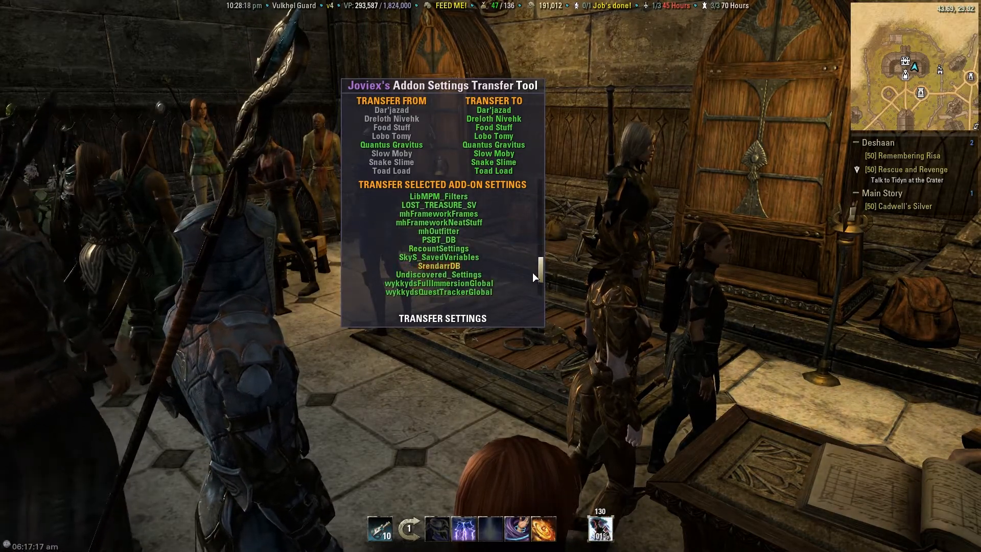
pyautogui.scroll(3)
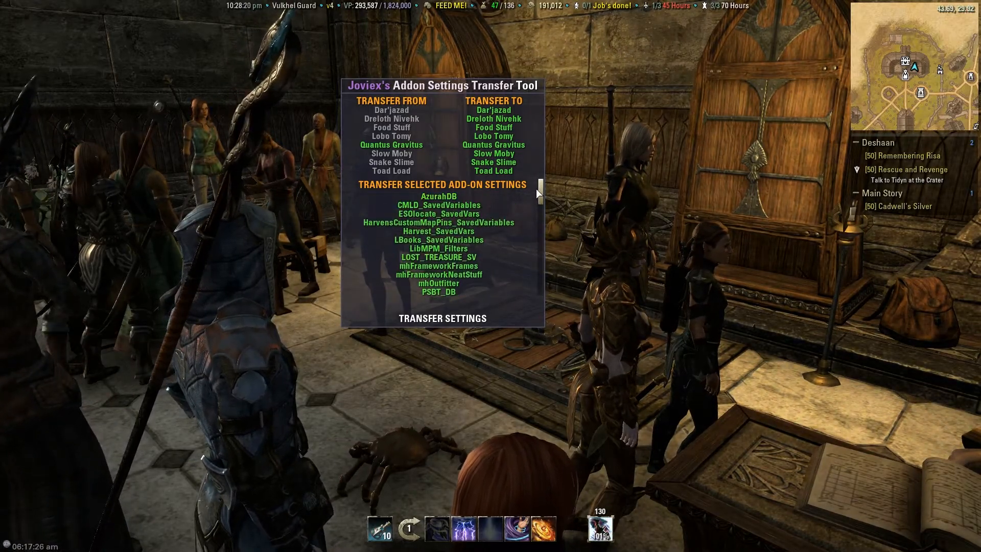
pyautogui.scroll(-3)
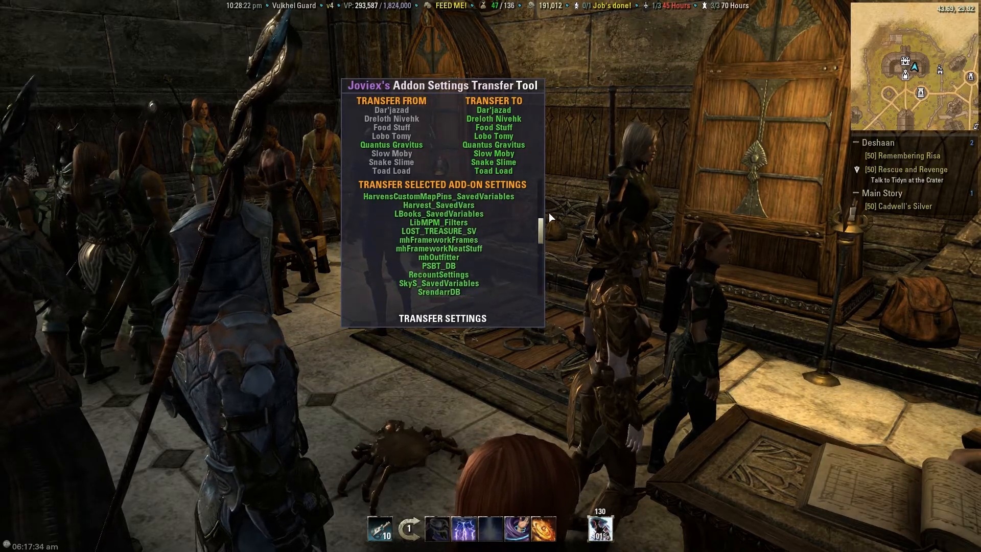
pyautogui.scroll(3)
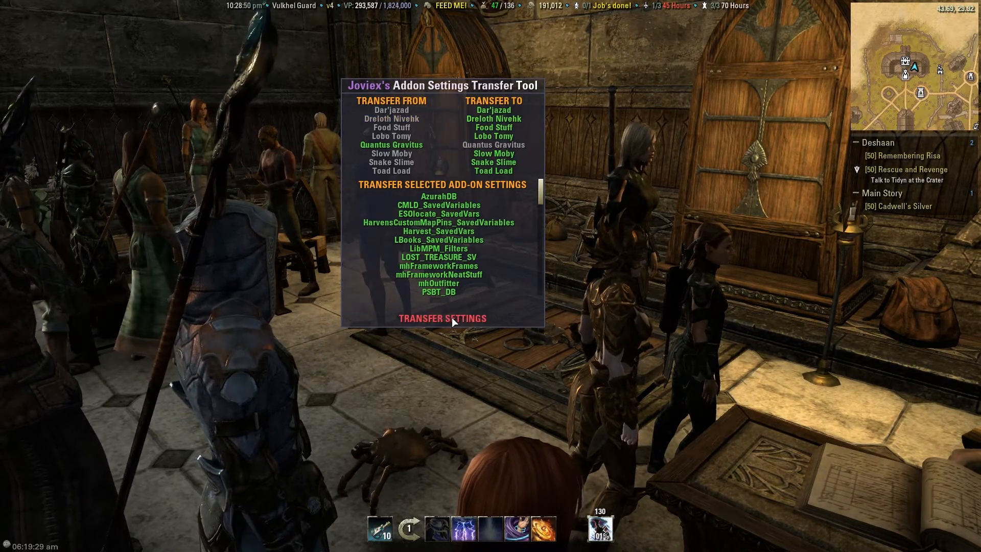
pyautogui.click(441, 319)
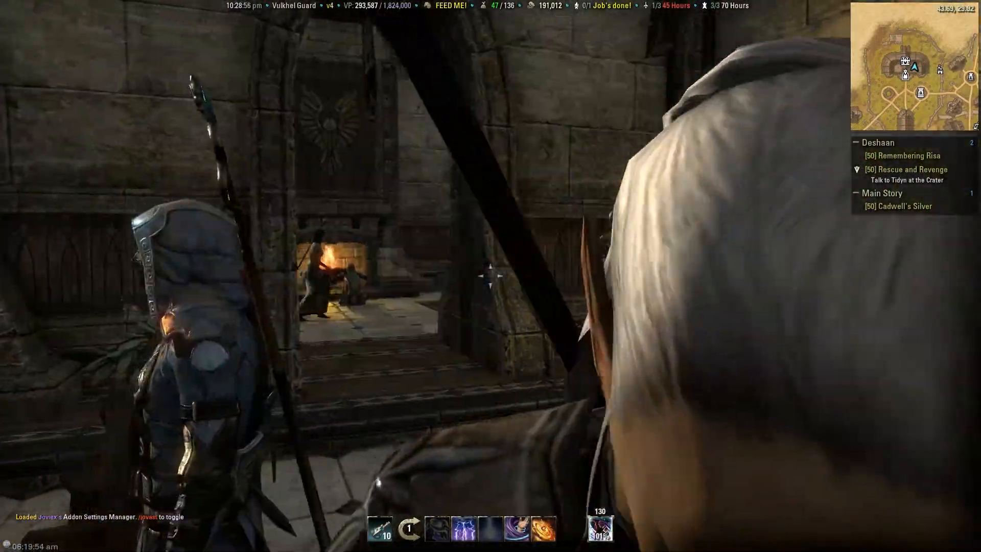
# - Log out of the current character to the character select screen
pyautogui.press('Escape')
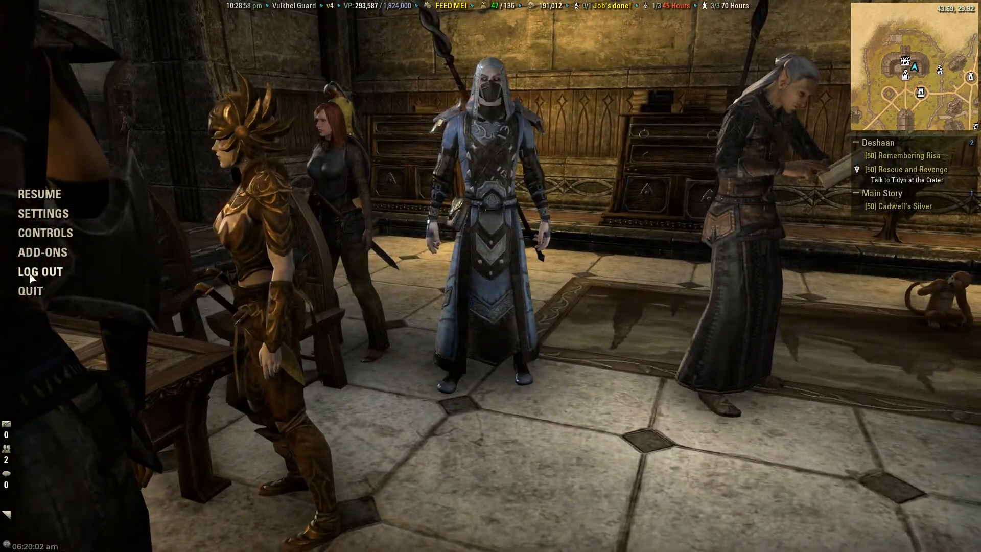
pyautogui.click(39, 271)
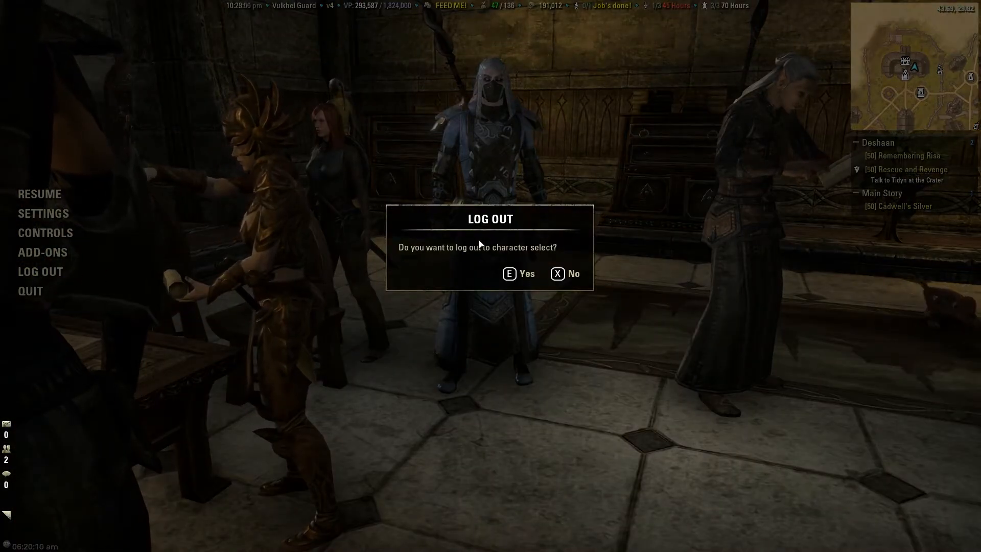
pyautogui.click(519, 274)
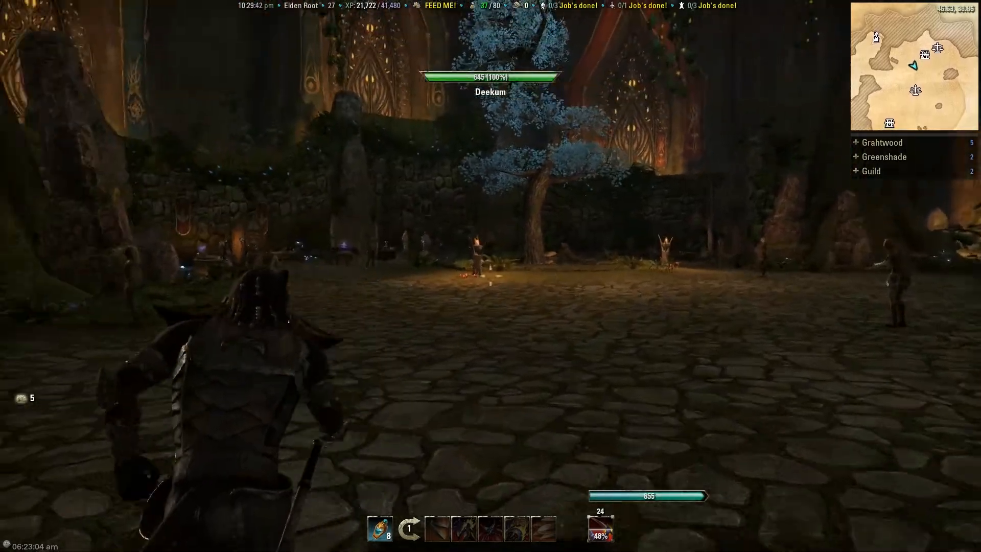
pyautogui.moveTo(491, 276)
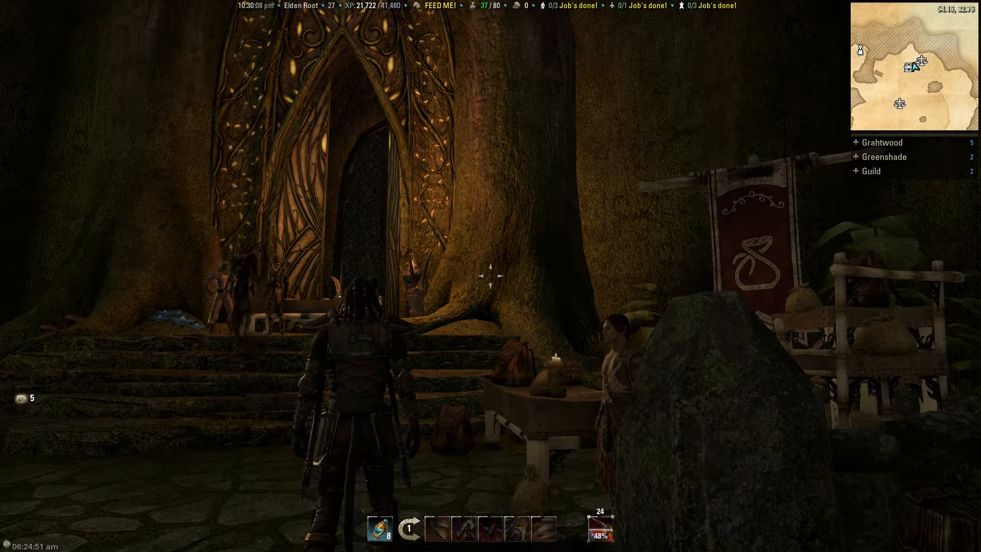
# - Open the game menu with Esc over Elden Root as the second character
pyautogui.press('Escape')
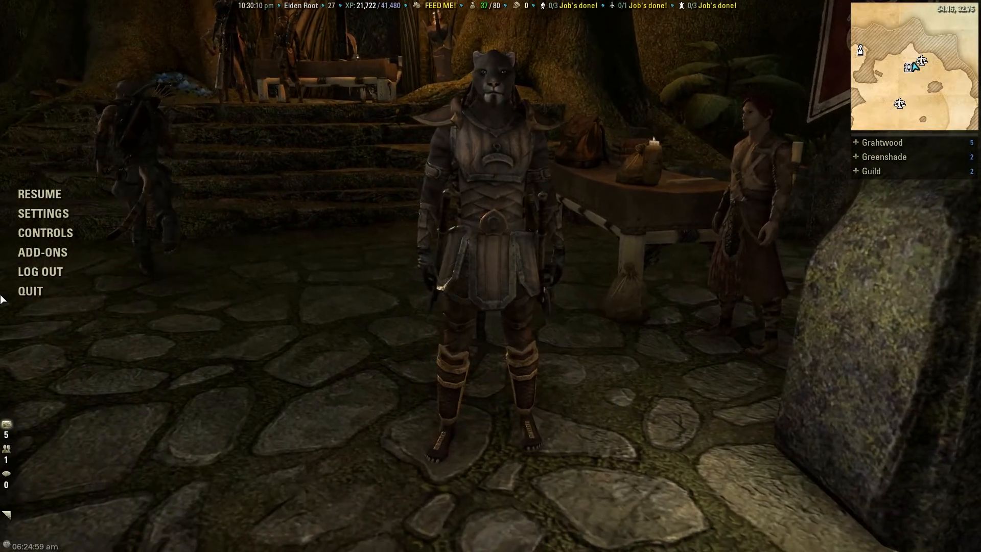